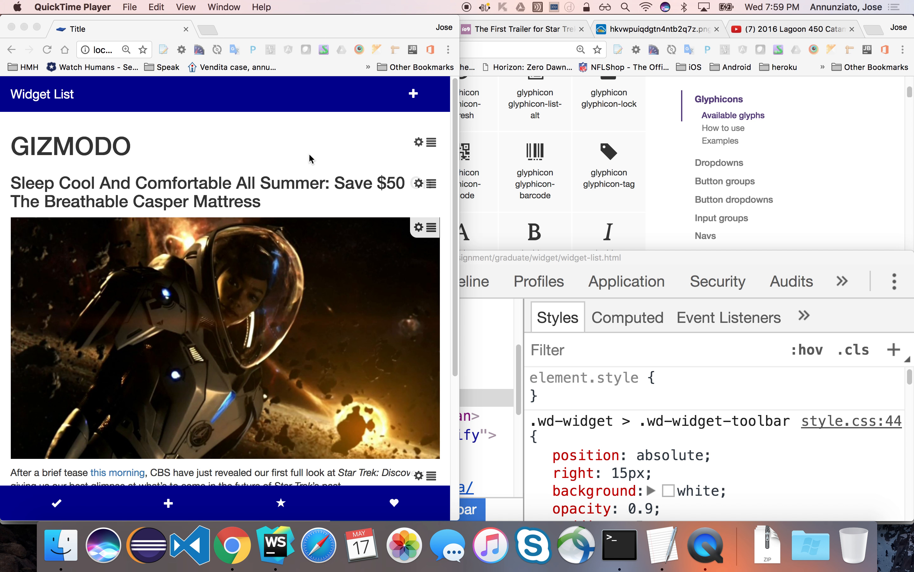
- Switch to the Google Docs assignment and locate the widget-heading.html mockup
scroll("down", 3)
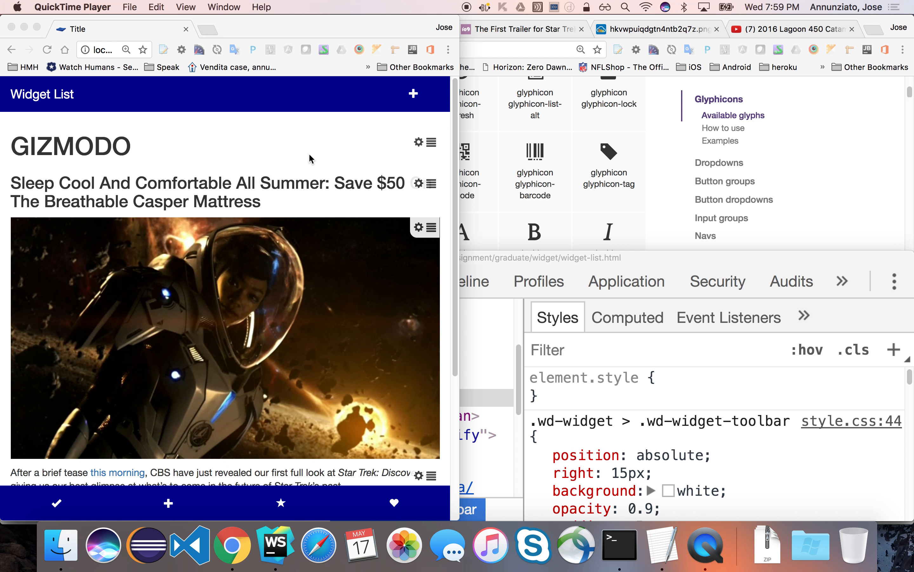
mouse_move(334, 158)
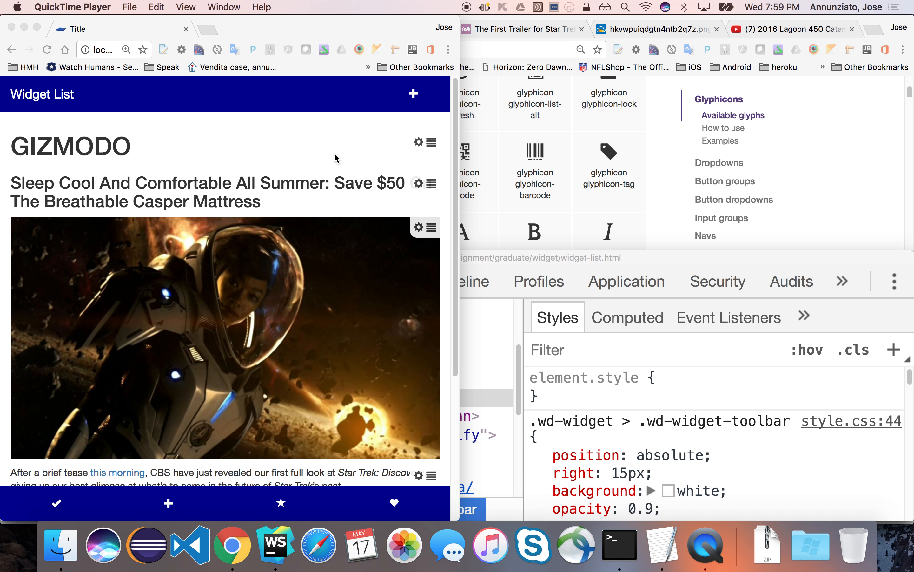
mouse_move(419, 178)
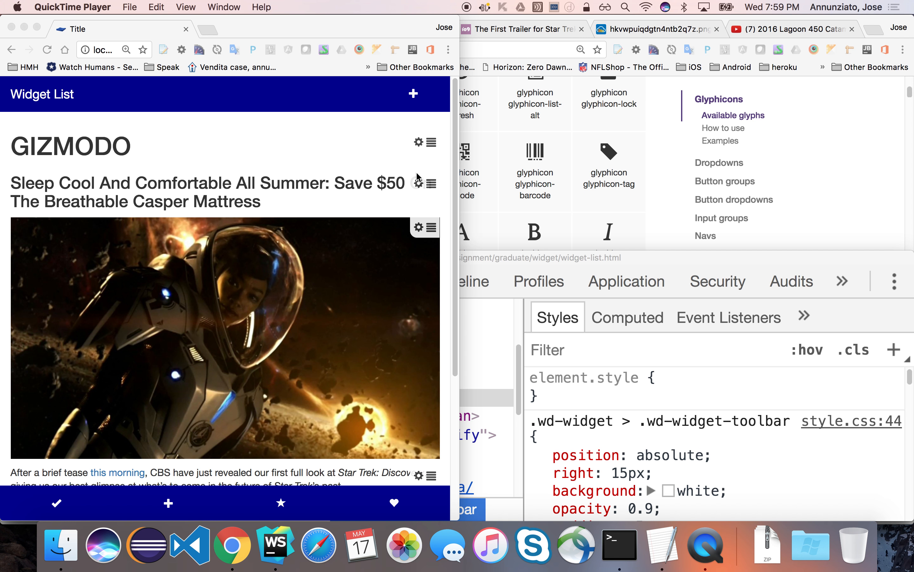
mouse_move(409, 310)
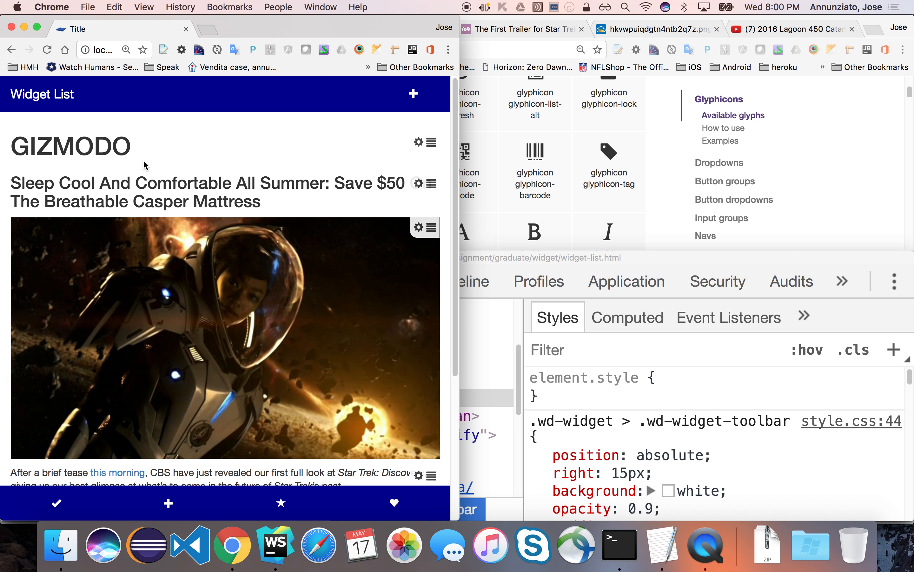
mouse_move(418, 154)
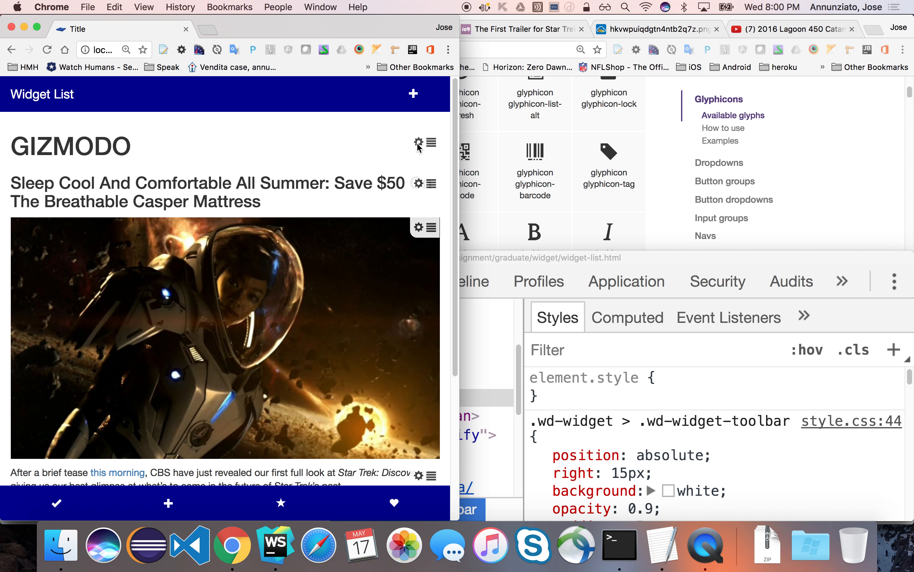
key("cmd+tab")
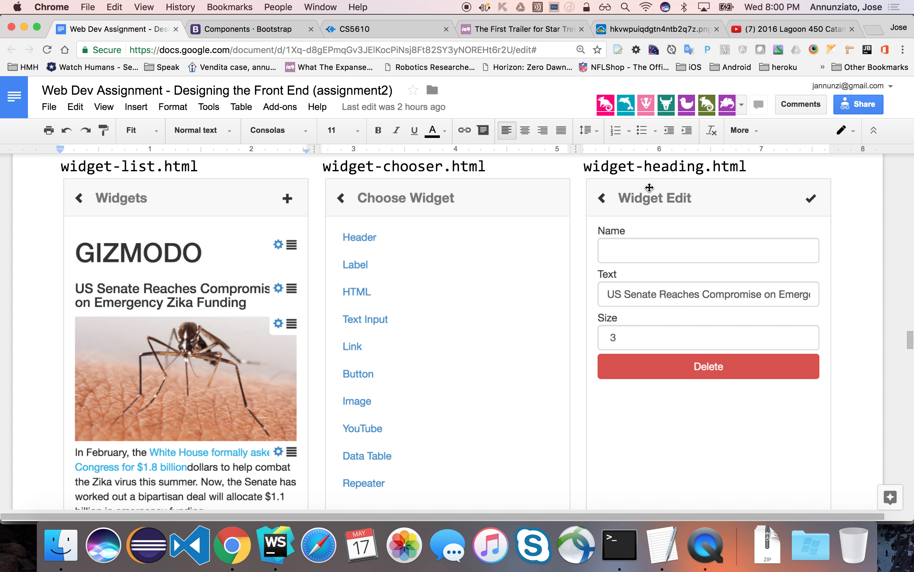
double_click(669, 166)
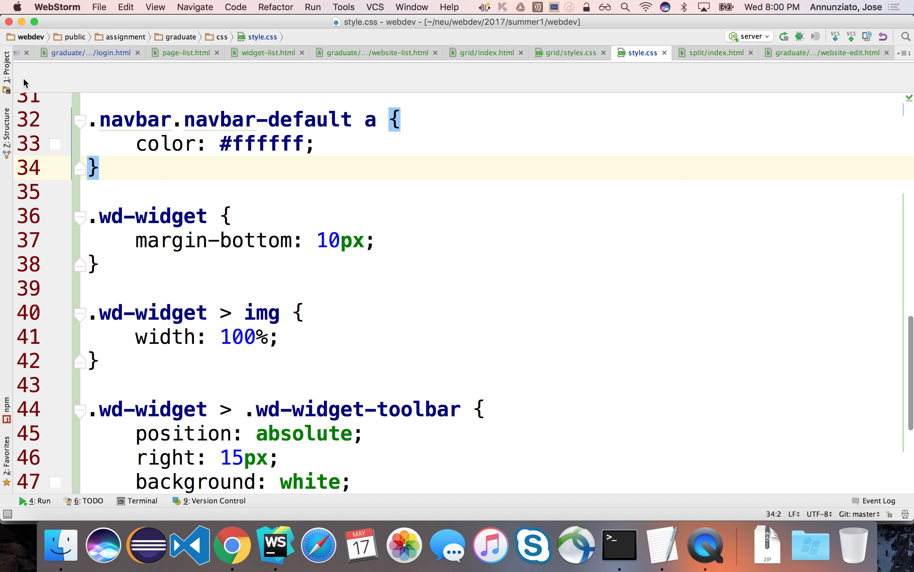
- Copy website-edit.html into the widget folder as widget-heading-edit.html
left_click(8, 62)
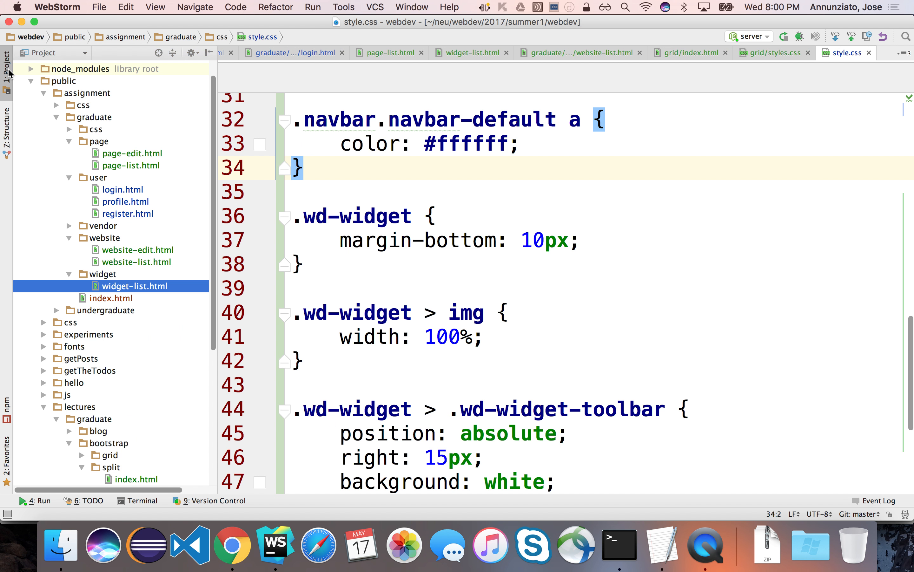
left_click(134, 286)
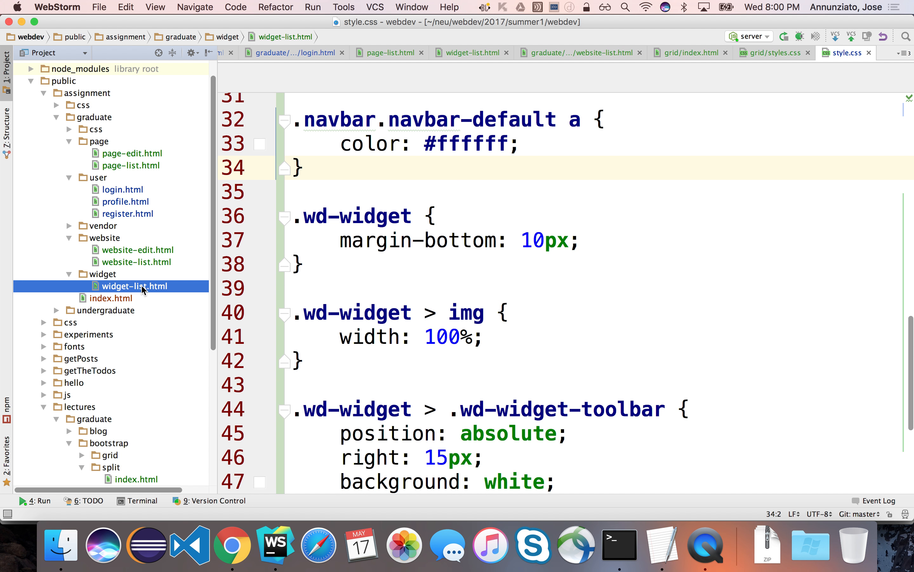
left_click(139, 249)
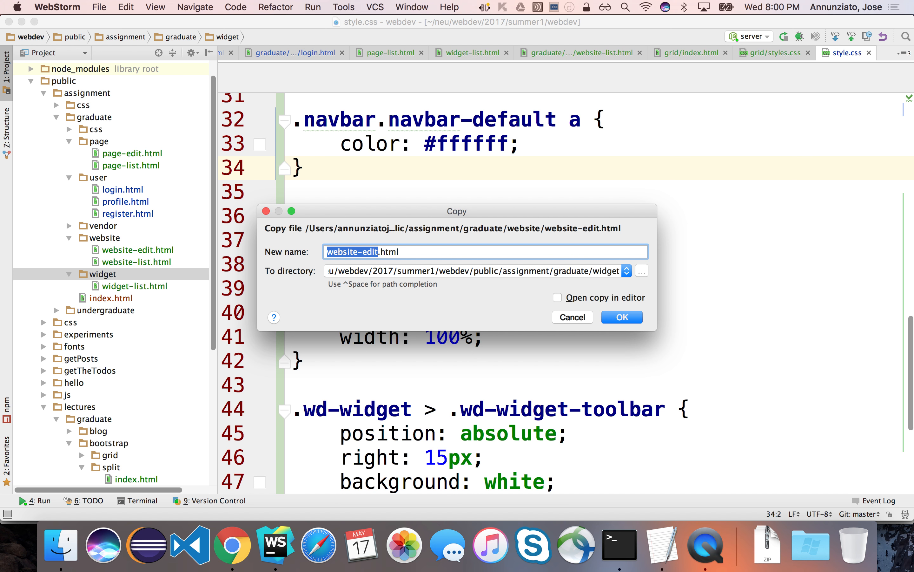
type("widg")
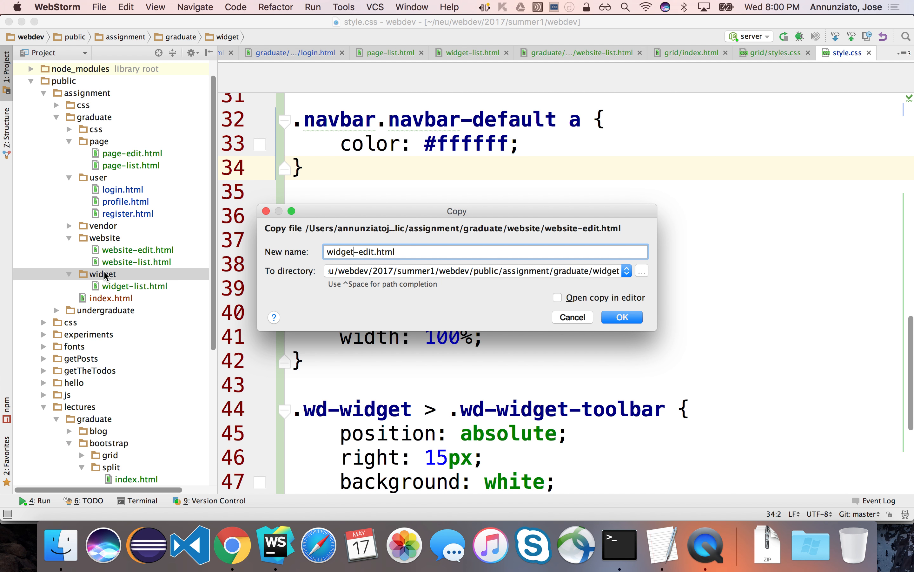
type("headi")
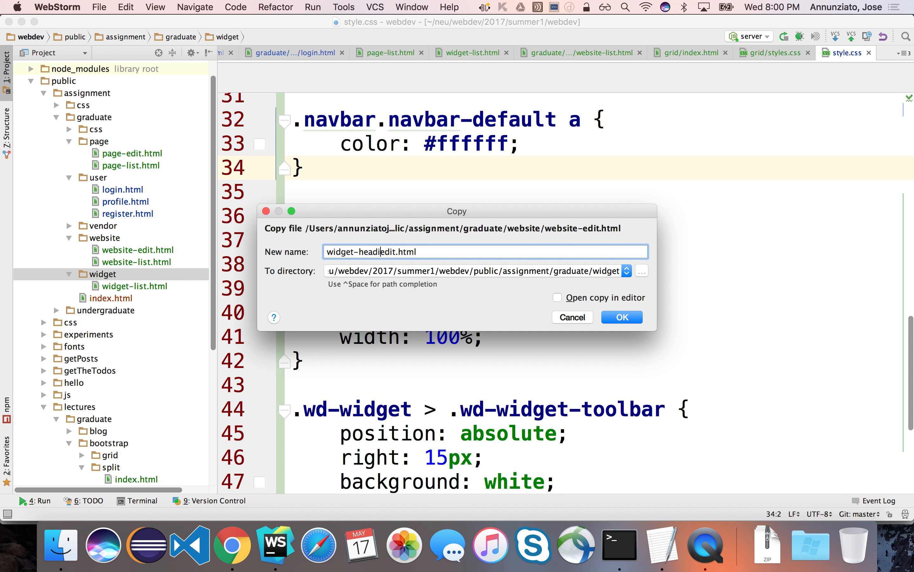
type("ng")
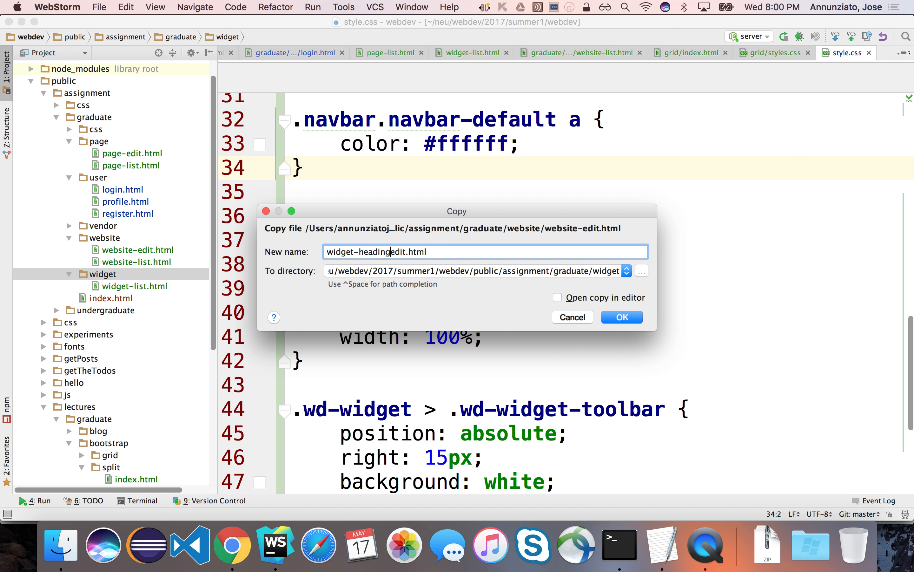
type("-")
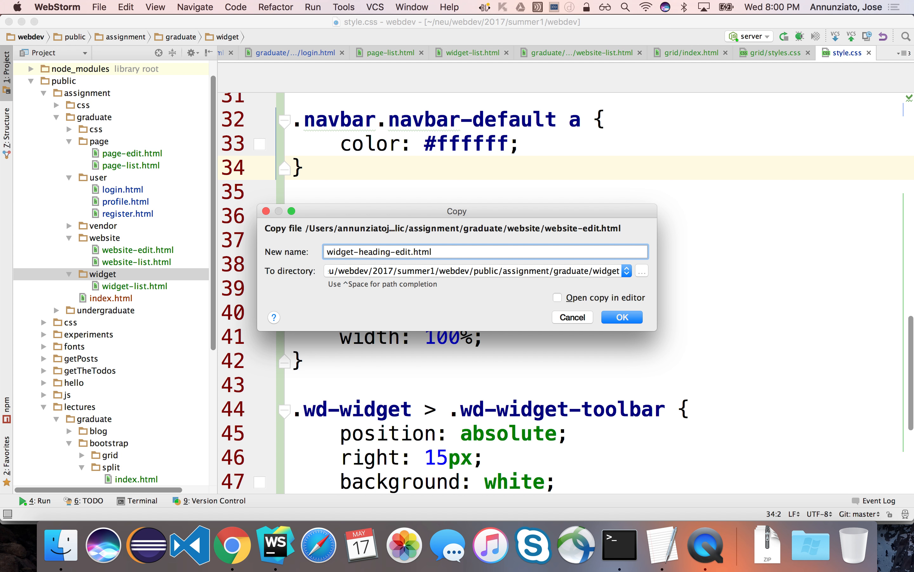
left_click(620, 317)
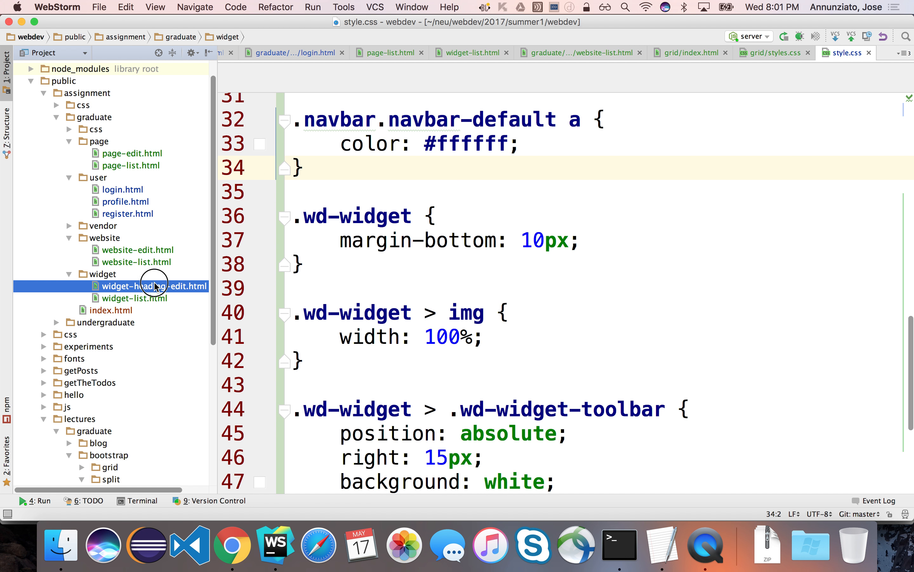
- In widget-heading-edit.html, replace the navbar title Fixed Top with Heading Editor
double_click(154, 286)
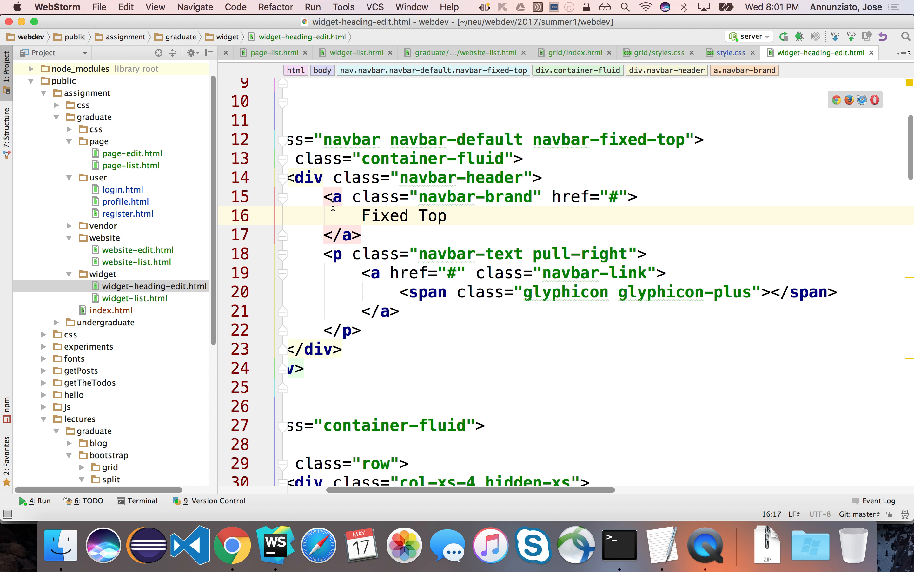
double_click(404, 216)
type("Widget ")
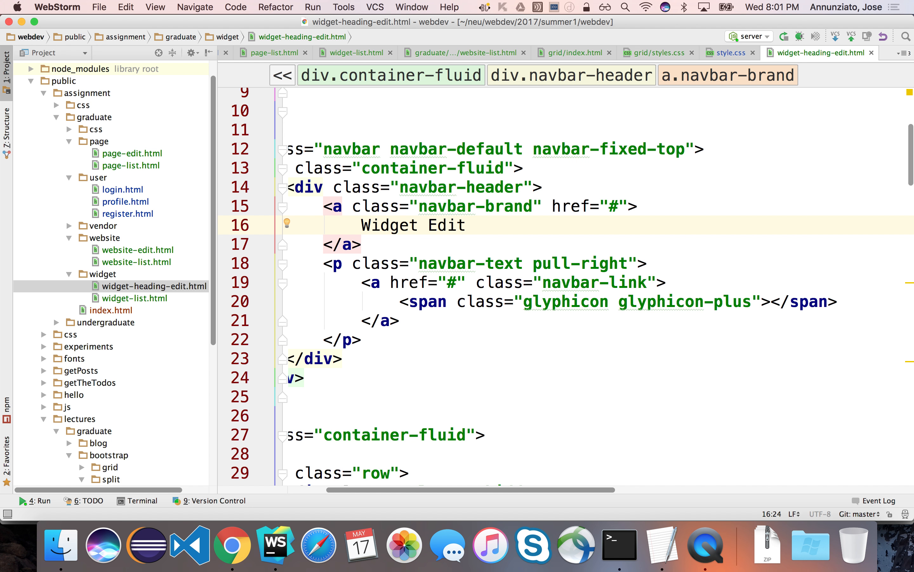
type("Edit")
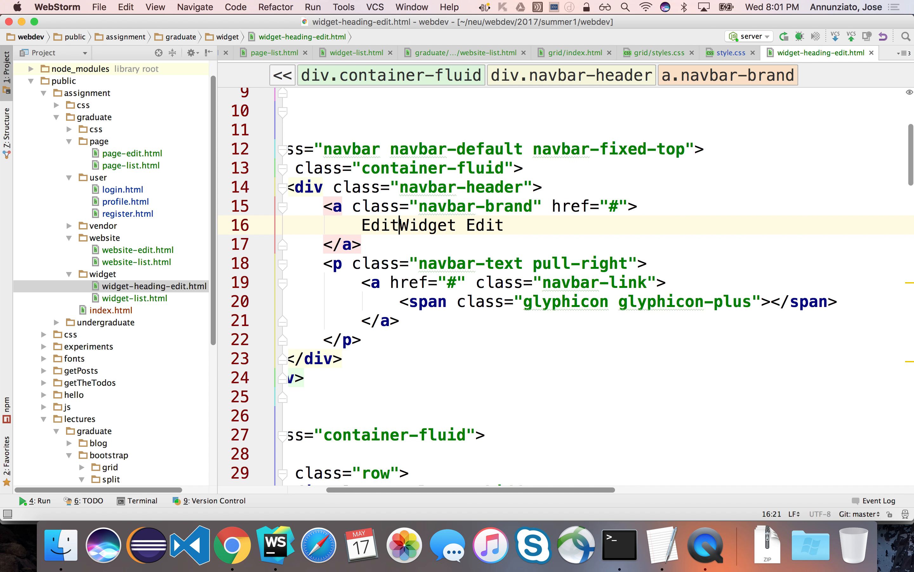
type("Head")
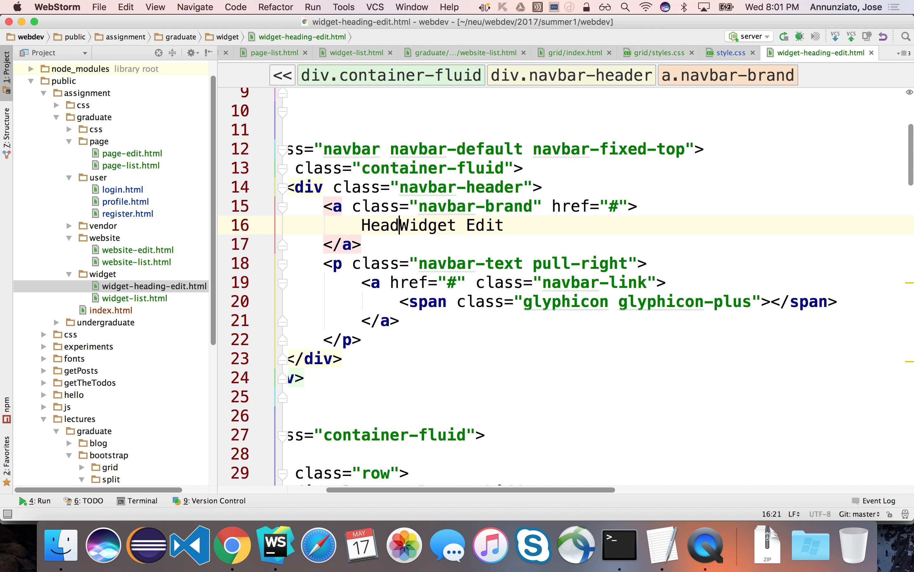
double_click(466, 225)
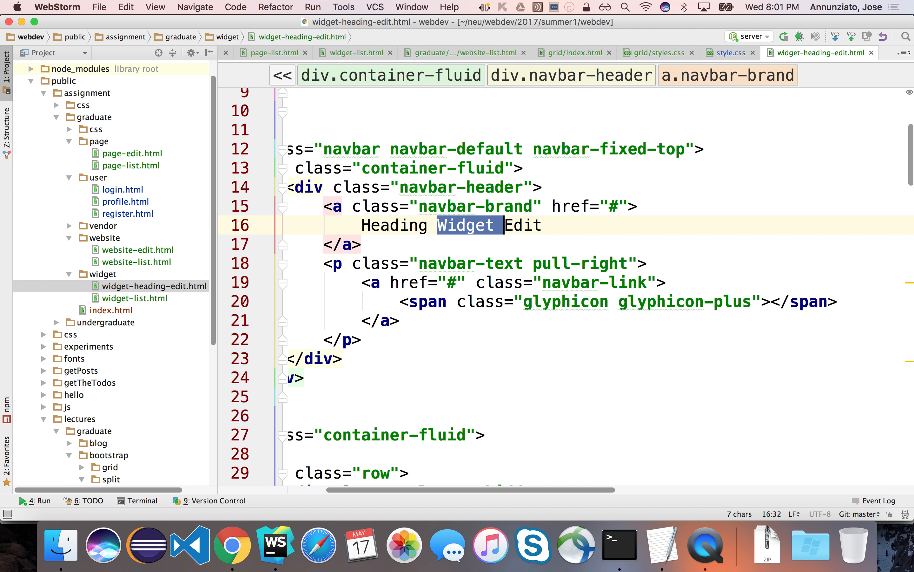
type("Editor")
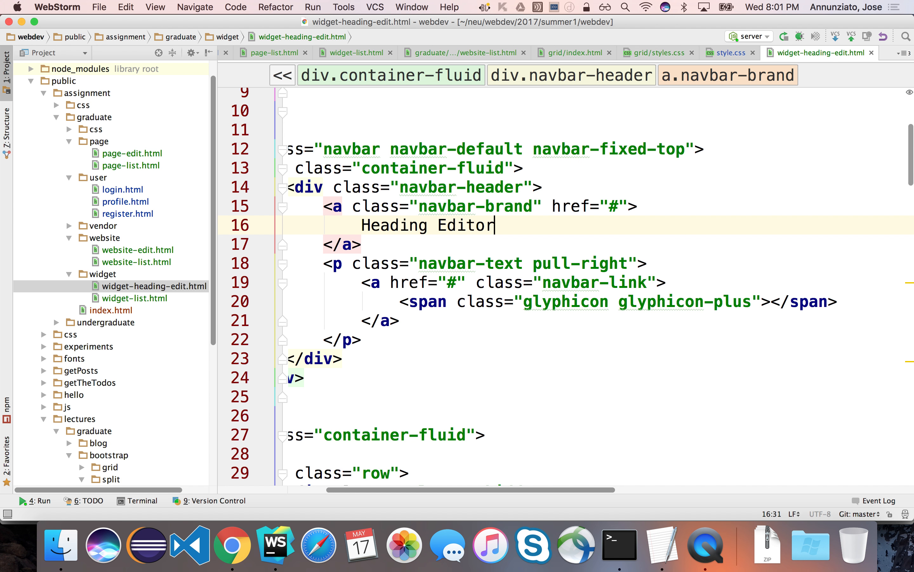
scroll("down", 3)
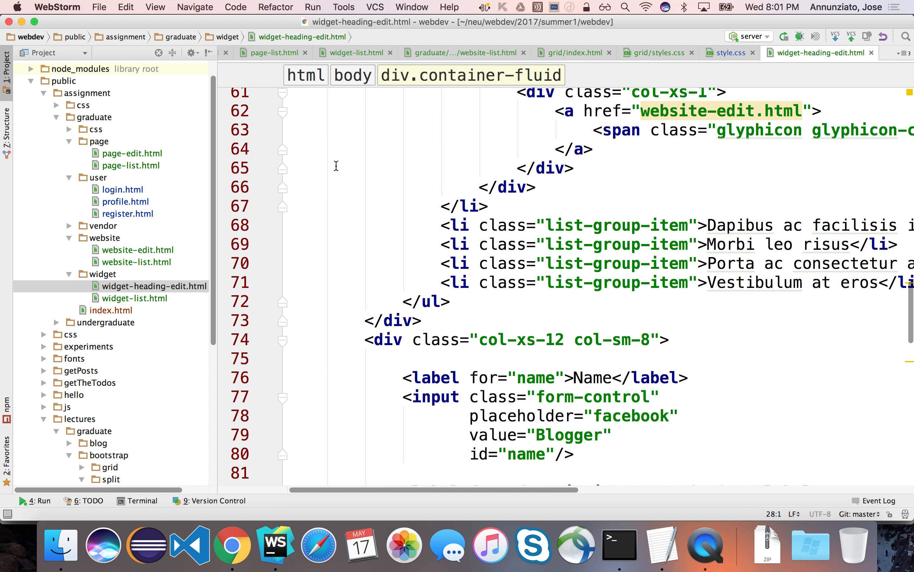
- Scroll through the body of widget-heading-edit.html to review the sidebar list and form
scroll("down", 3)
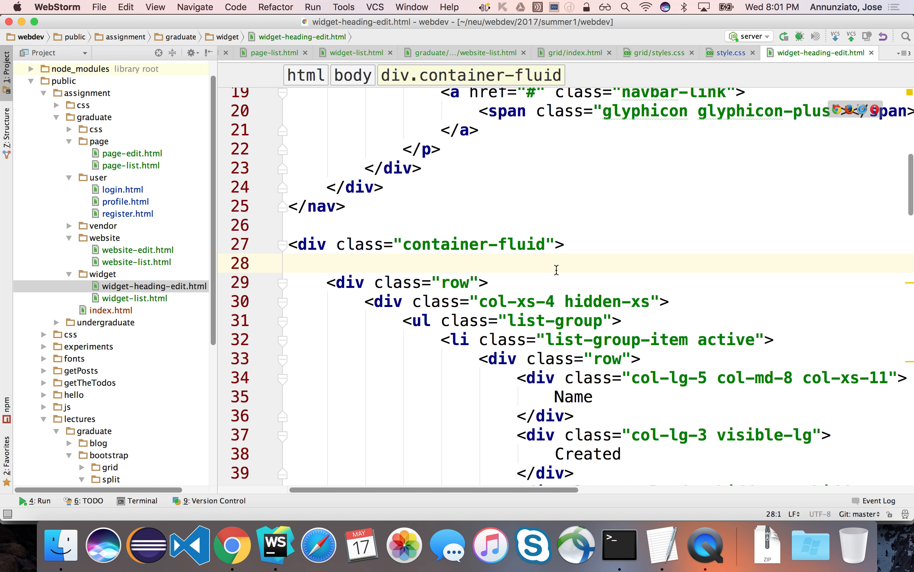
mouse_move(548, 270)
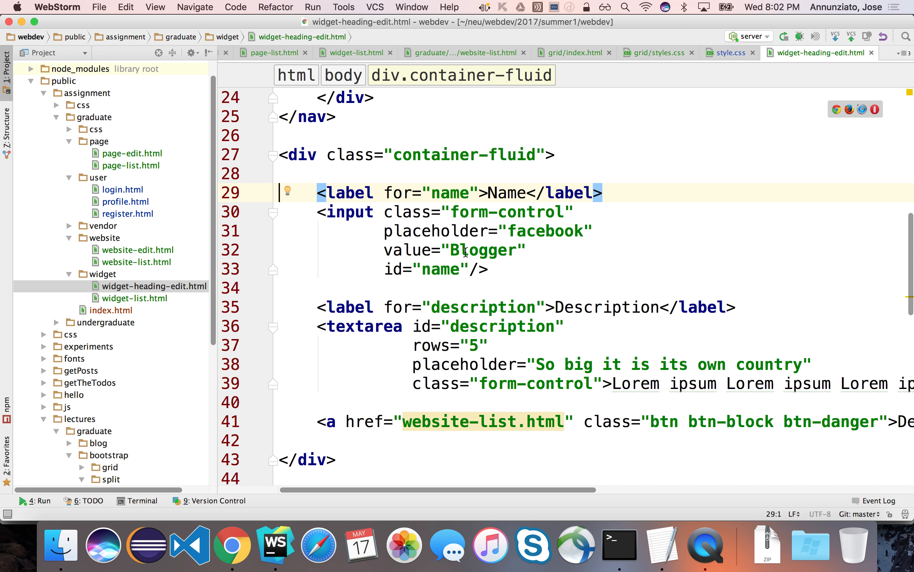
- Set the Name value to 'top heading' and relabel the second field Text with id text
double_click(482, 249)
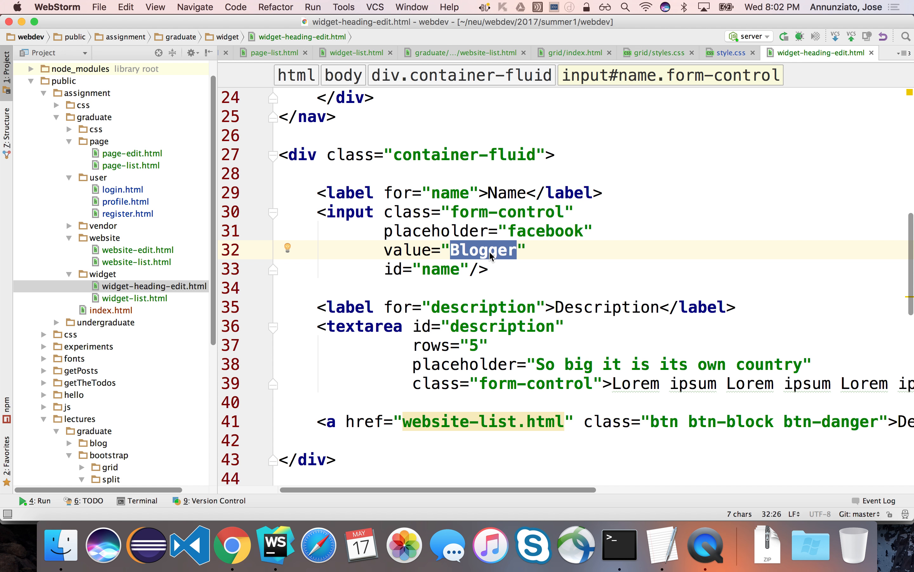
type("top h")
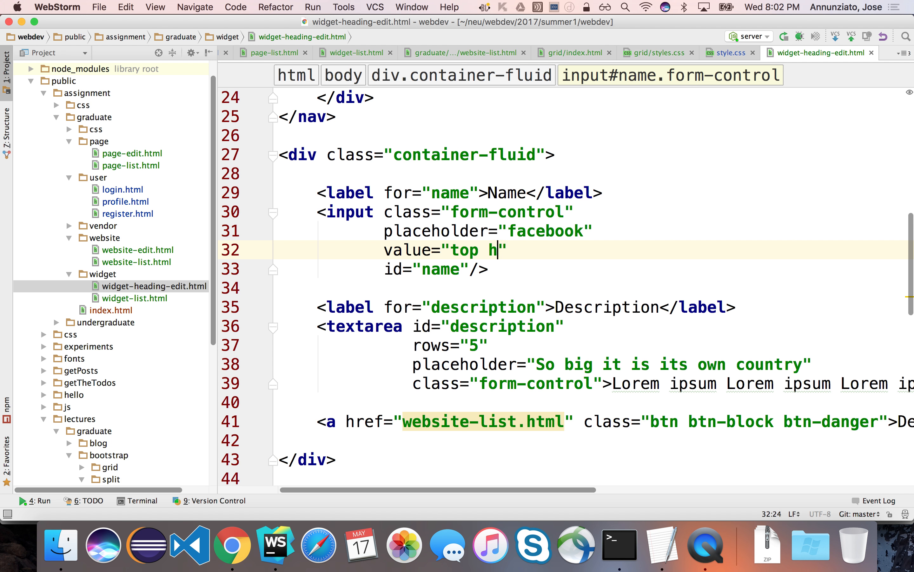
type("eading")
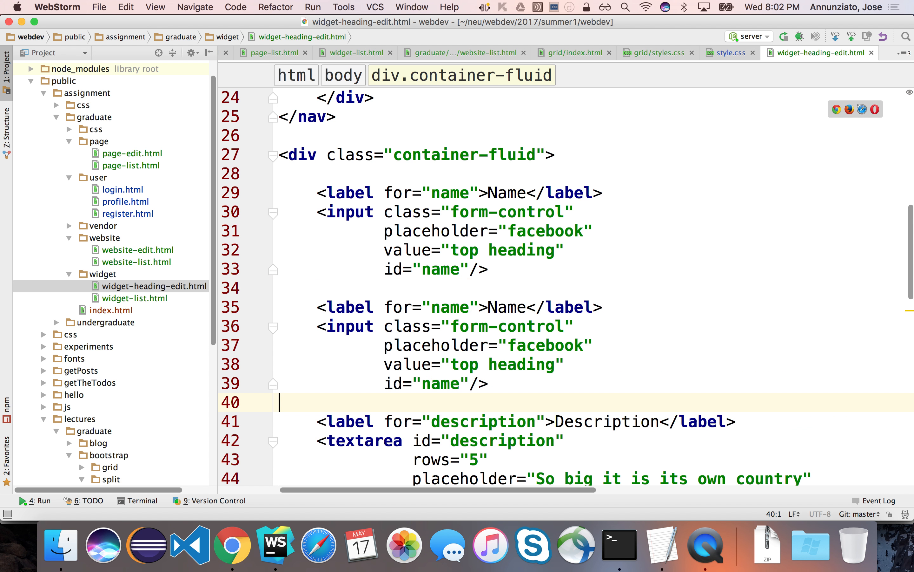
type("Te")
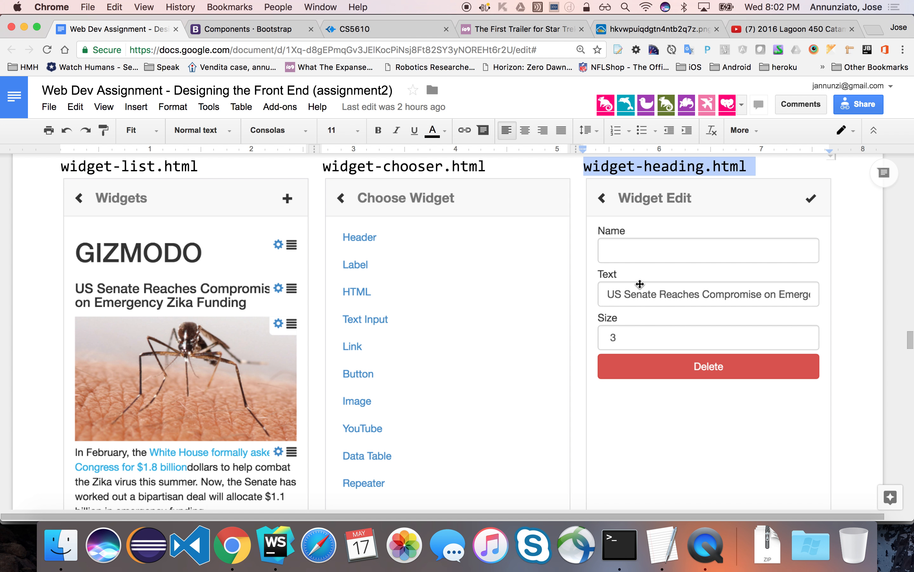
left_click(274, 544)
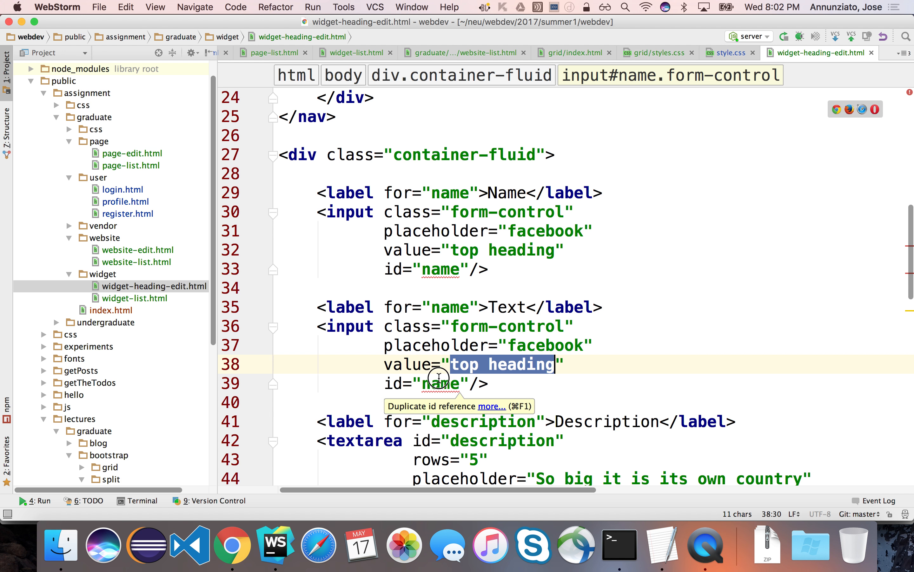
type("text")
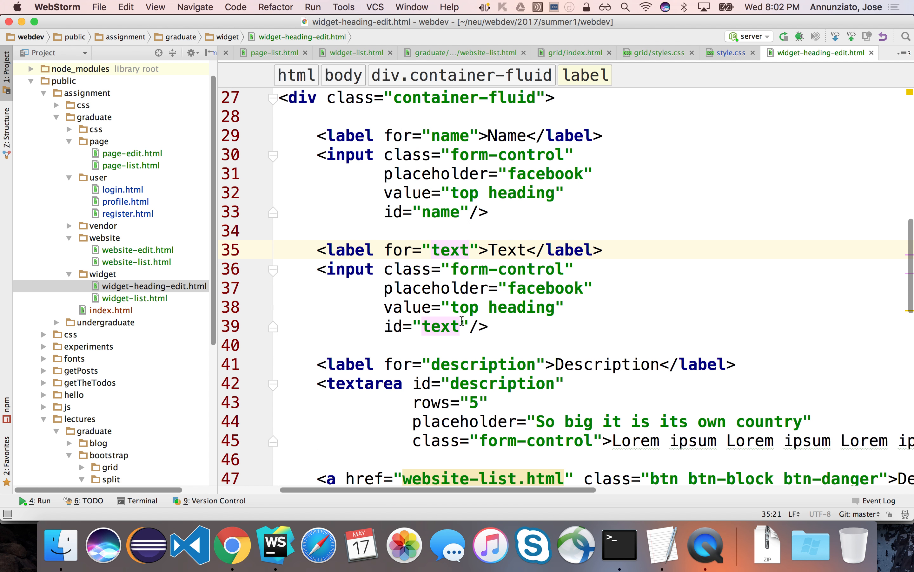
- Give the Text field the value 'US Senate Reaches Compromise'
double_click(502, 307)
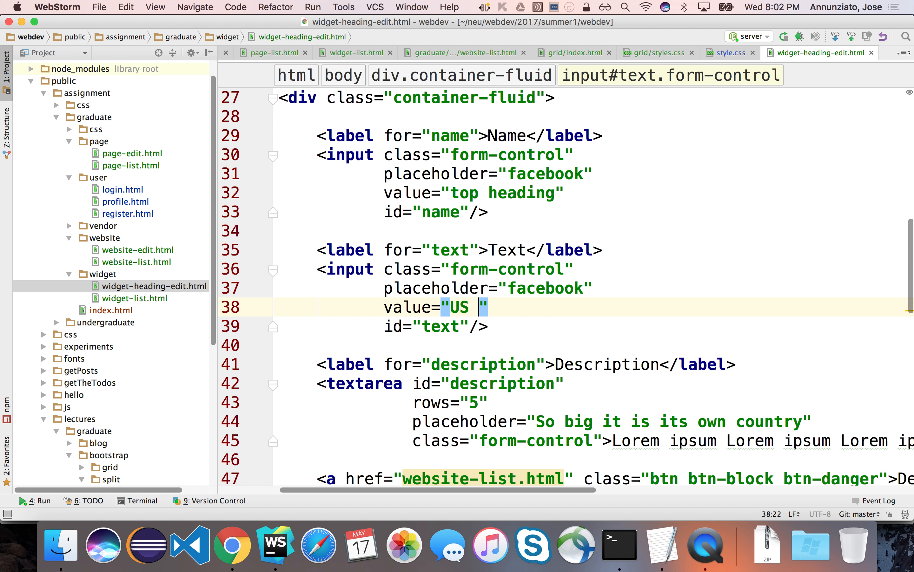
type("Senate Reaches")
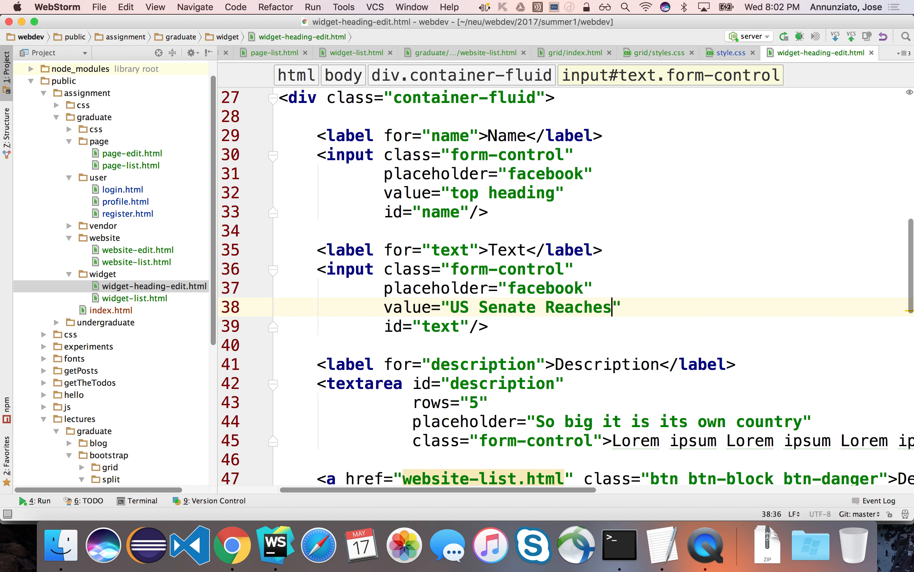
type("Compri")
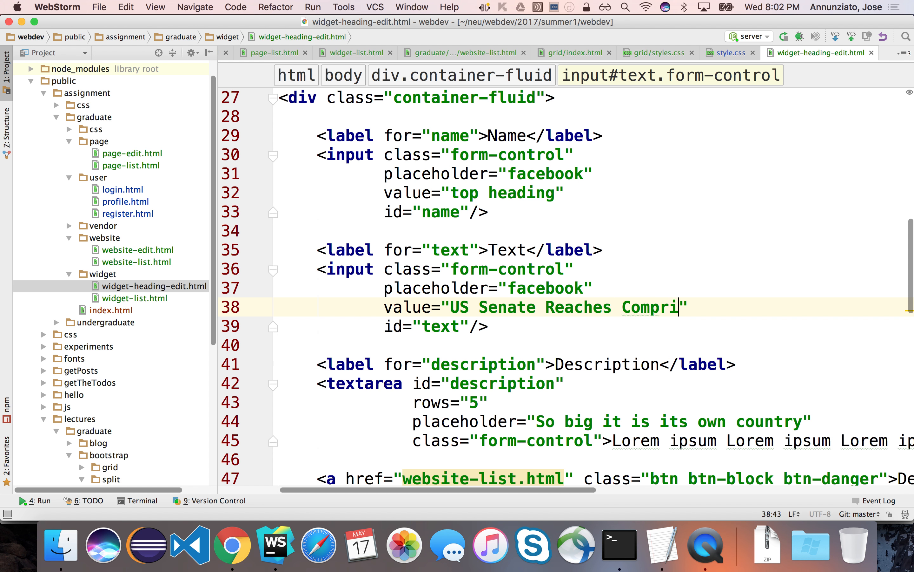
type("se")
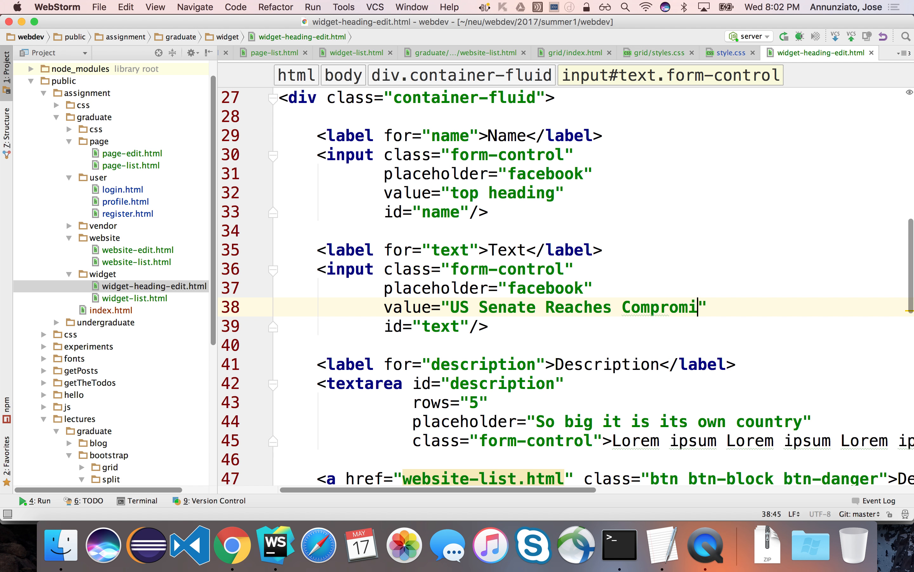
type("se")
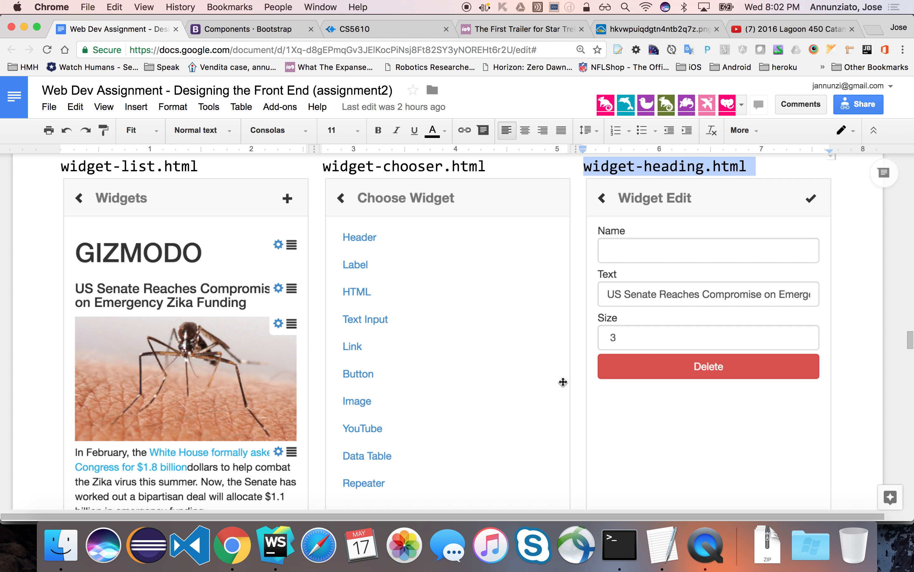
mouse_move(680, 337)
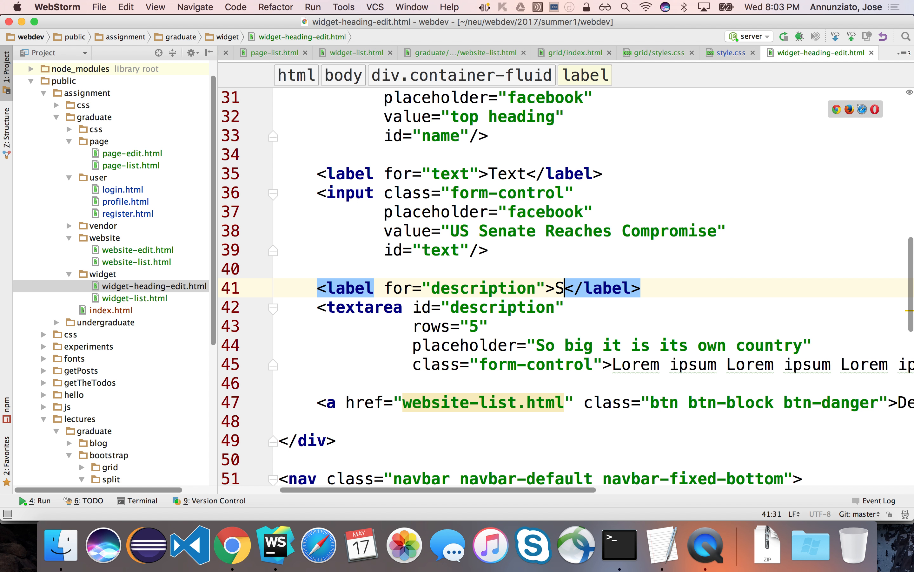
- Relabel Description as Size and add a select with id size and class form-control
type("ize")
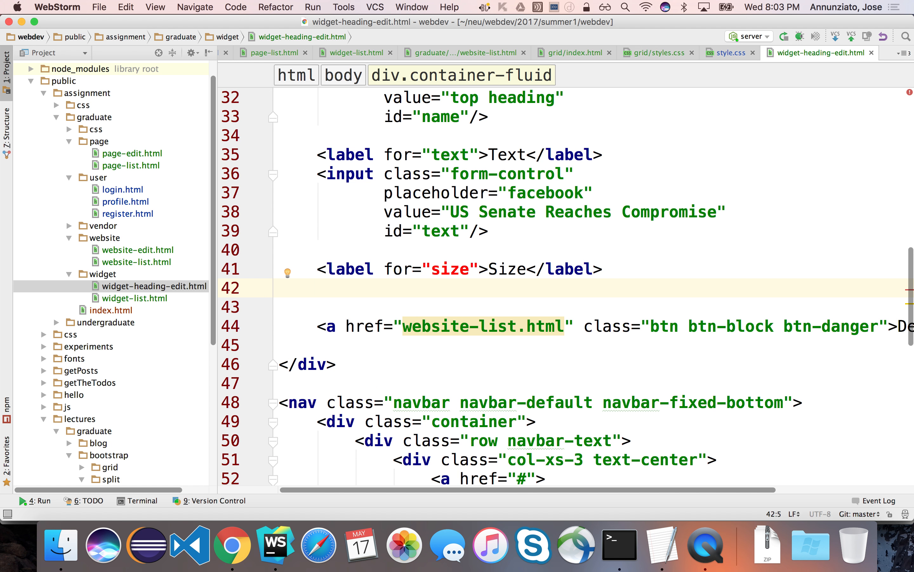
type("<select >")
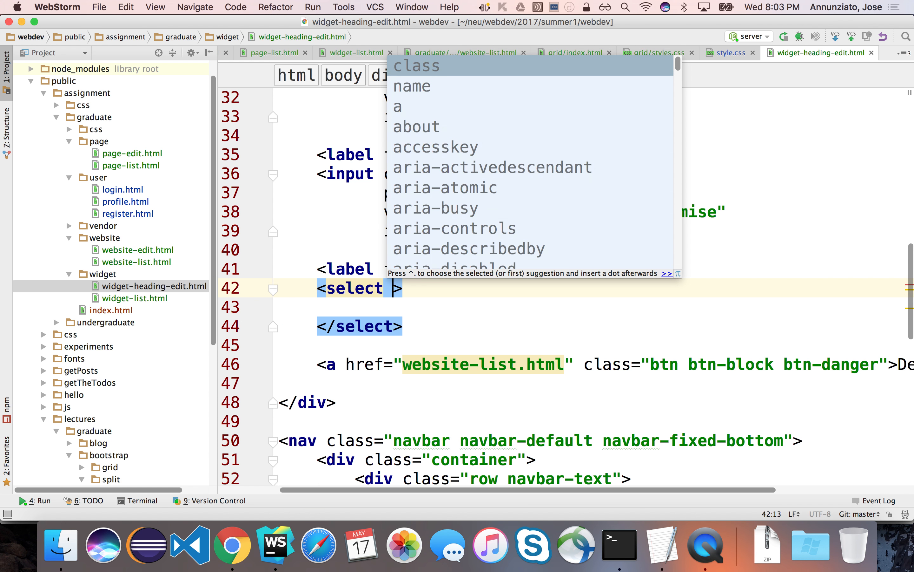
type("id=\"si")
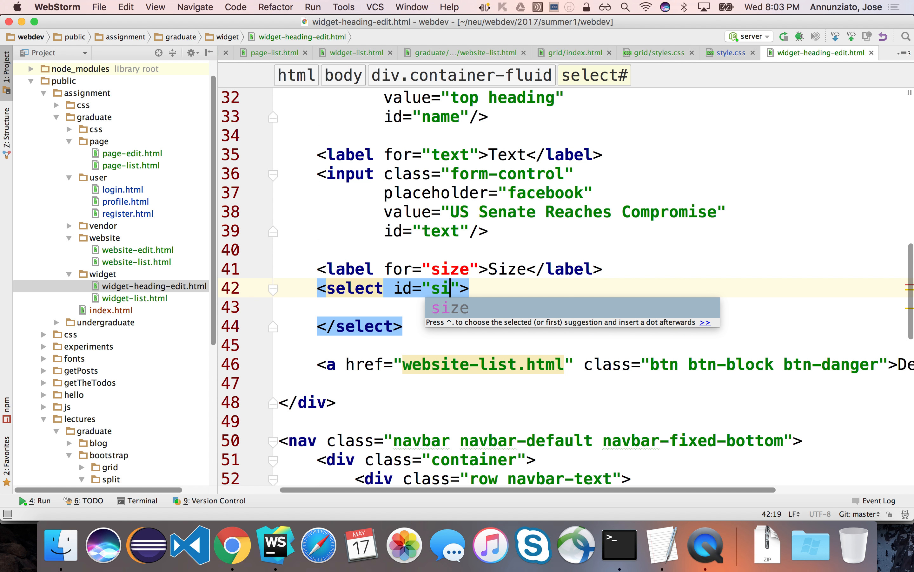
key("Tab")
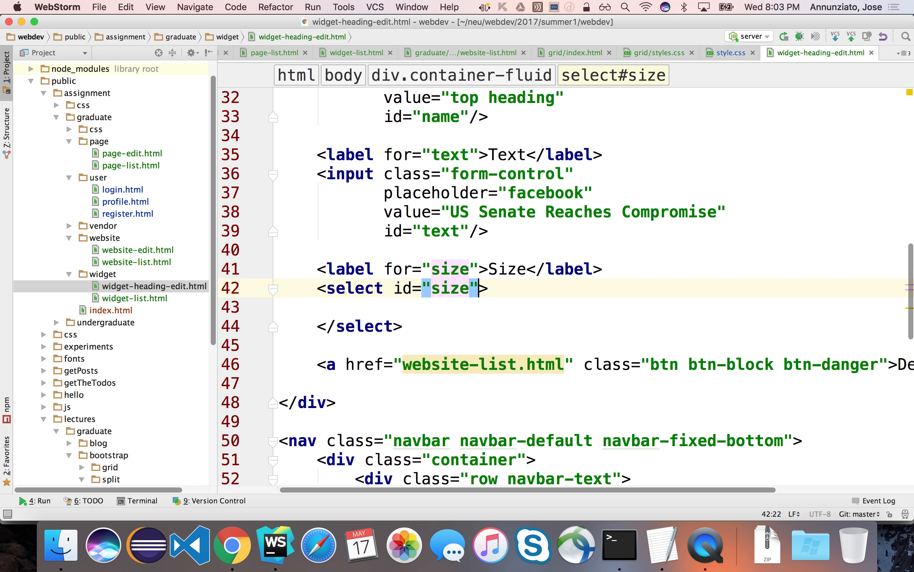
type("class=\"\"")
left_click(595, 306)
type("<option></option>")
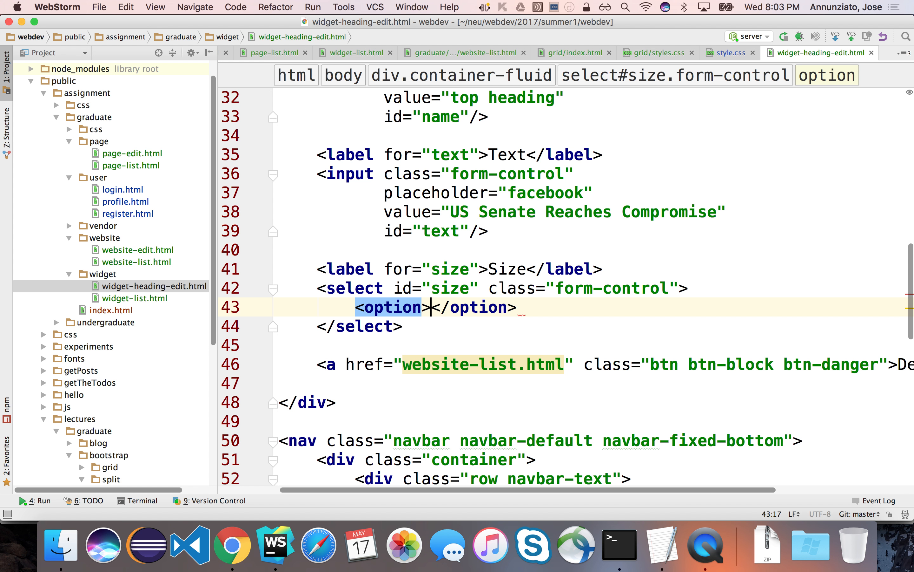
left_click(232, 545)
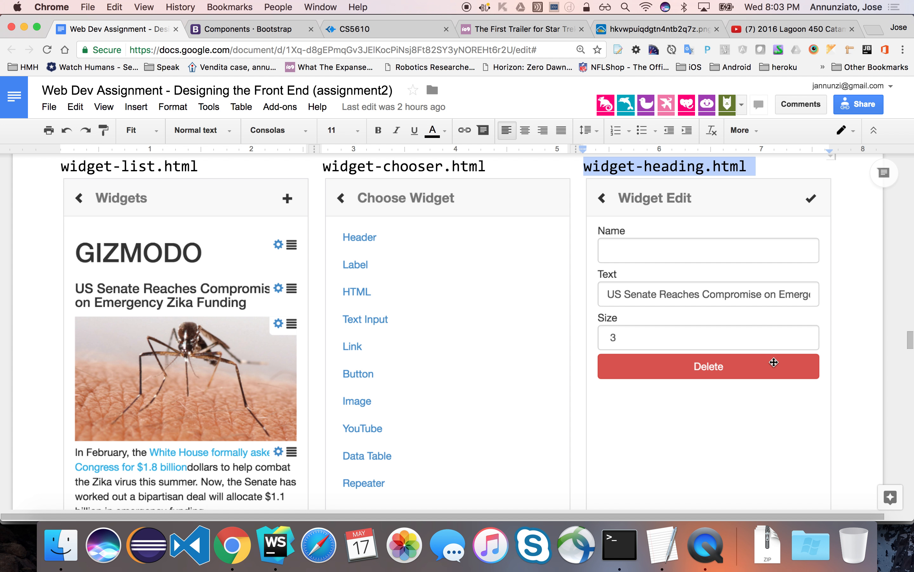
mouse_move(785, 353)
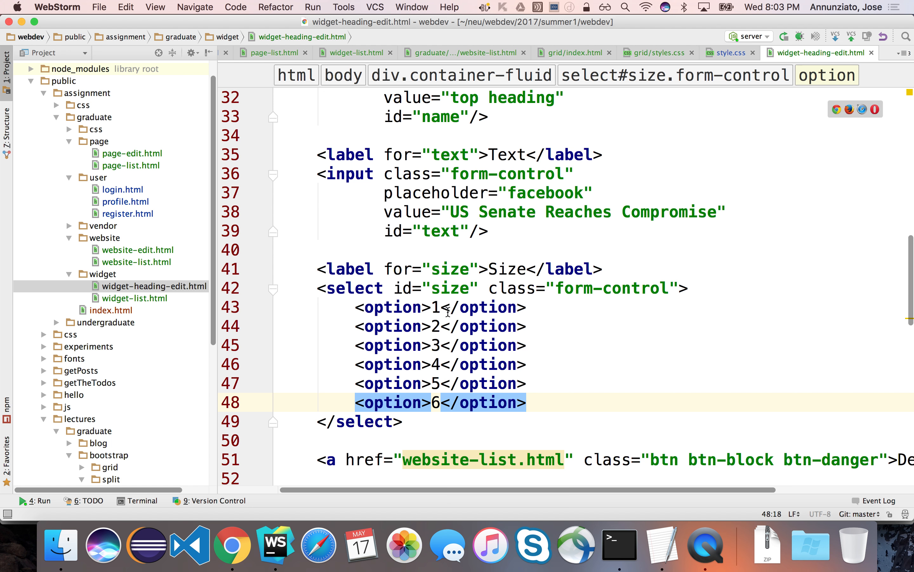
mouse_move(432, 337)
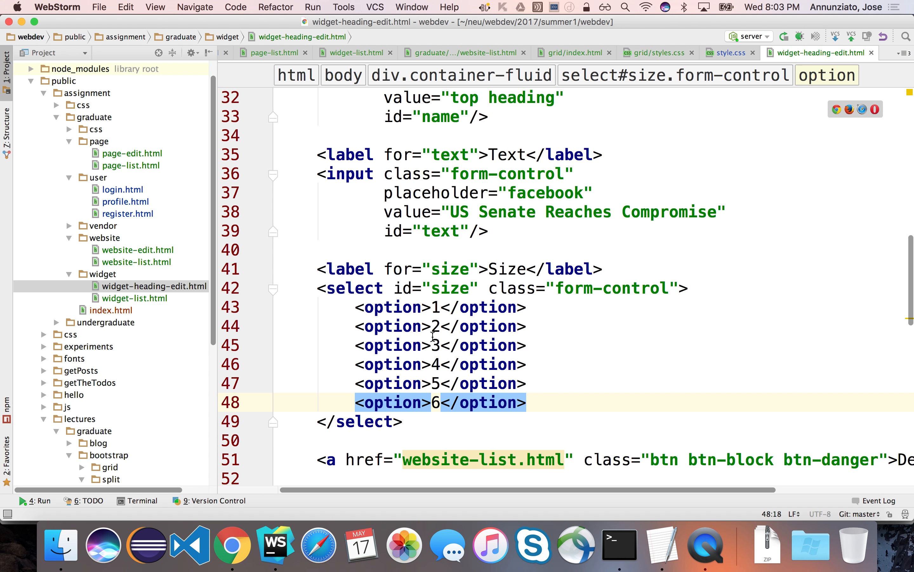
mouse_move(423, 326)
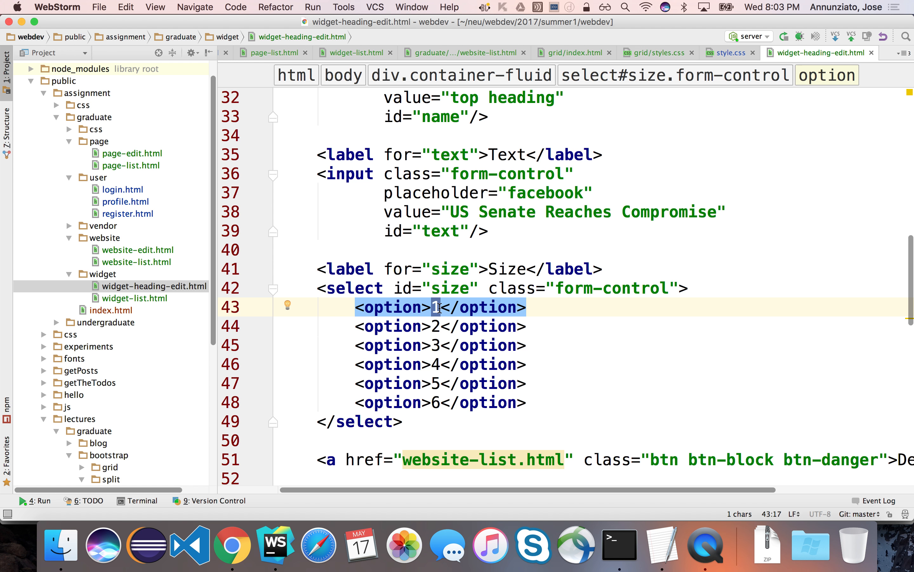
- Label the six size options from 1 (X-Large) down to 6 (Smallest)
type("(Large")
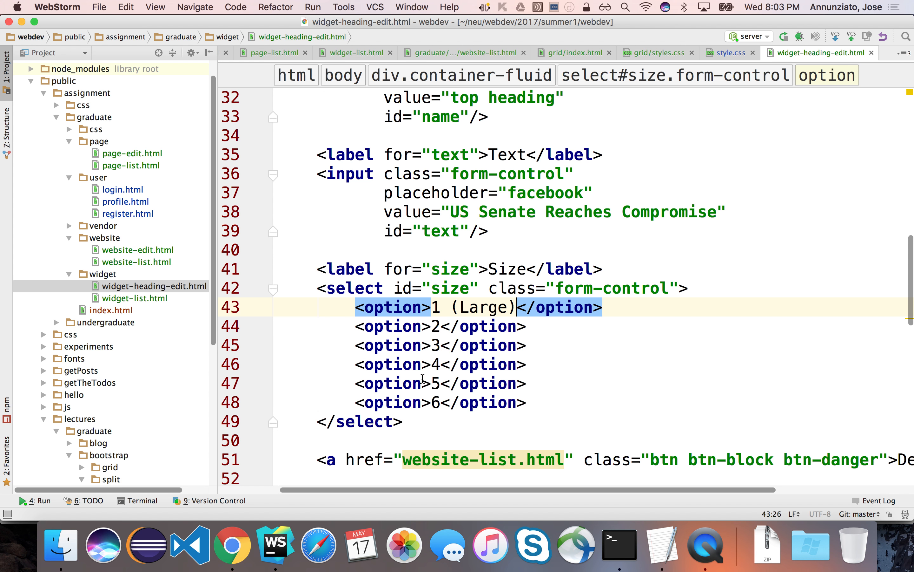
type("(Sm")
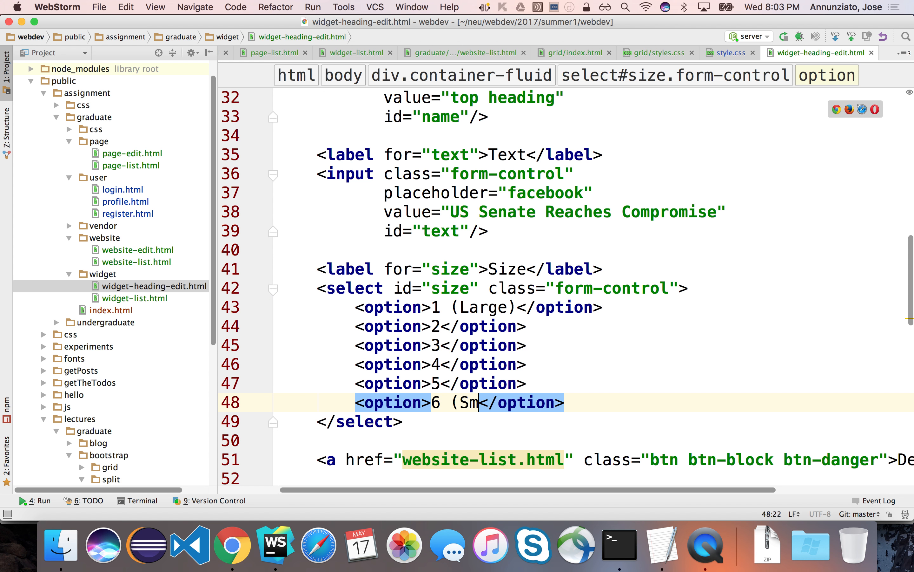
type("allest)")
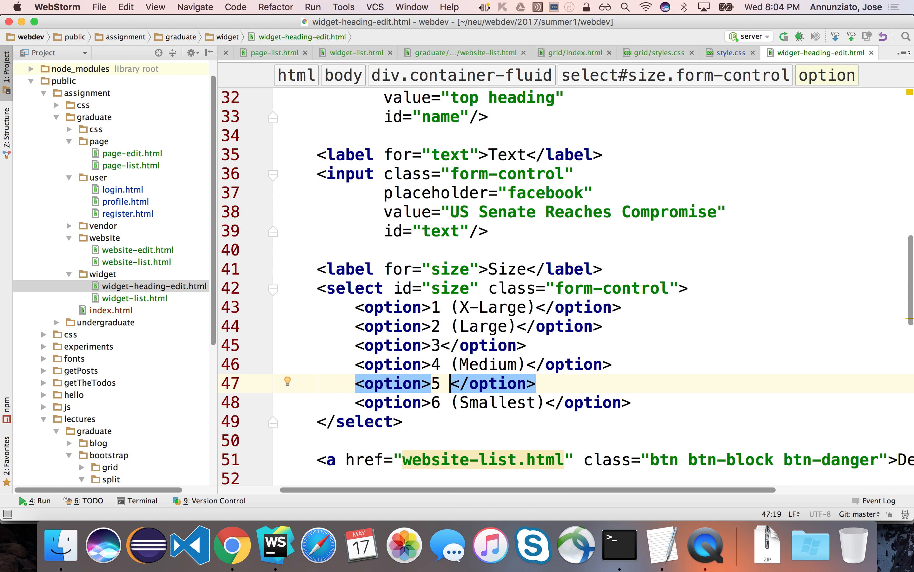
type("(Small)")
left_click(595, 326)
type("r")
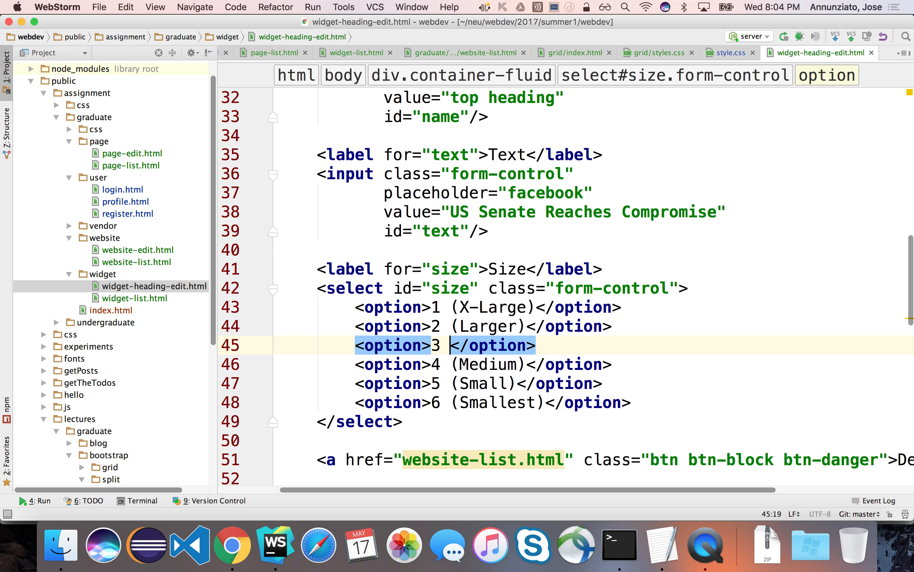
type("(L")
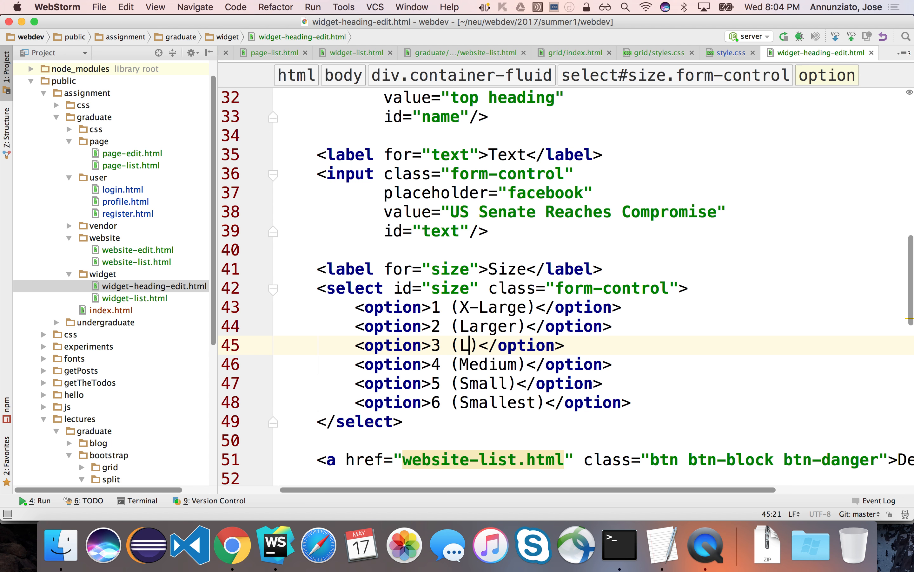
type("arge")
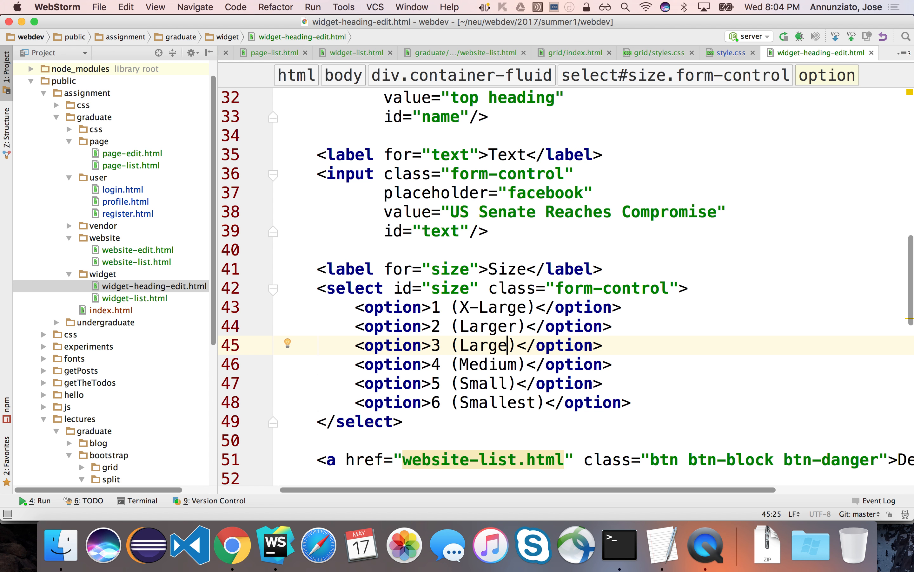
scroll("down", 3)
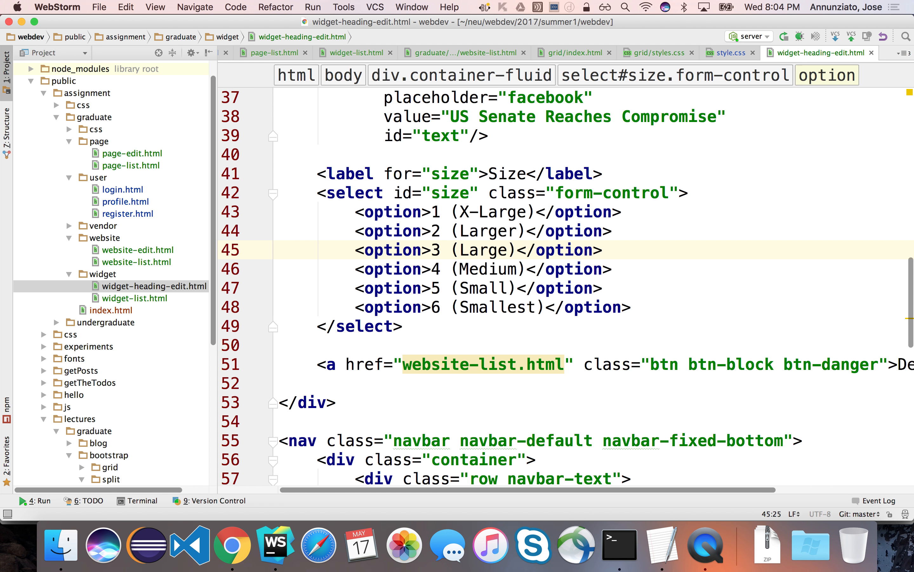
mouse_move(501, 323)
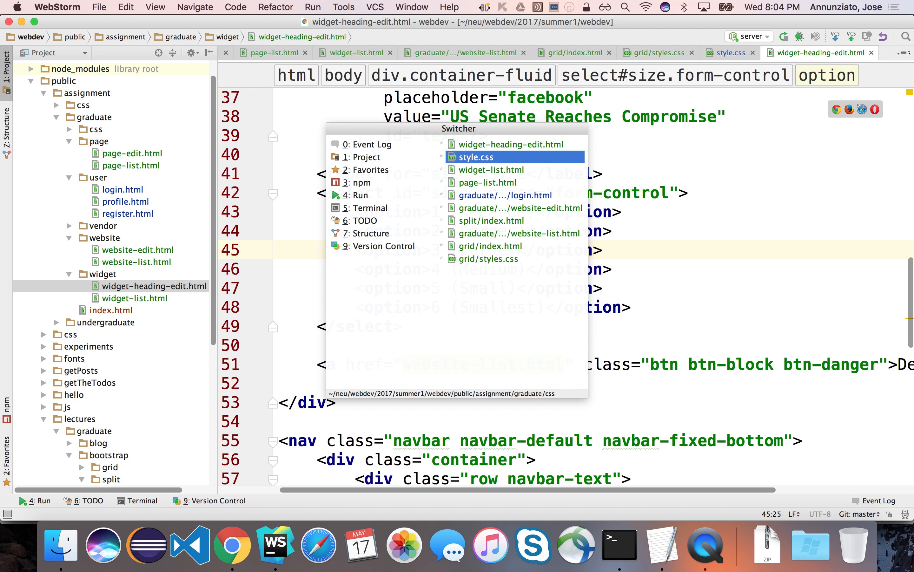
- In widget-list.html, wrap the first glyphicon-cog span in an <a href=""> link
left_click(490, 169)
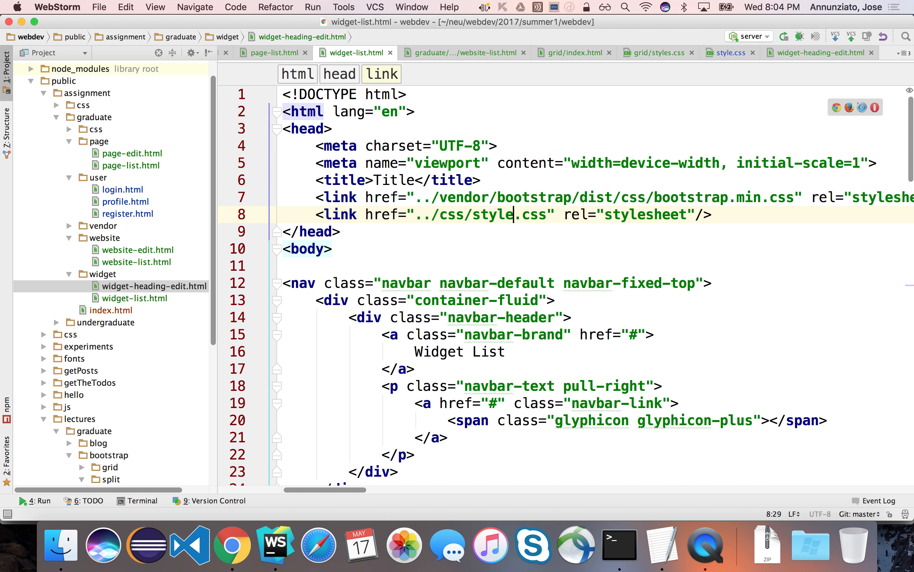
scroll("down", 3)
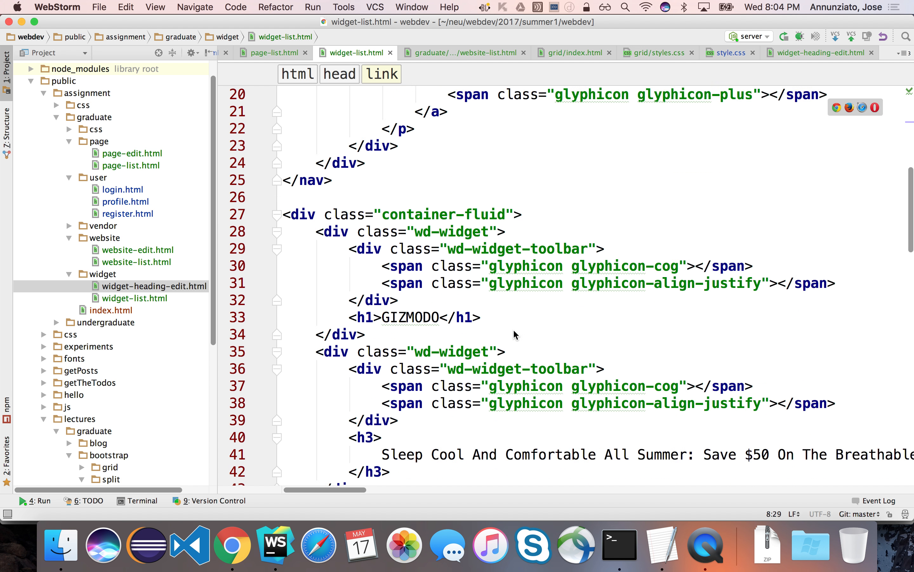
scroll("down", 3)
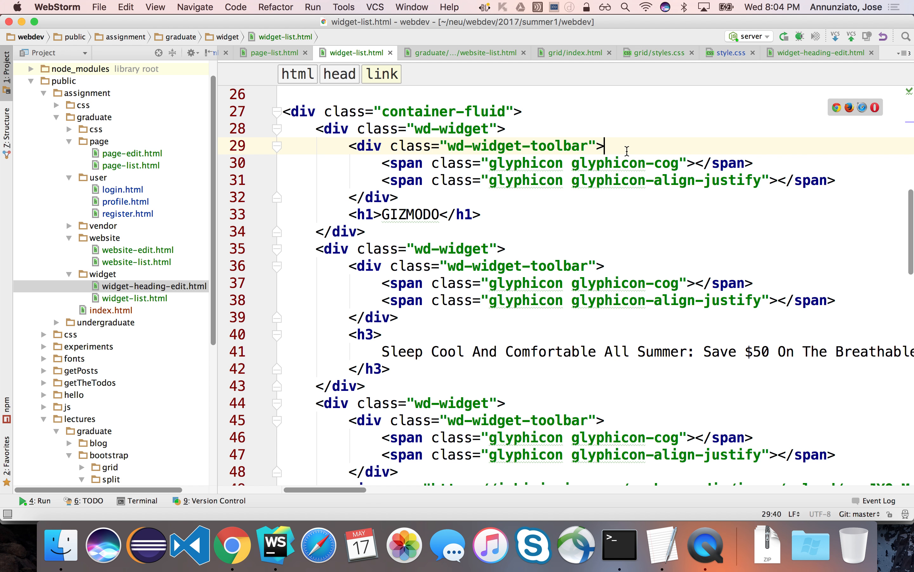
type("<a >")
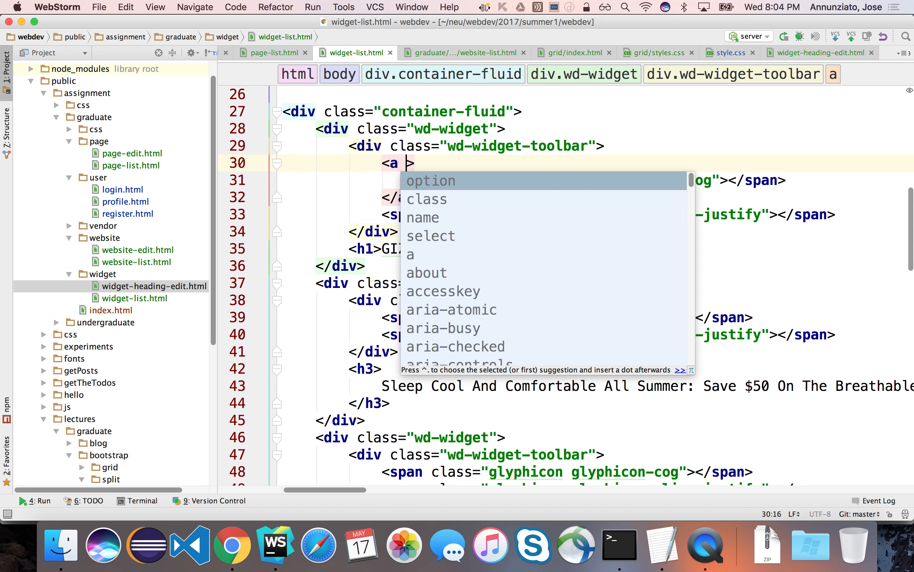
type("href=\"\"")
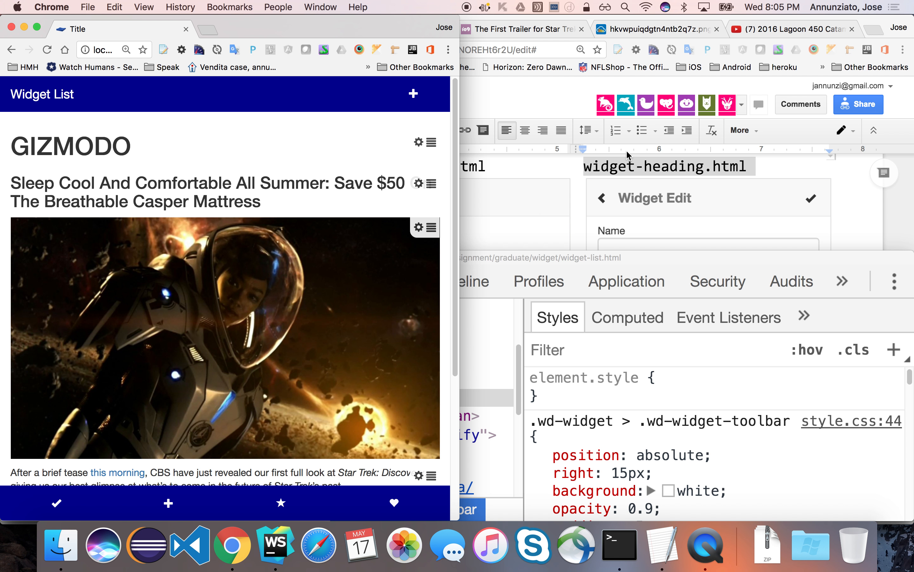
mouse_move(418, 145)
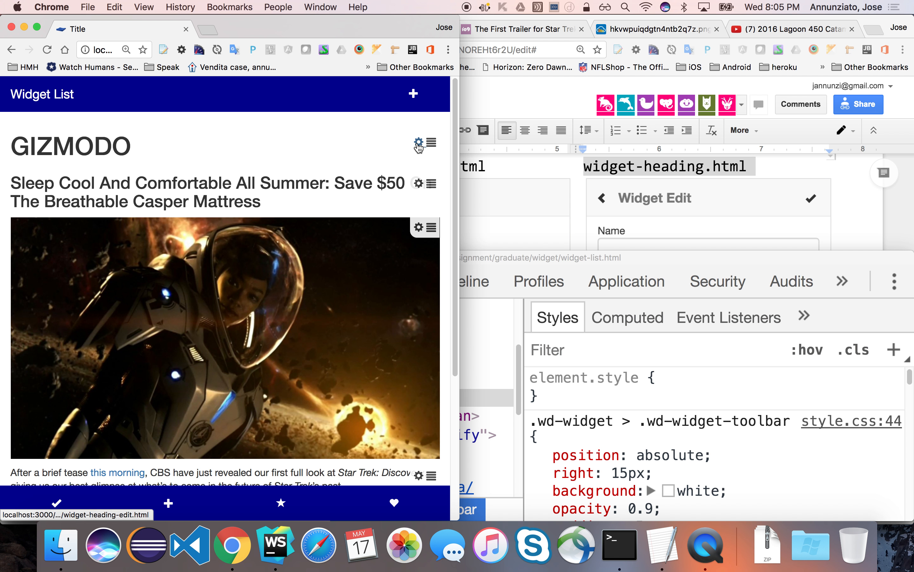
- Open the Heading Editor via the GIZMODO cog and try the Name and Size fields
left_click(418, 144)
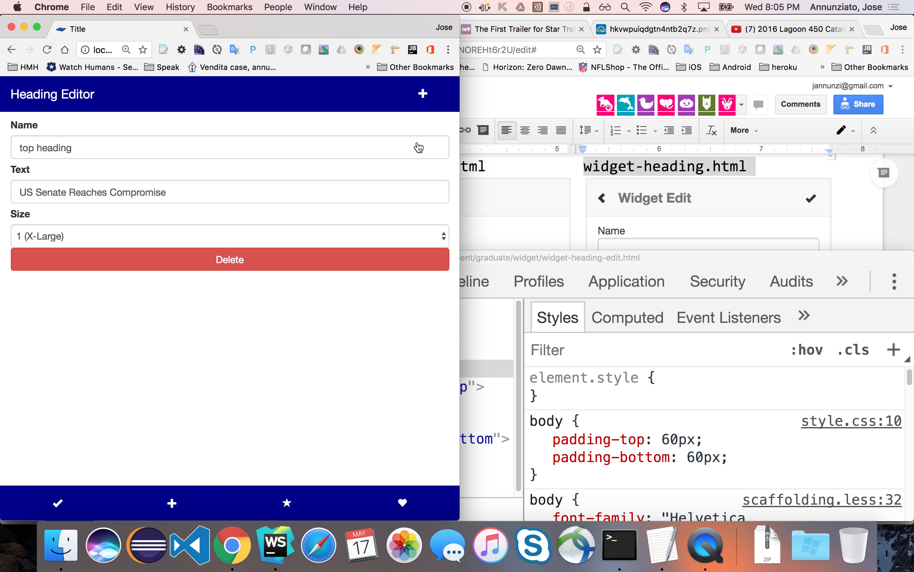
left_click(230, 236)
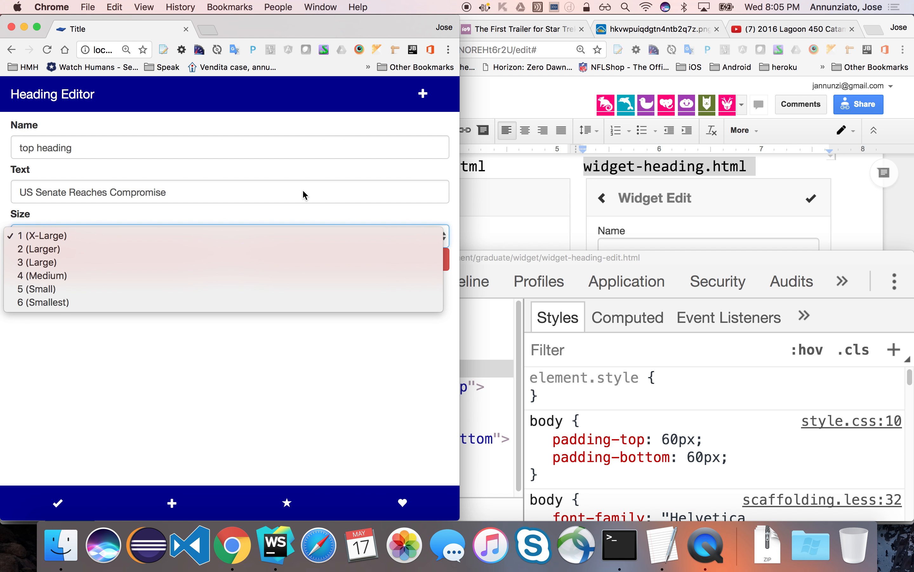
left_click(229, 146)
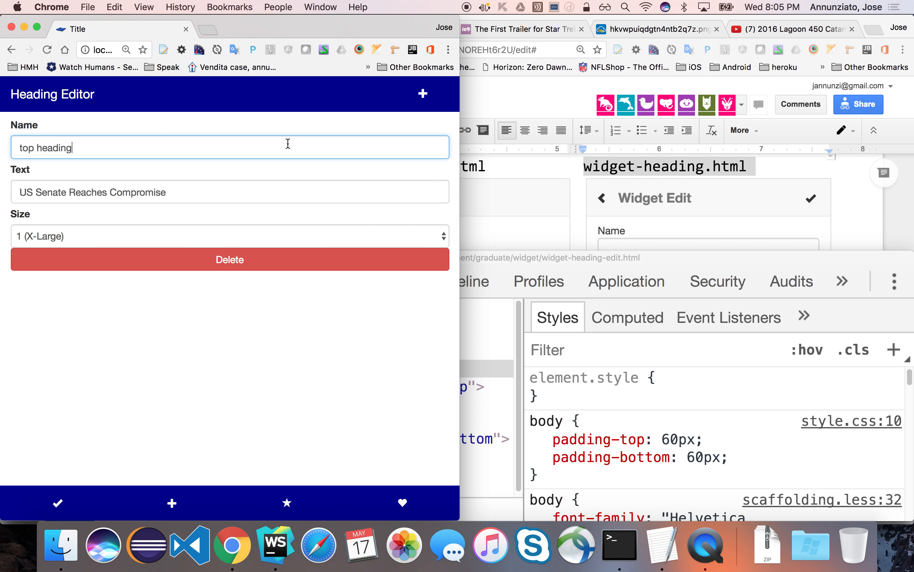
left_click(229, 236)
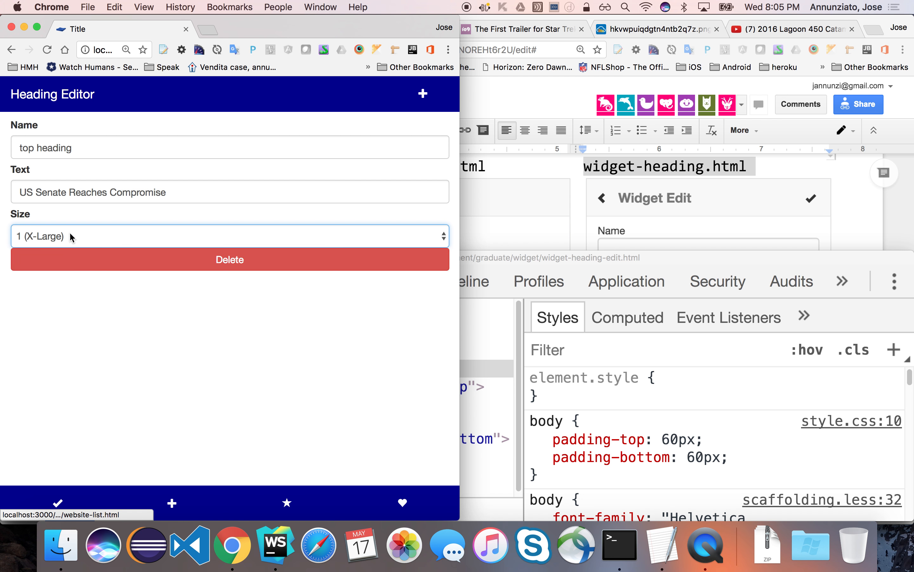
mouse_move(133, 338)
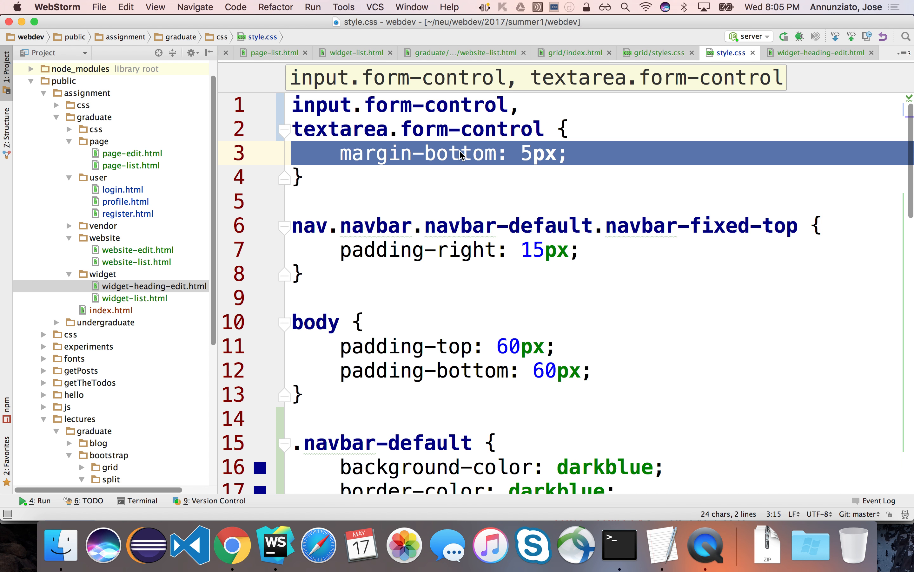
mouse_move(462, 151)
type(",")
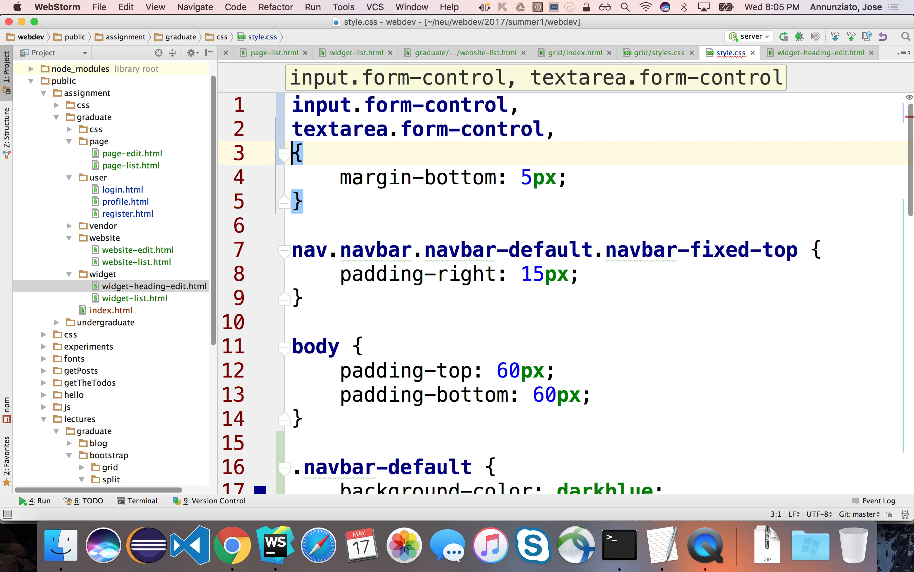
- Add select.form-control to the 5px bottom-margin rule in style.css
type("select")
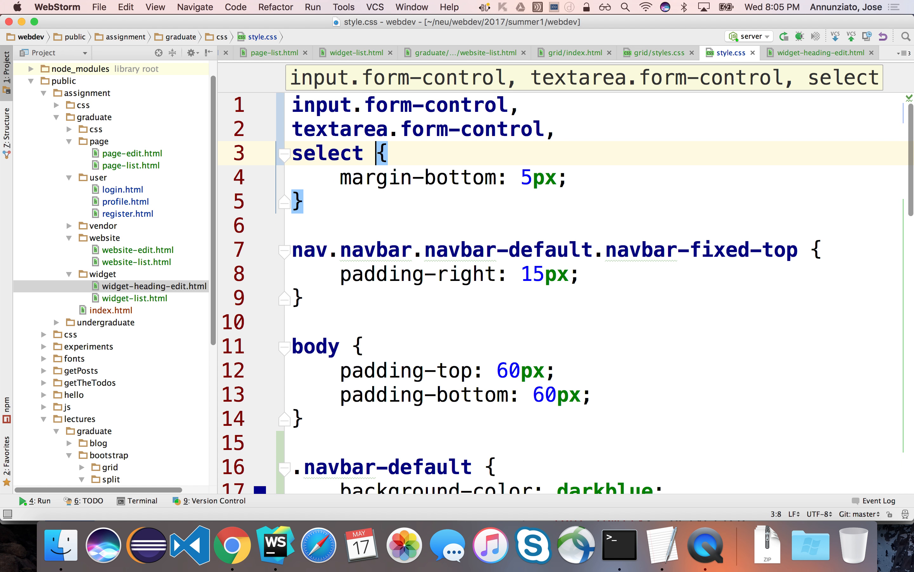
type(".")
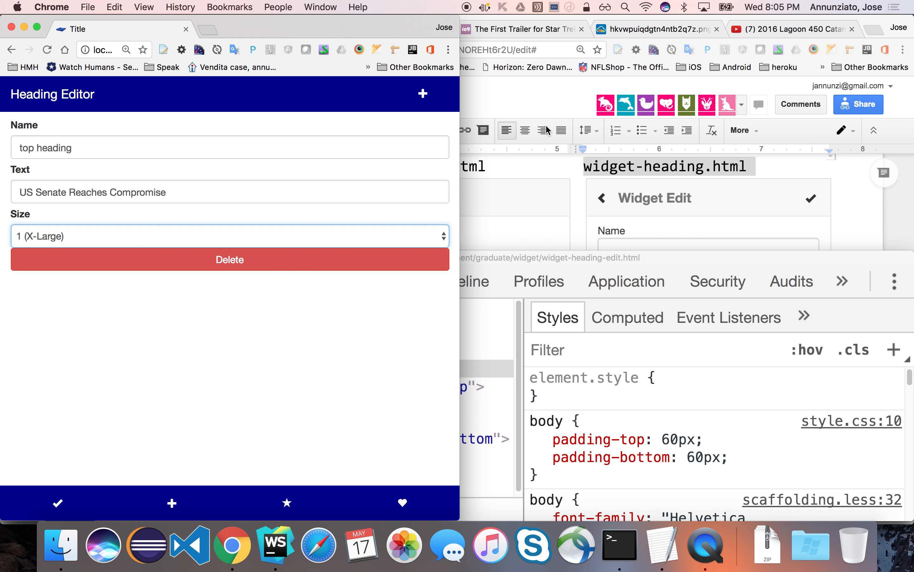
mouse_move(544, 131)
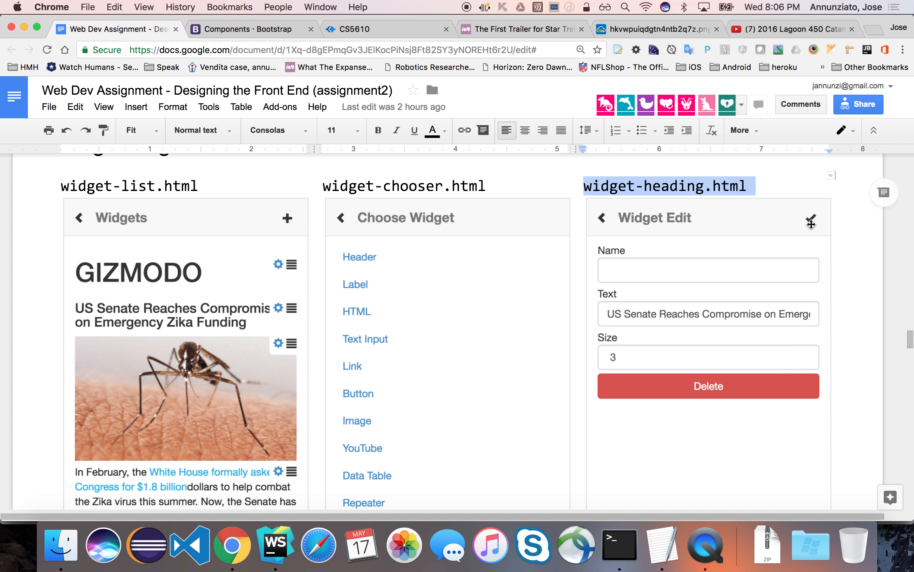
- Return to WebStorm and bring up widget-heading-edit.html at its navbar checkmark link
key("cmd+tab")
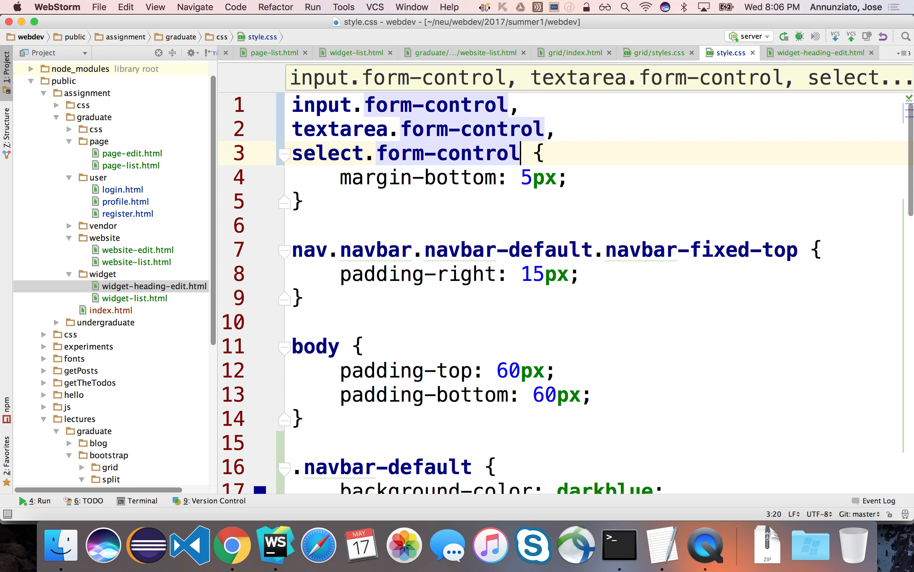
left_click(820, 53)
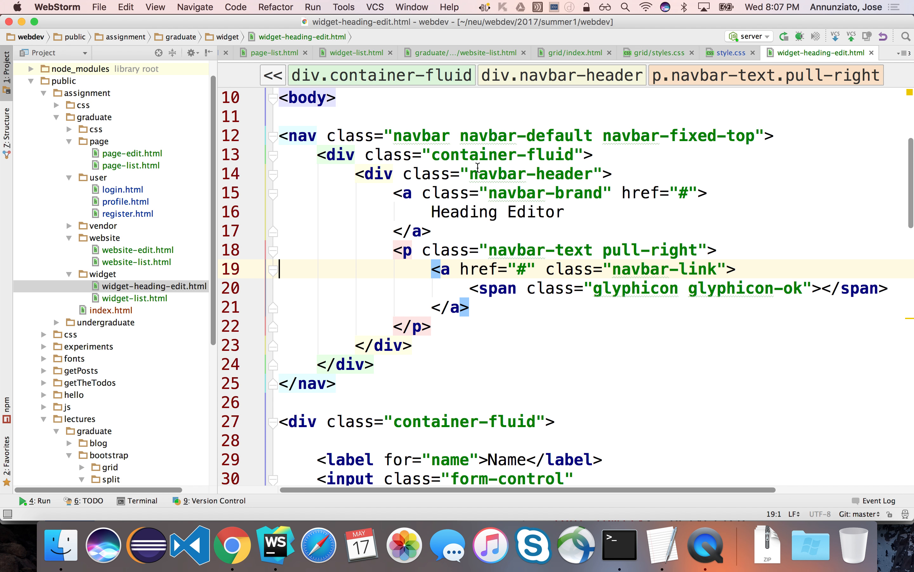
- In Chrome, open the GIZMODO heading editor and check where its Delete link leads
left_click(521, 268)
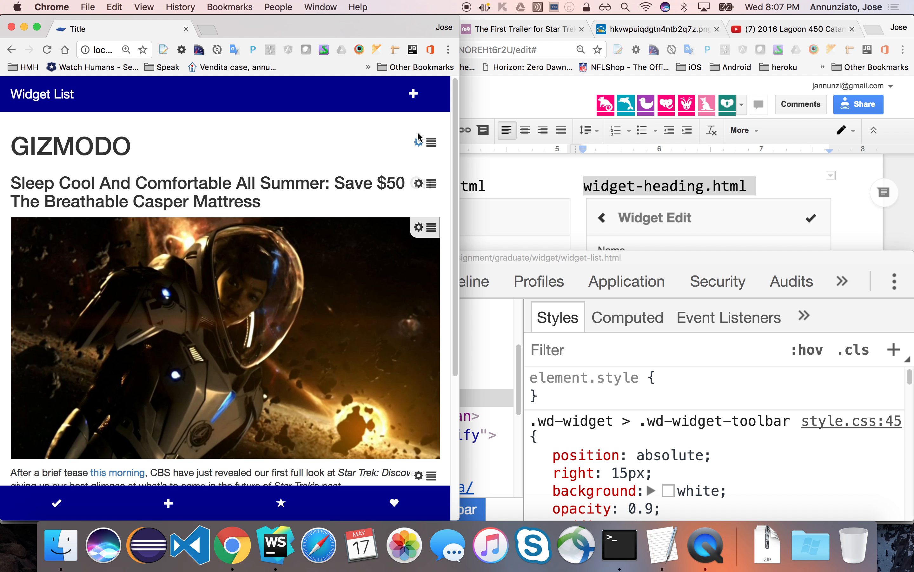
left_click(418, 141)
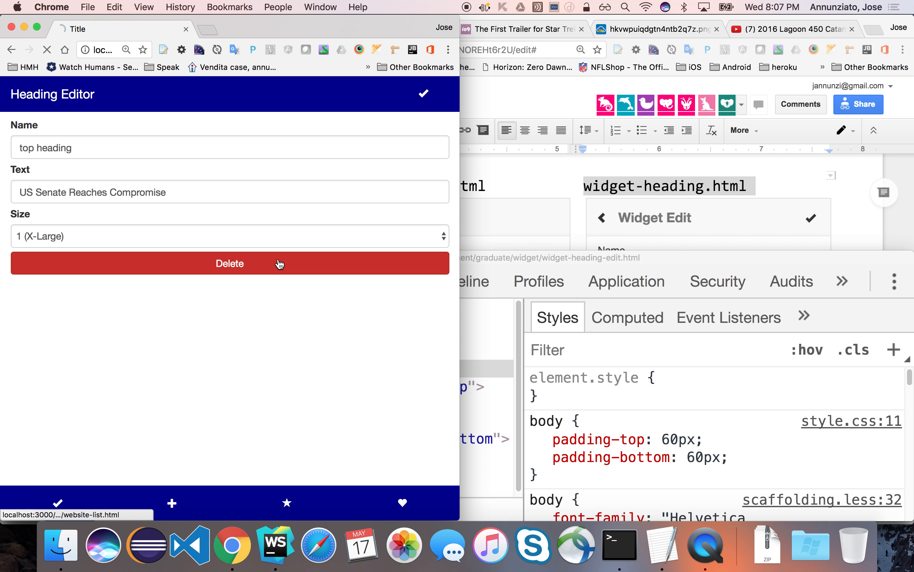
left_click(229, 263)
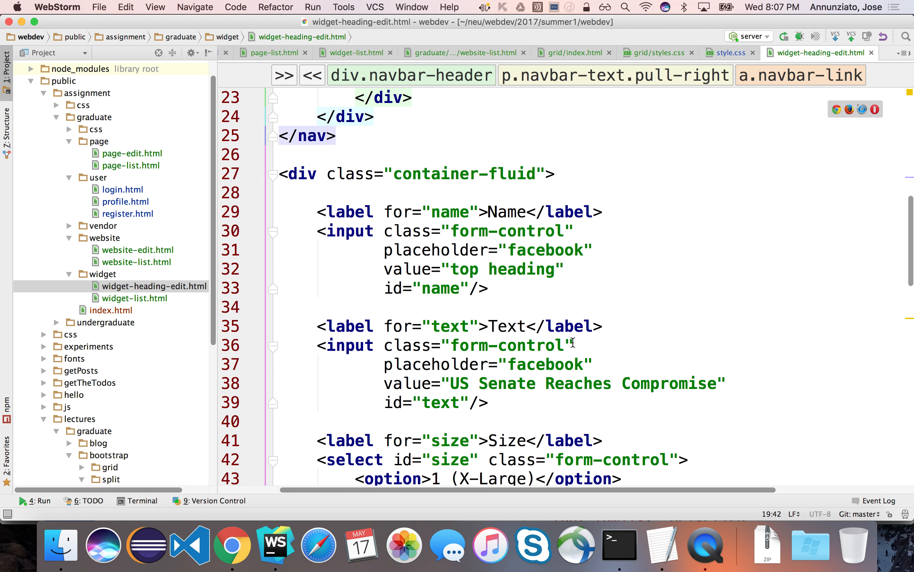
scroll("down", 3)
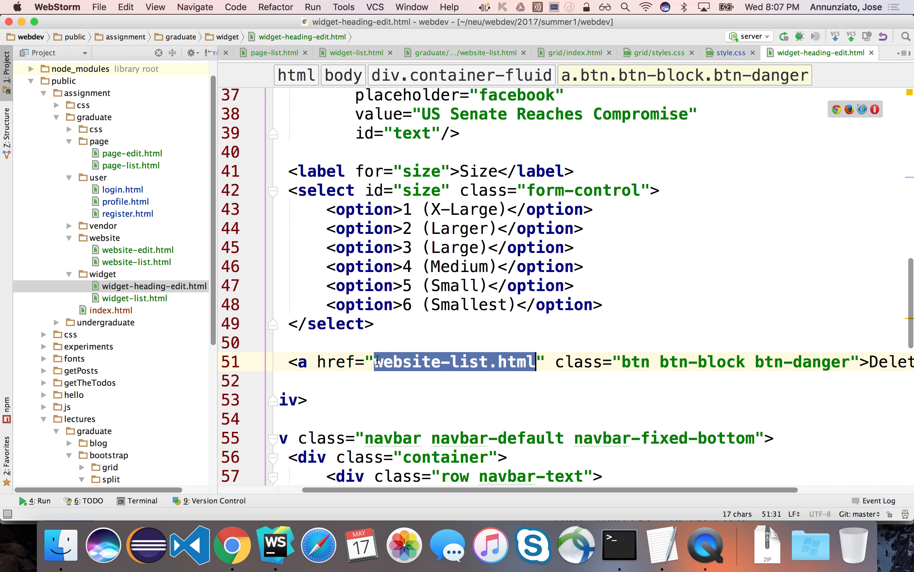
- Point the Delete anchor's href to widget-list.html and confirm it returns to the Widget List
type("widget-list.html")
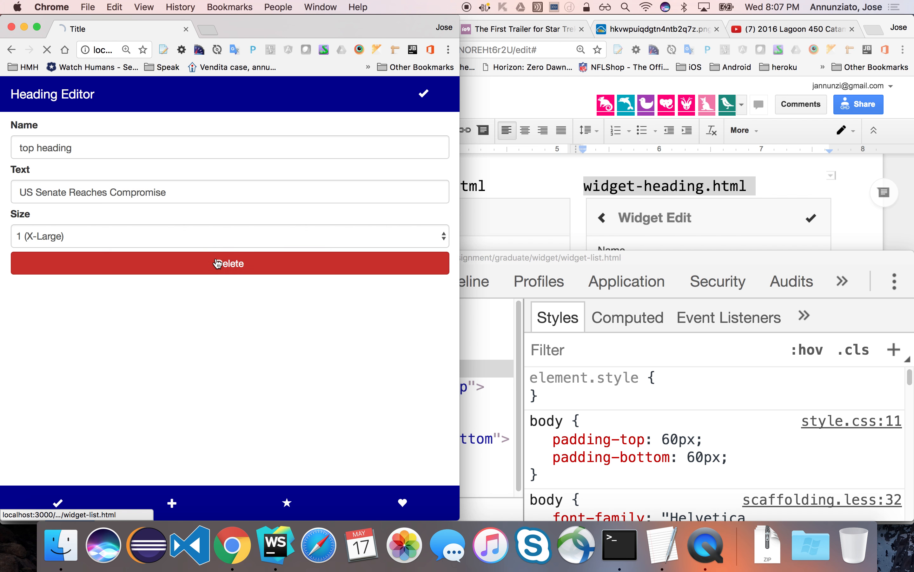
left_click(423, 94)
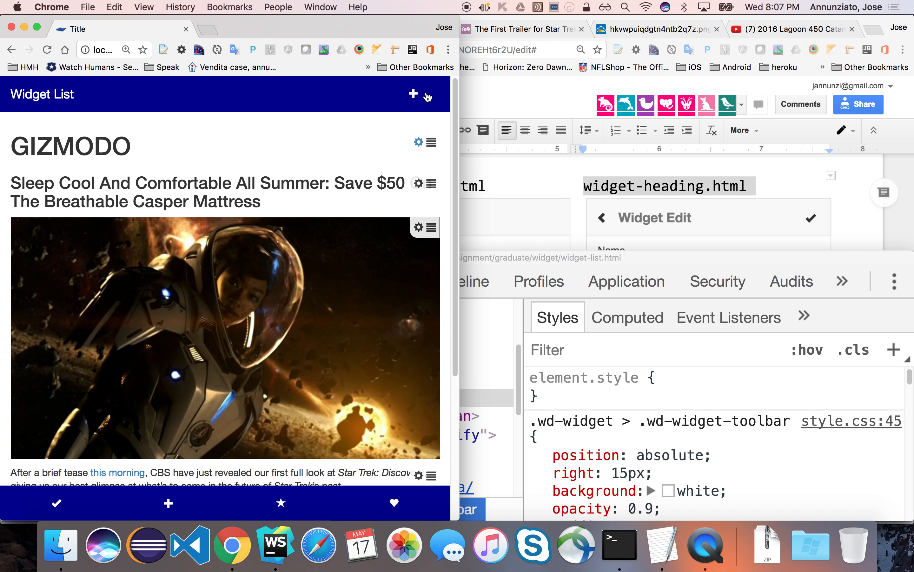
scroll("down", 3)
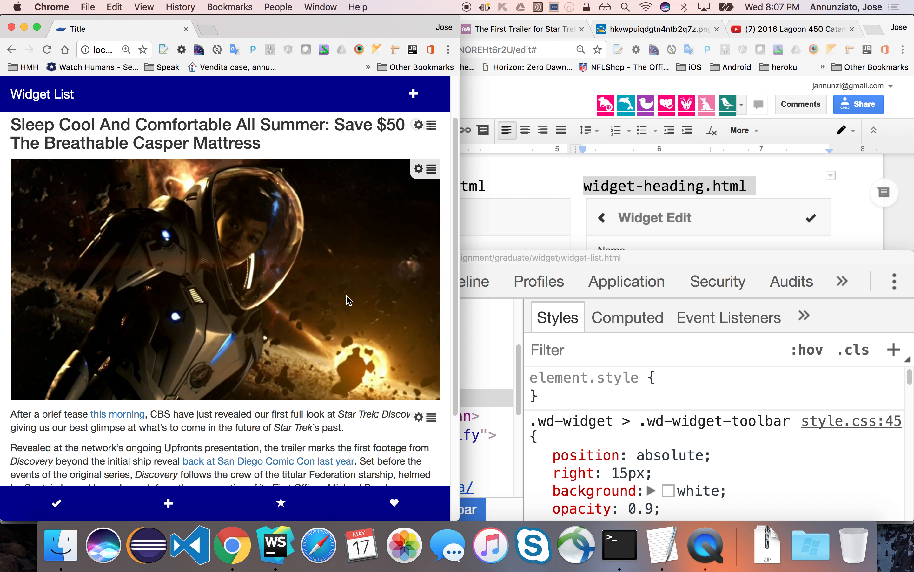
scroll("down", 3)
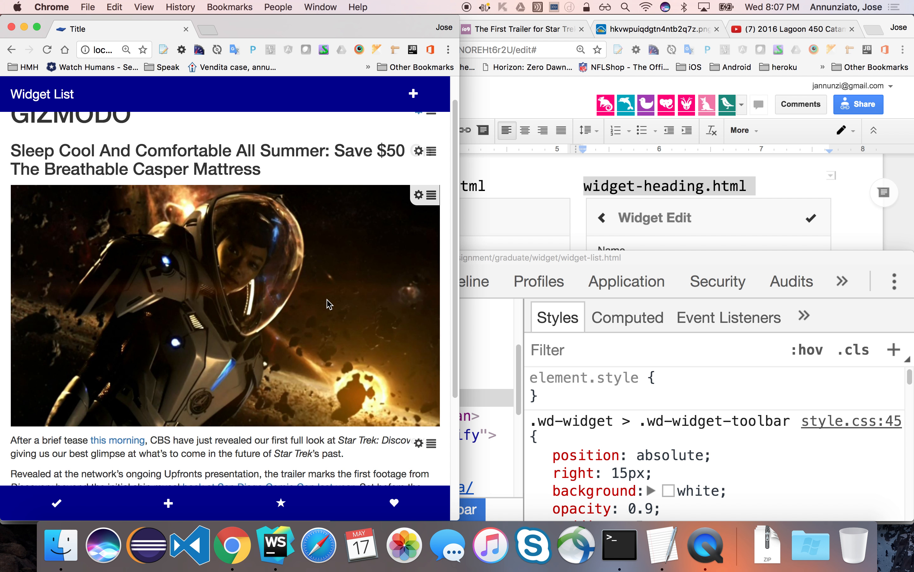
mouse_move(401, 300)
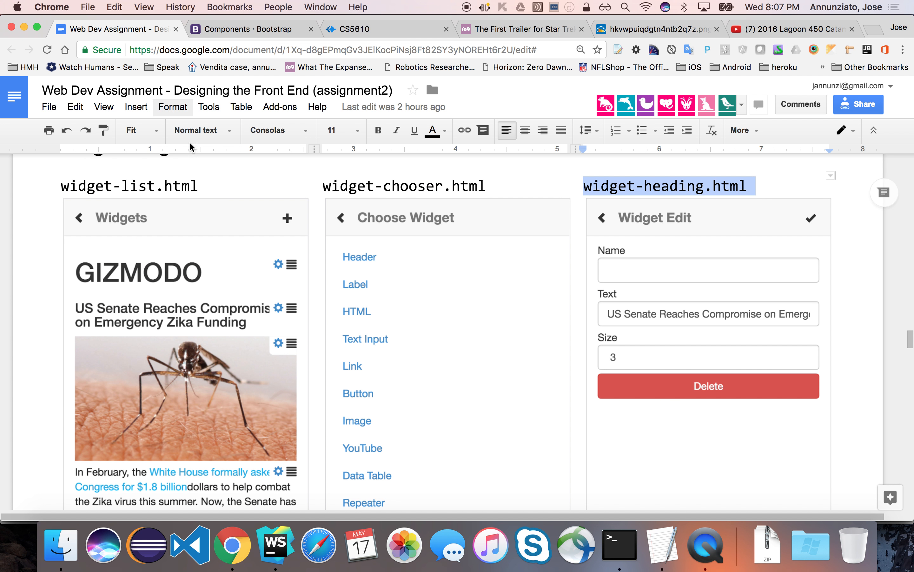
- Scroll the assignment to the image and YouTube widget edit mockups with Upload and Delete buttons
scroll("down", 3)
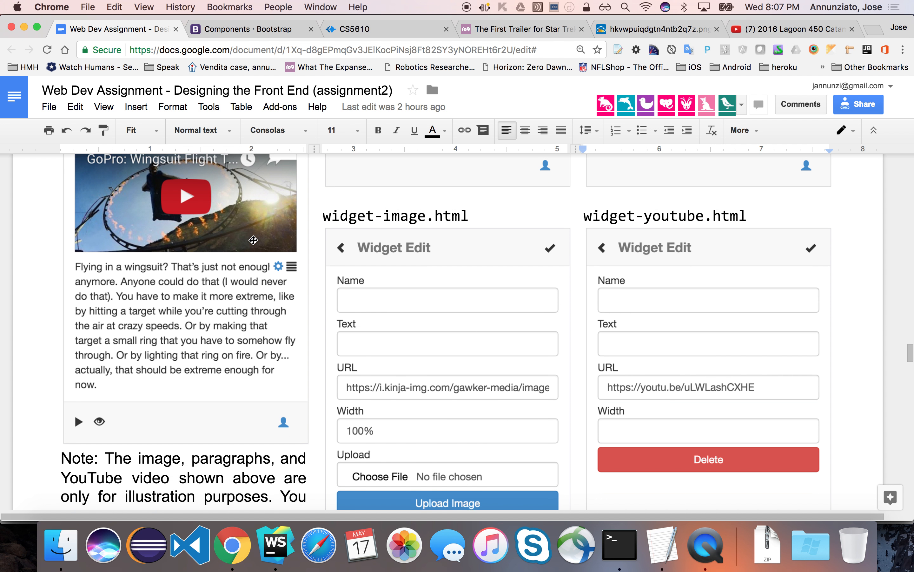
scroll("down", 3)
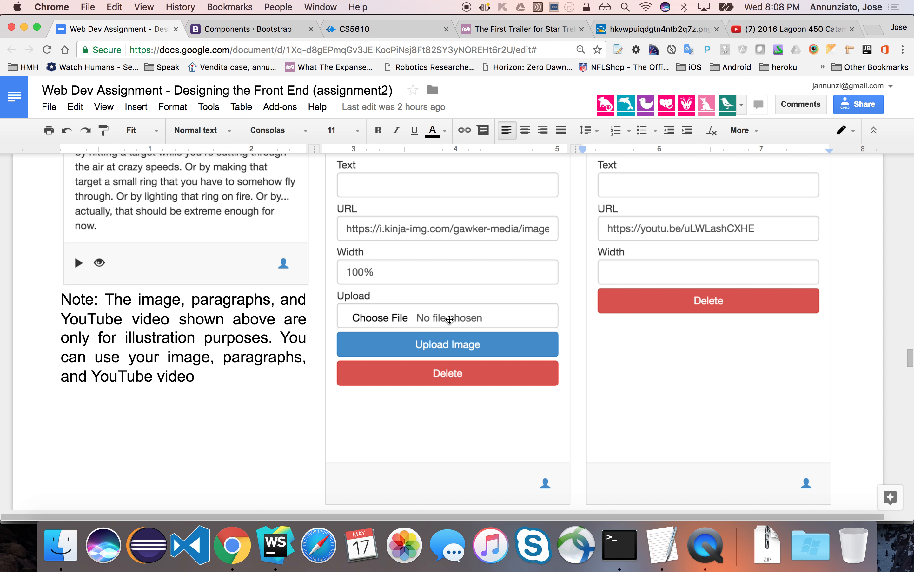
mouse_move(424, 308)
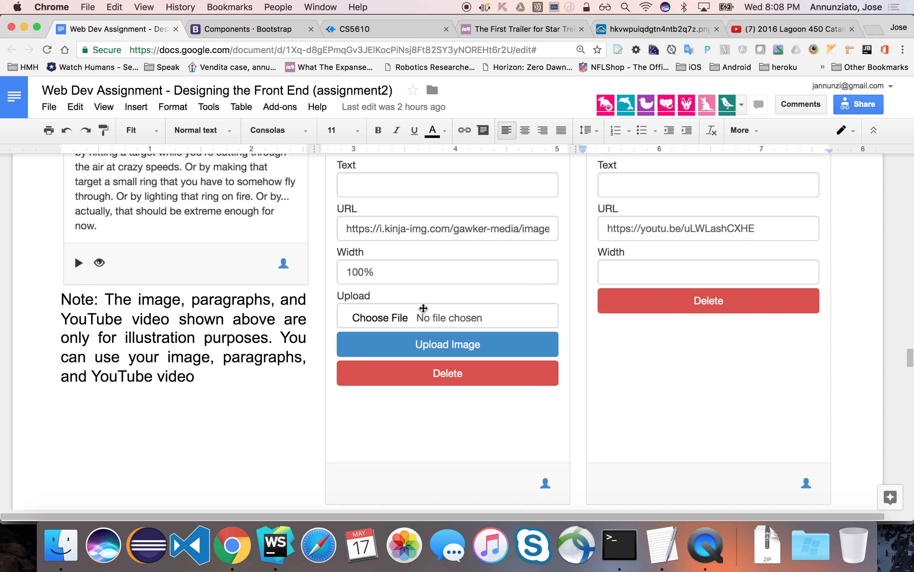
scroll("down", 3)
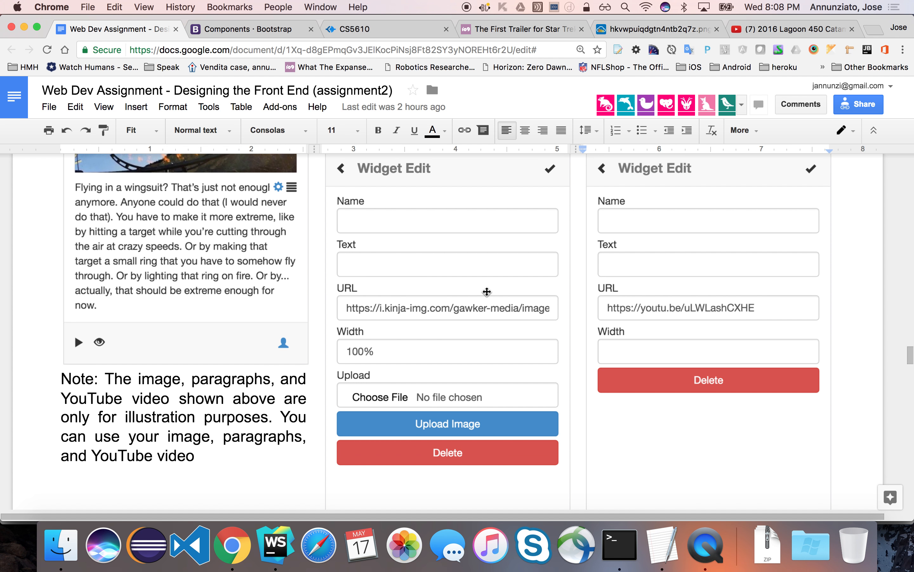
mouse_move(426, 284)
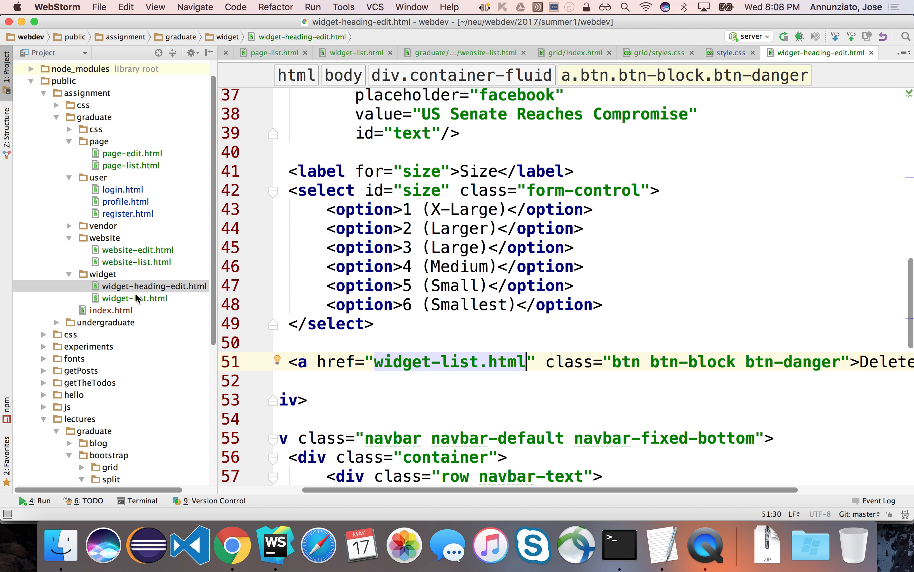
- Copy widget-heading-edit.html as widget-image-edit.html and start renaming its navbar brand to Image Editor
left_click(153, 286)
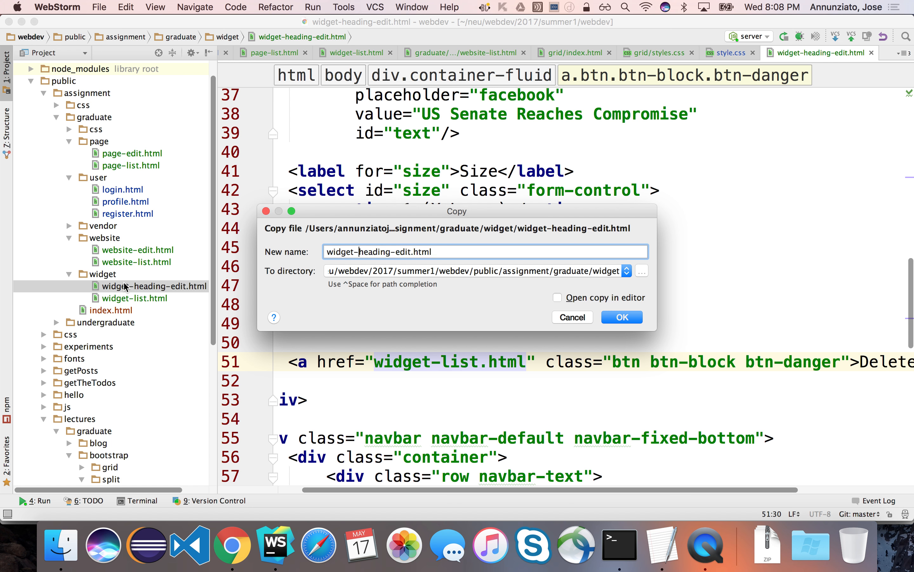
left_click(621, 317)
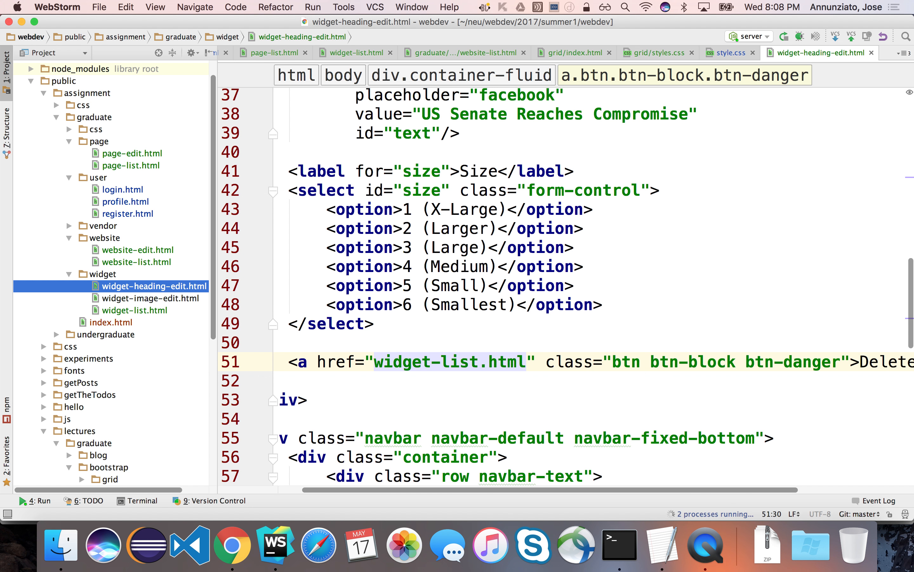
left_click(150, 298)
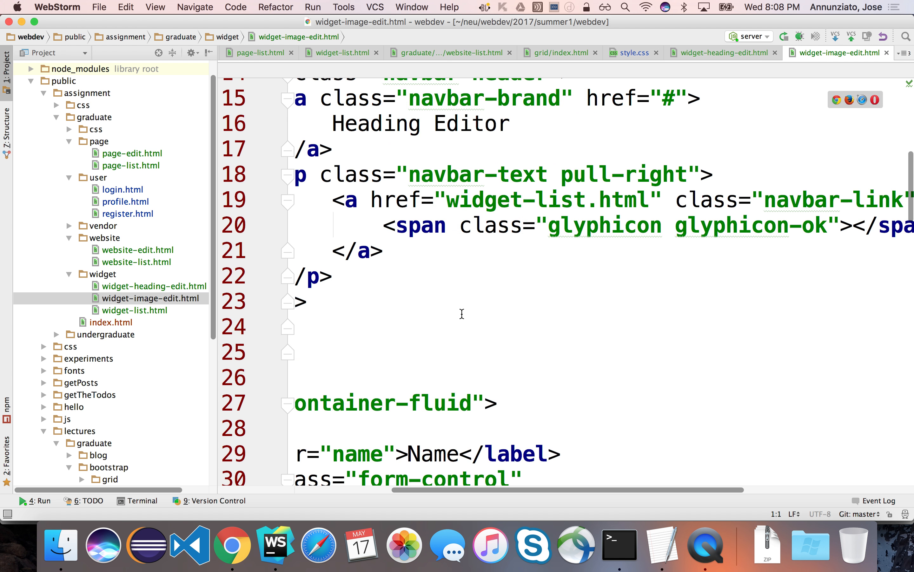
type("Imag")
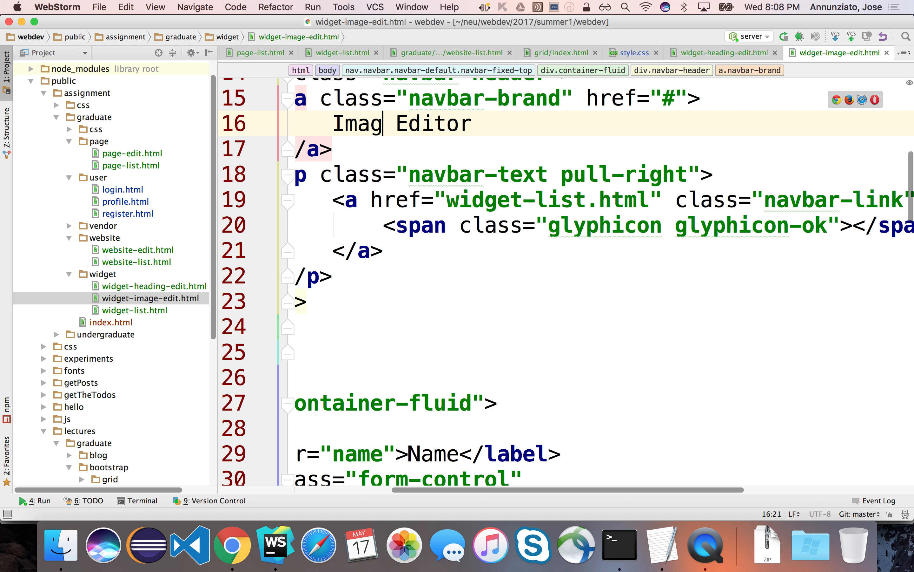
scroll("down", 3)
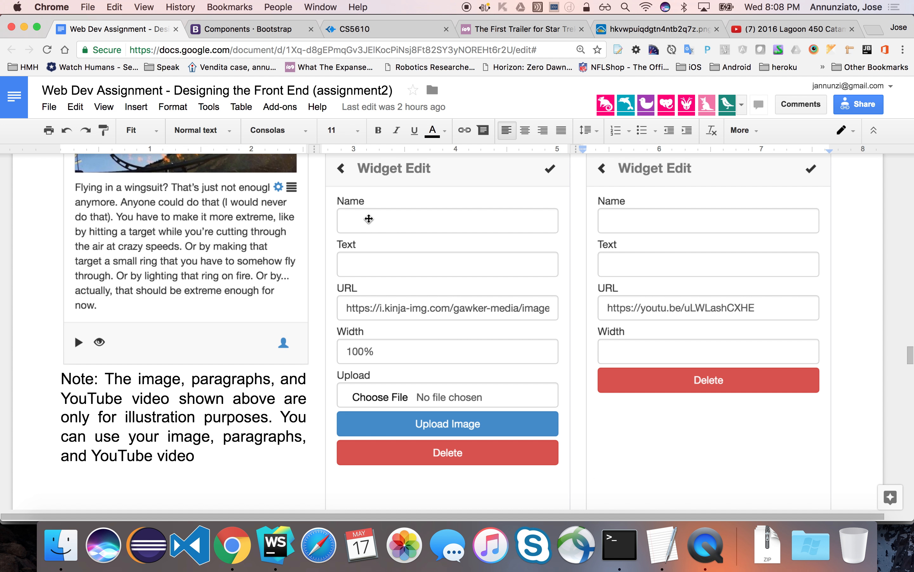
mouse_move(381, 308)
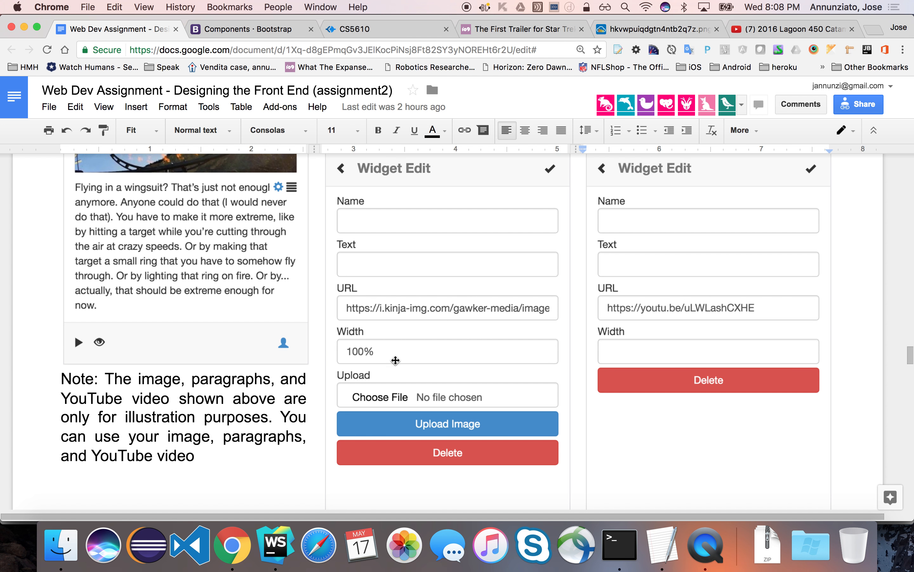
mouse_move(361, 393)
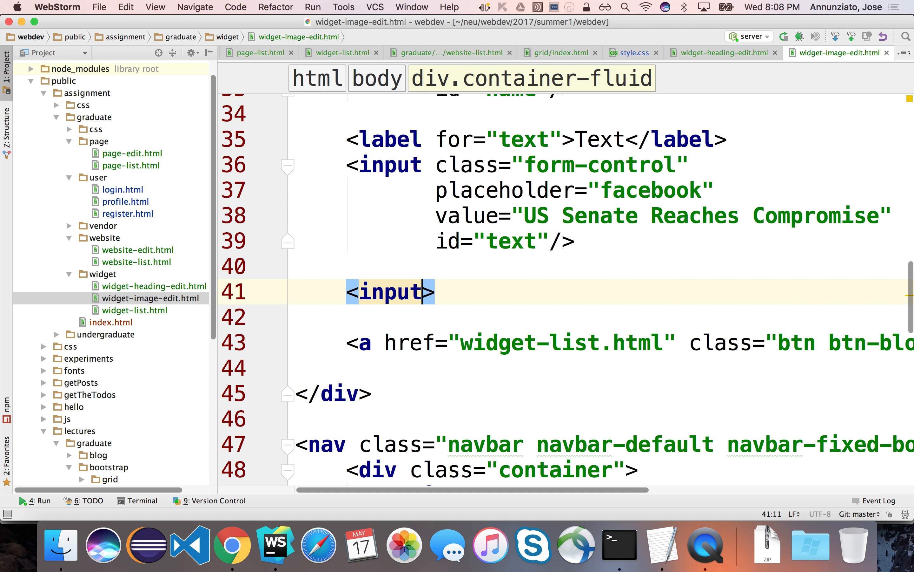
- Add <input id="file" type="file" class="form-control"/> with a <label for="file">Upload</label> above Delete
type("type=\"file\"/")
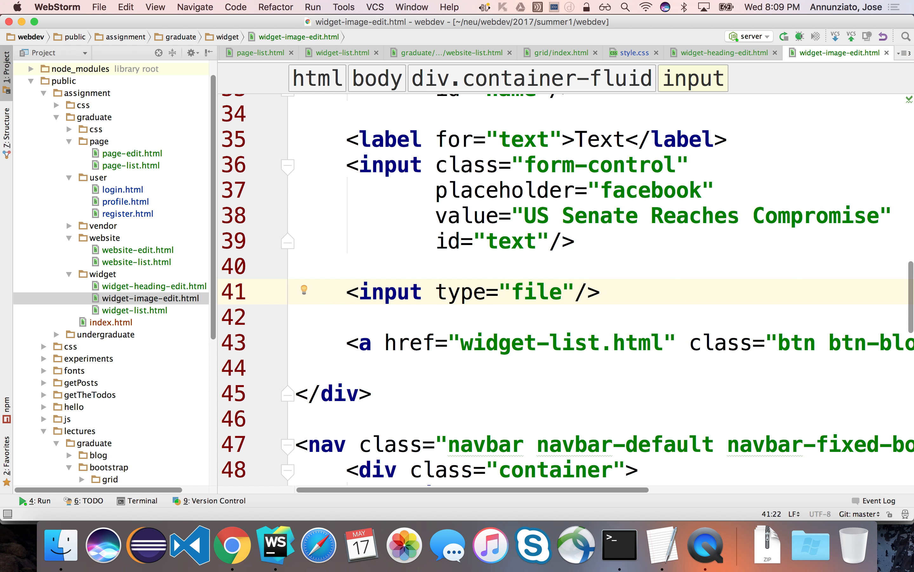
type("class=\"\"")
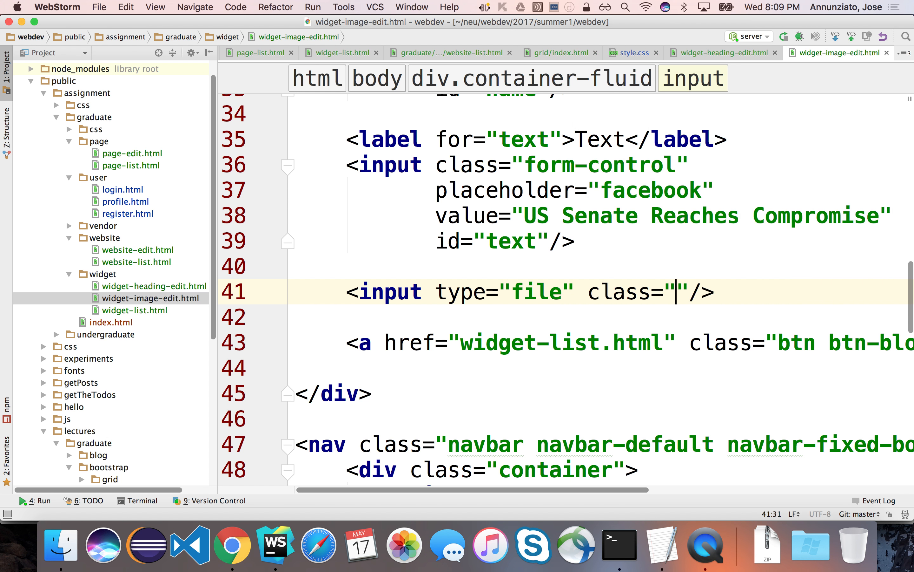
type("form-cont")
type("<label")
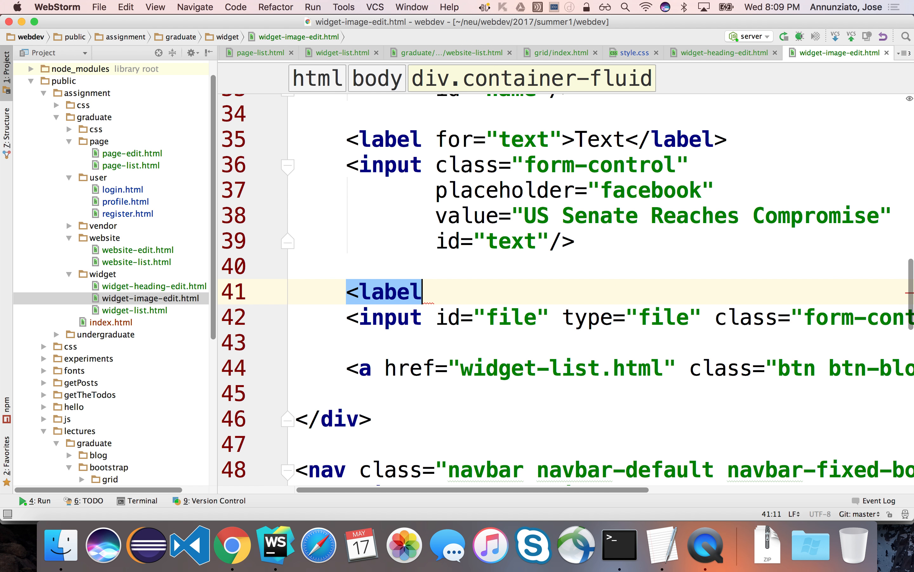
type("for=\"\"")
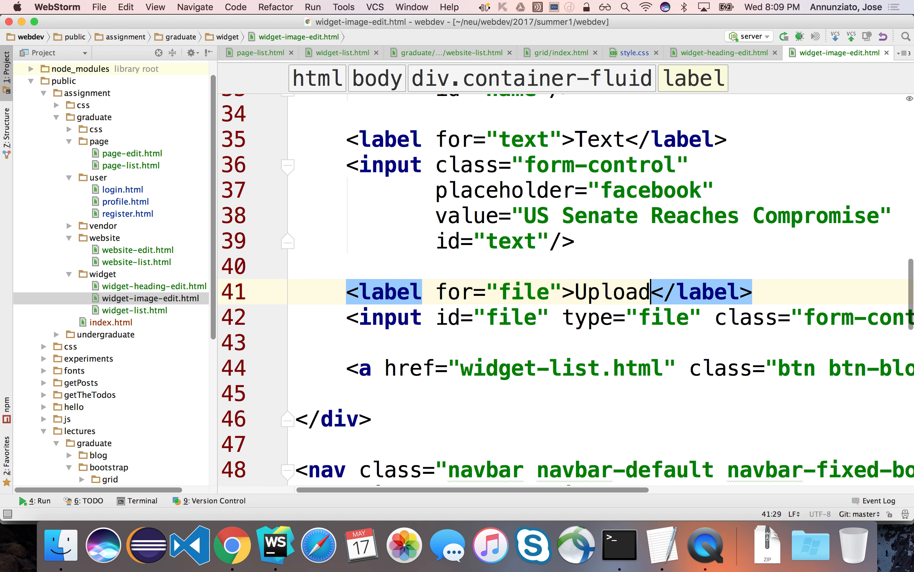
mouse_move(513, 311)
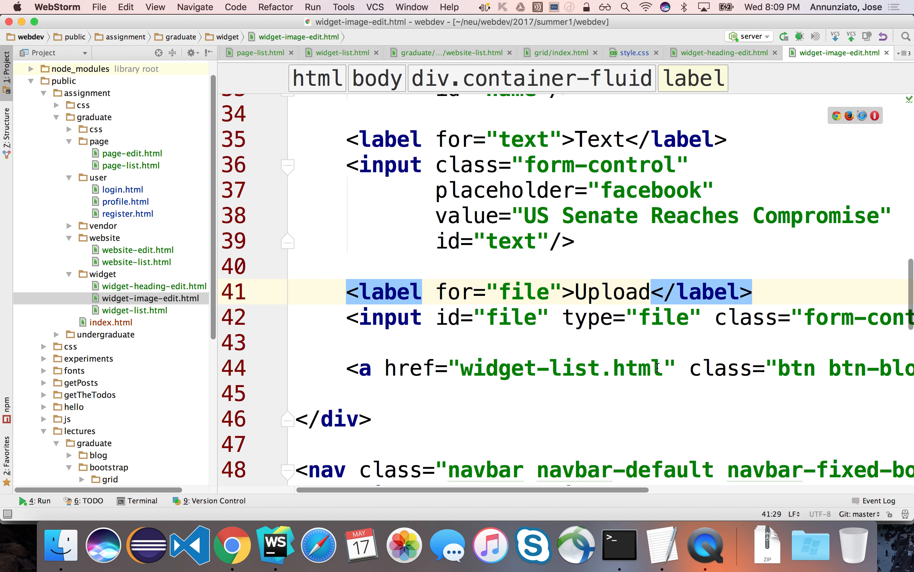
mouse_move(614, 302)
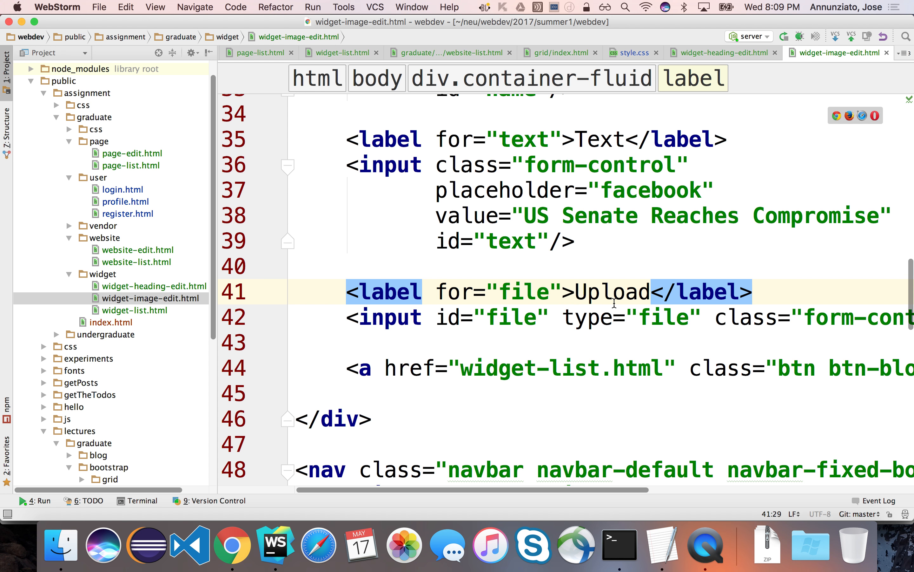
- In widget-list.html, wrap the image widget's glyphicon-cog span in an <a href=""> tag
left_click(339, 53)
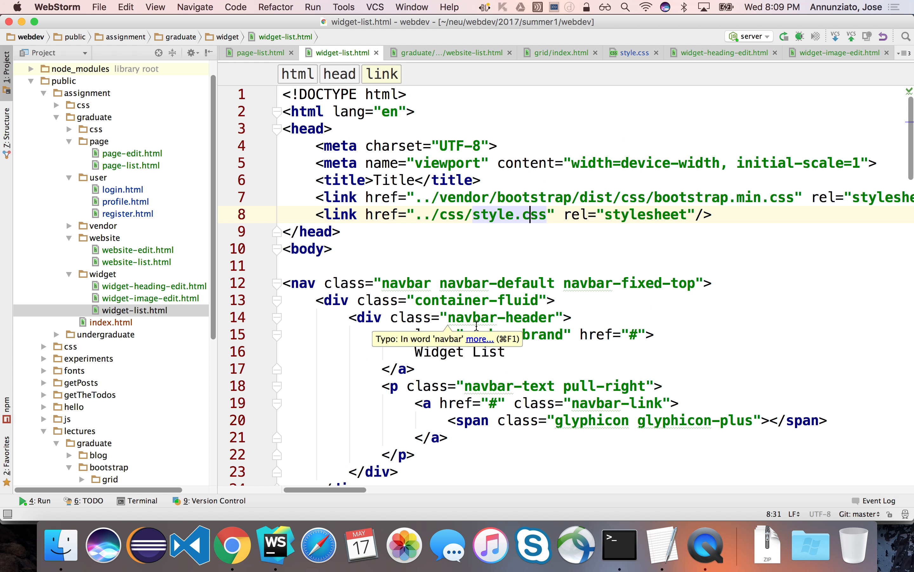
scroll("down", 3)
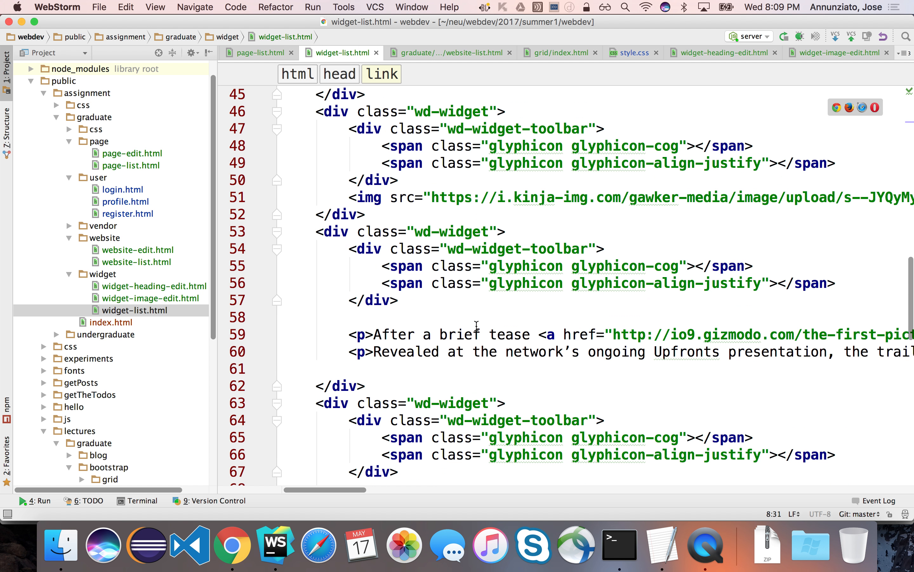
scroll("down", 3)
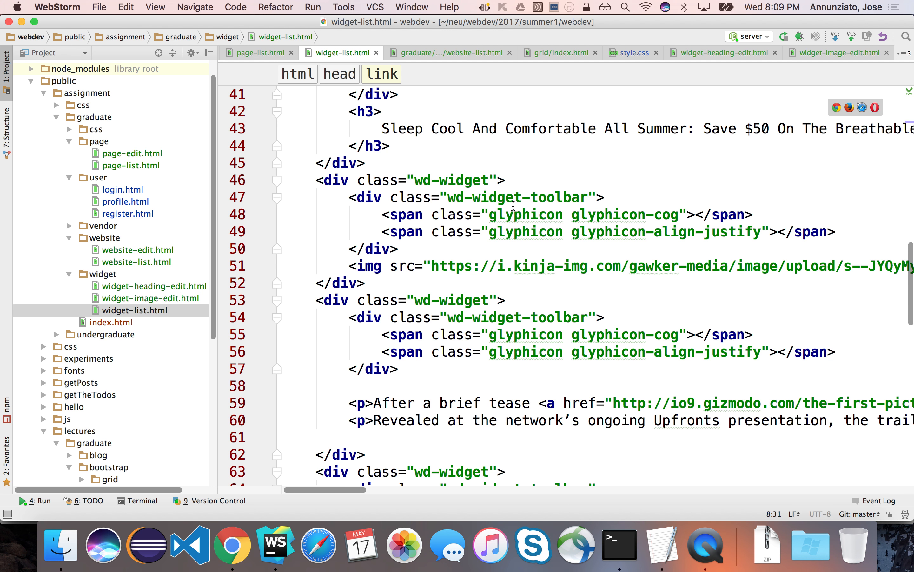
type("a >")
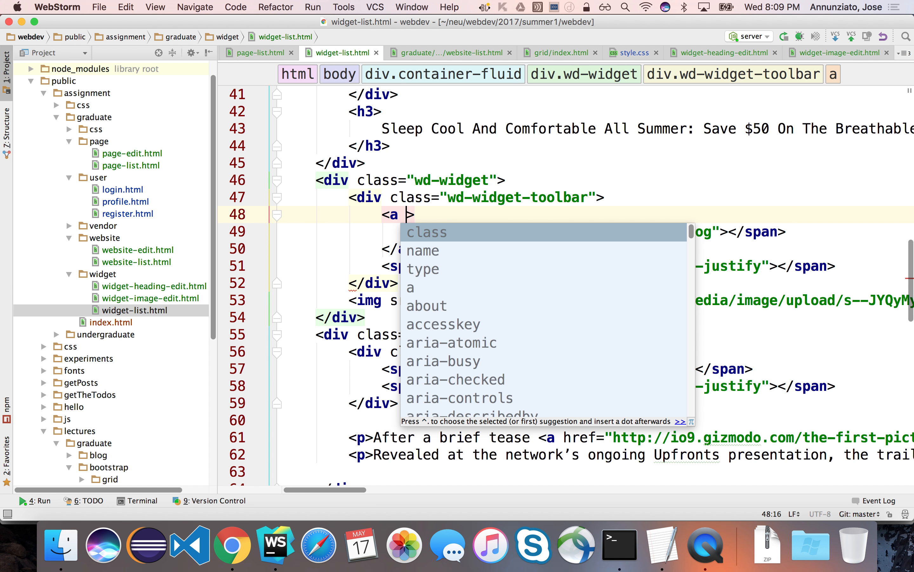
type("href=\"\"")
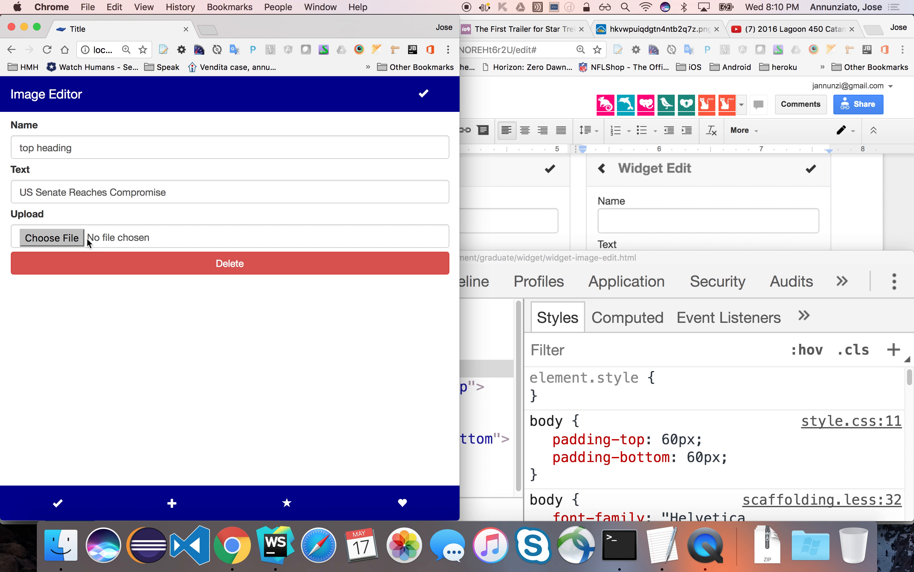
mouse_move(161, 249)
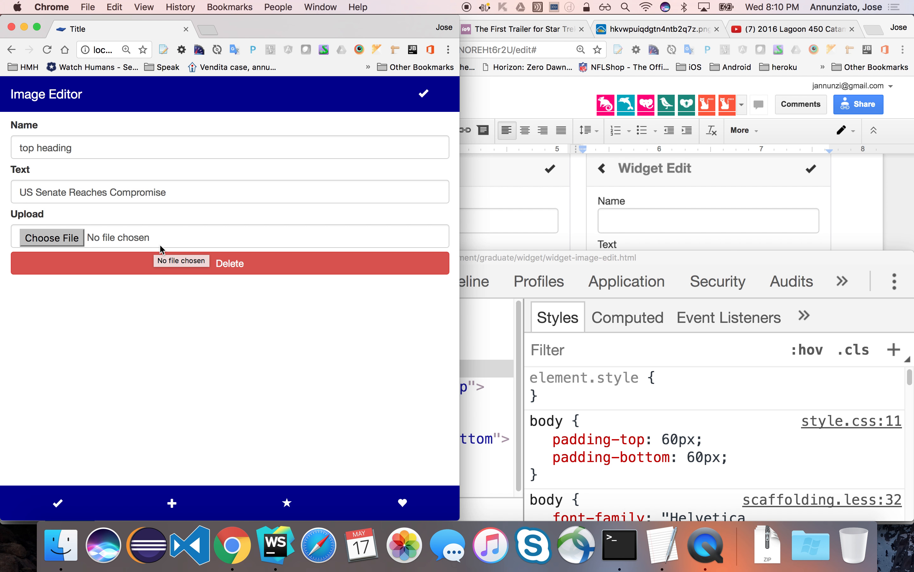
mouse_move(196, 469)
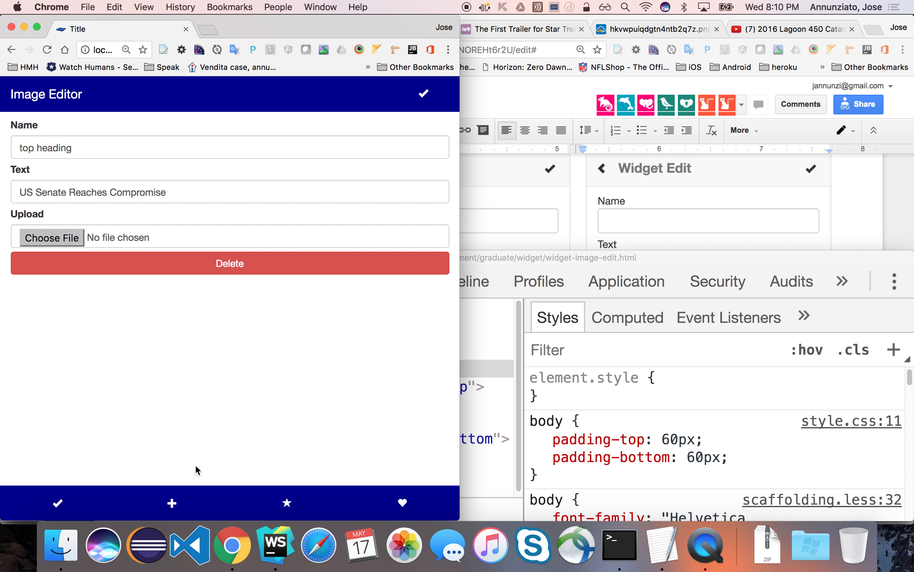
mouse_move(145, 355)
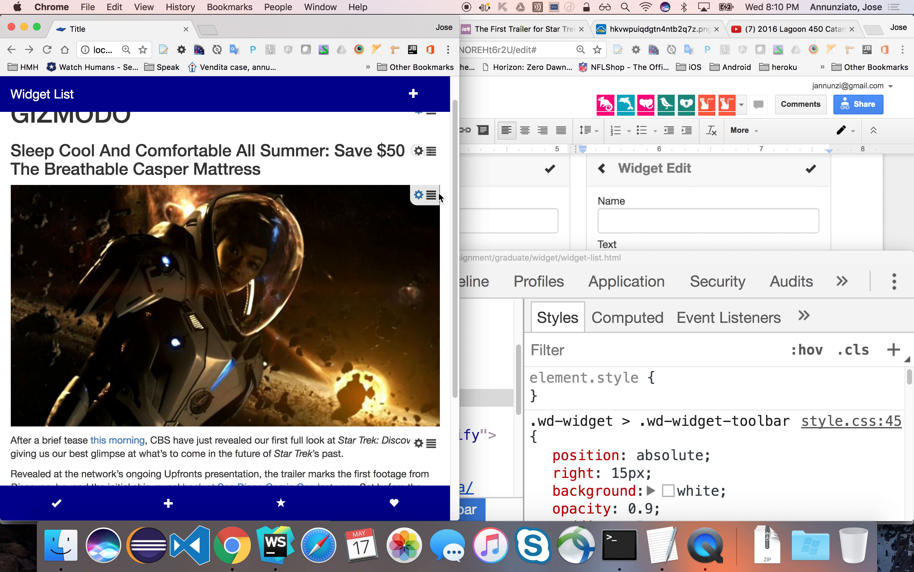
mouse_move(389, 224)
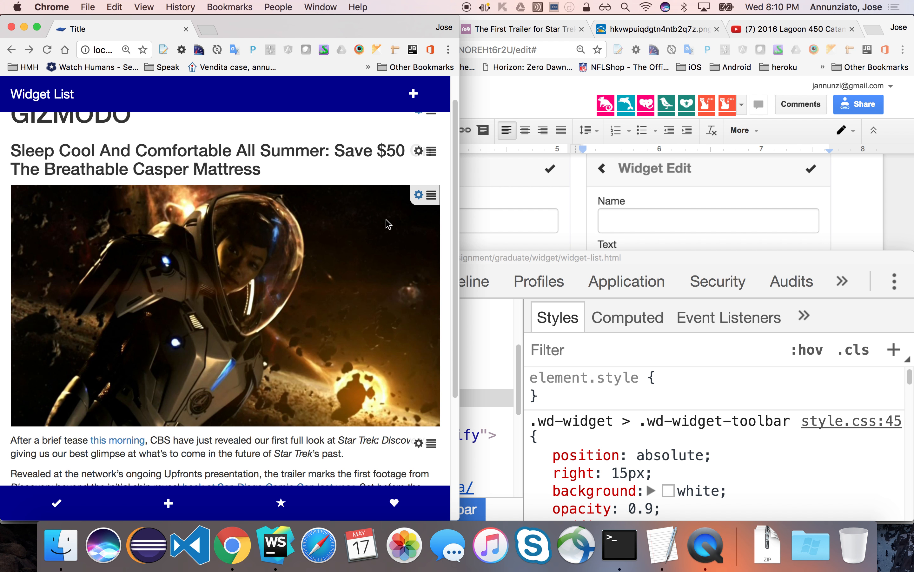
mouse_move(212, 337)
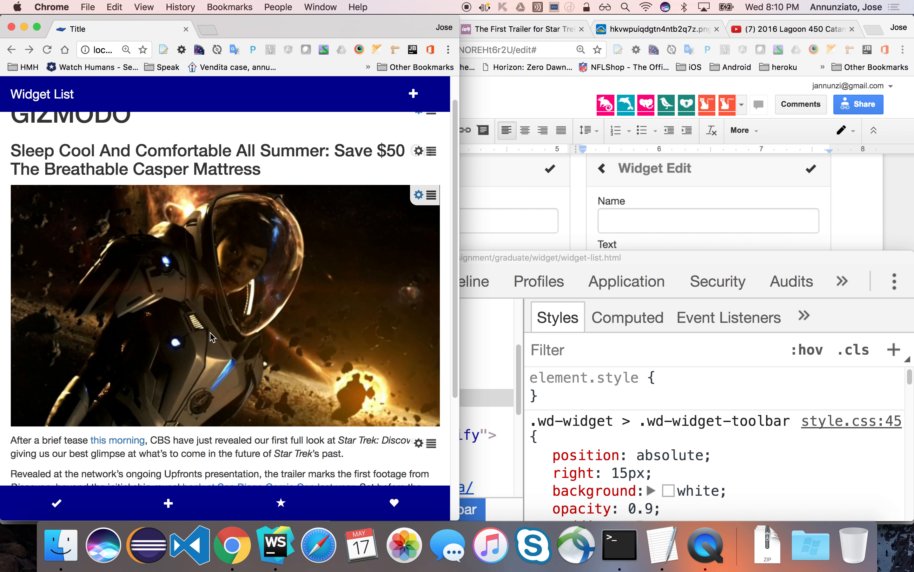
- View the Image Editor's Upload field in Chrome and choose a file, opening the file dialog
scroll("down", 3)
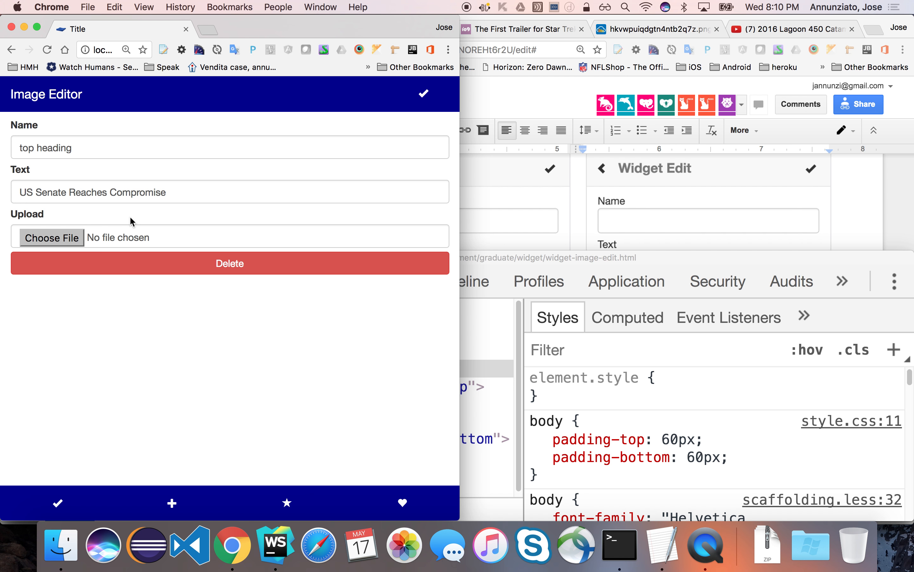
mouse_move(116, 223)
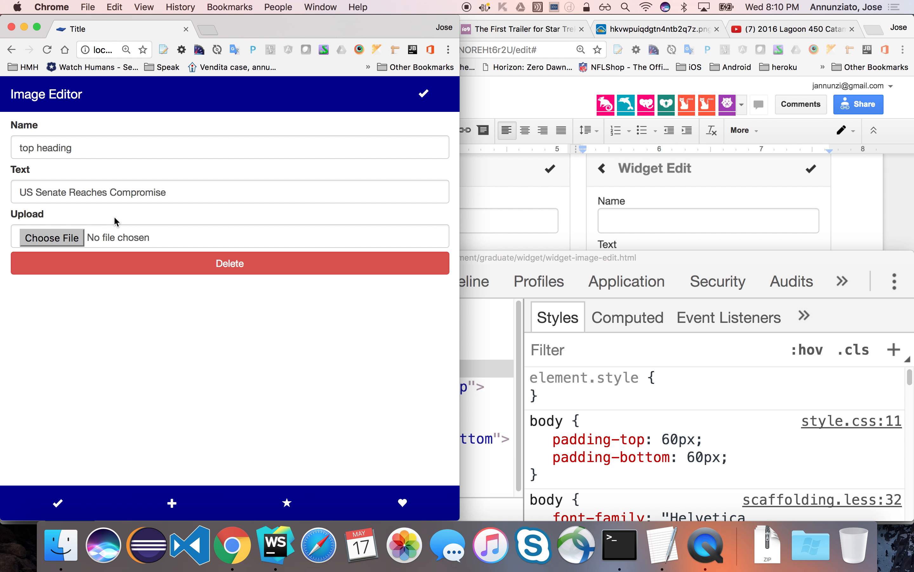
mouse_move(204, 373)
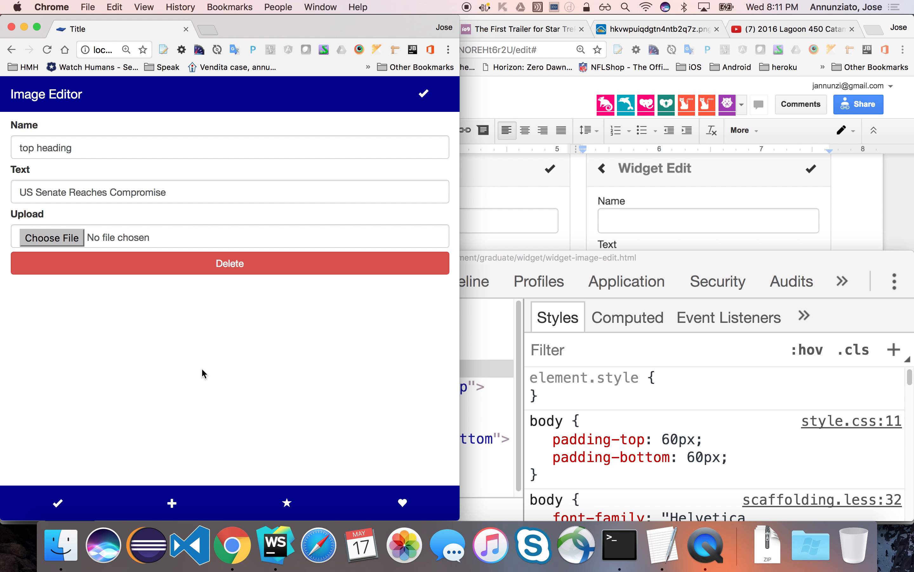
left_click(51, 237)
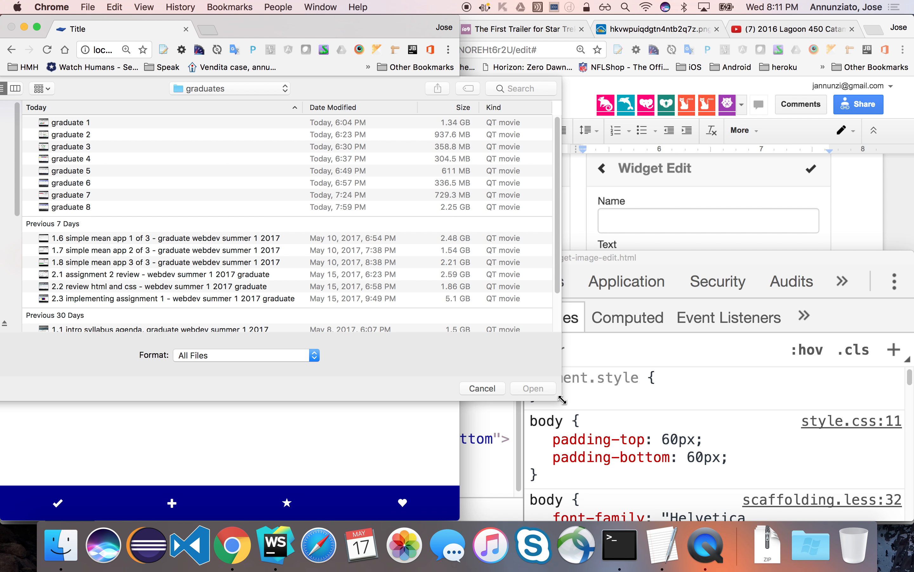
mouse_move(359, 285)
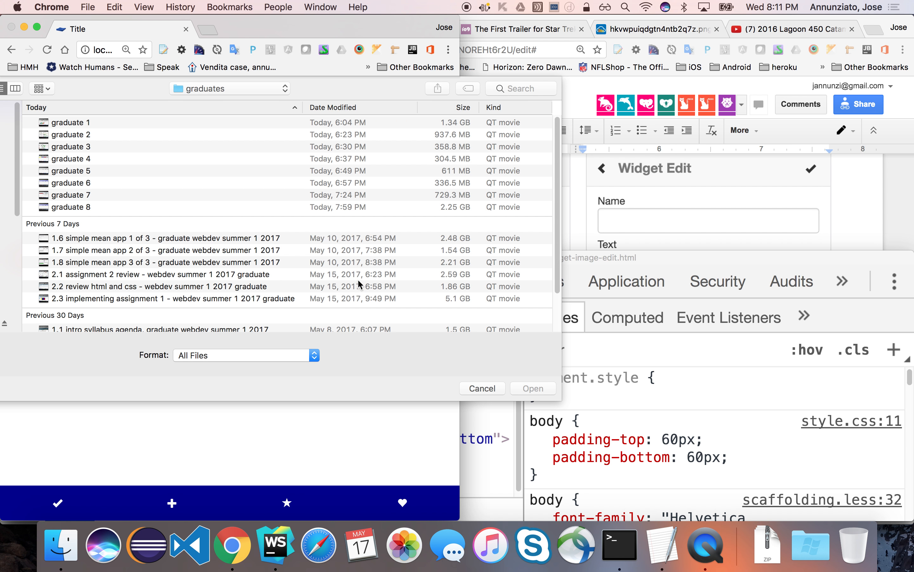
- Try picking graduate 6 and graduate 4 in the Open dialog, cancel, and reopen the picker to select another
left_click(74, 182)
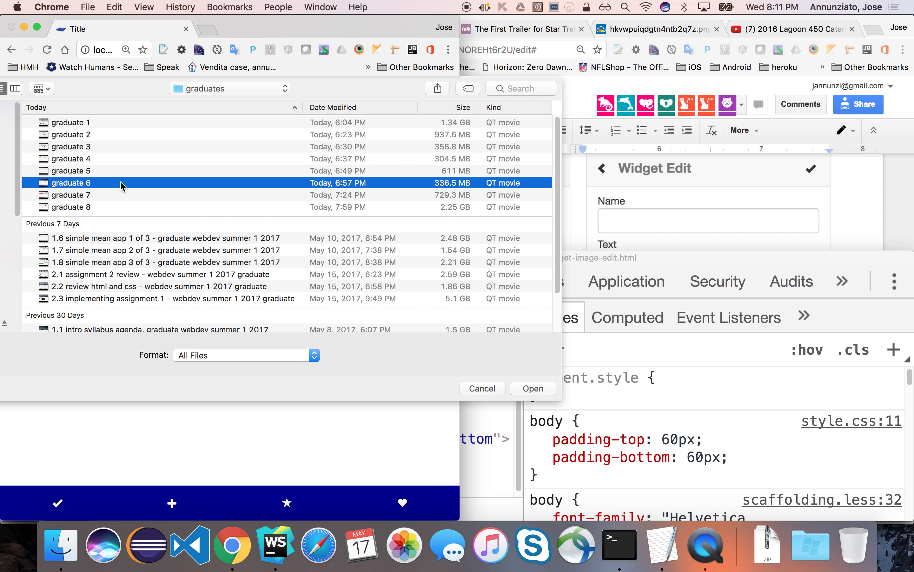
left_click(71, 158)
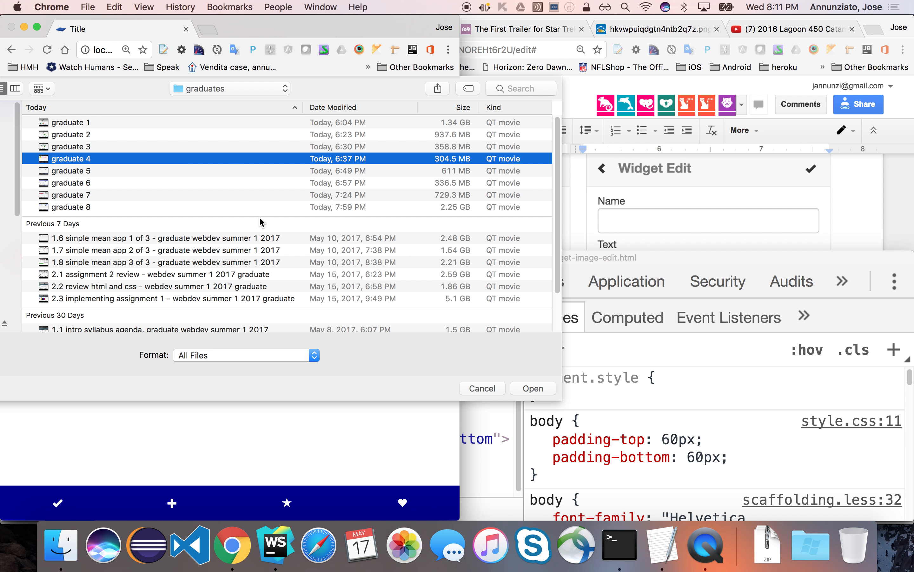
mouse_move(237, 160)
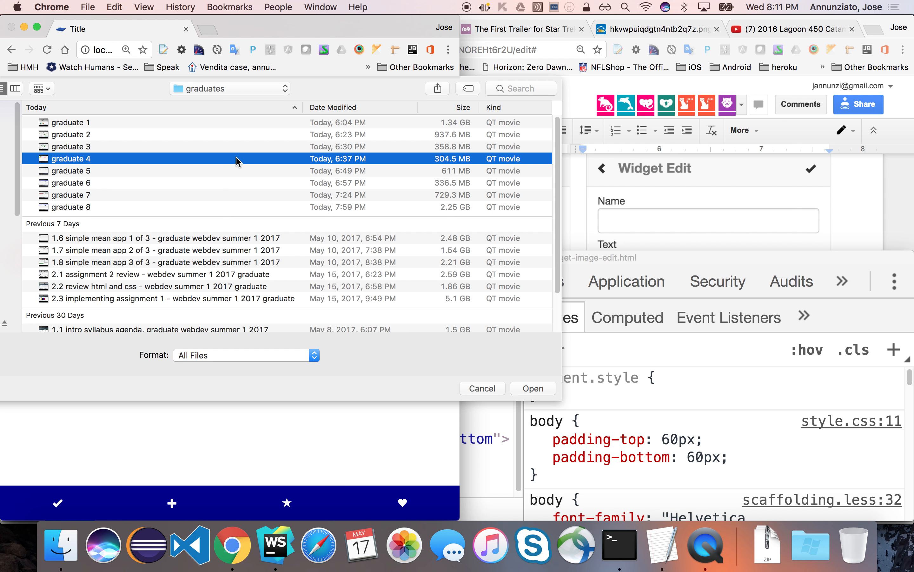
left_click(482, 388)
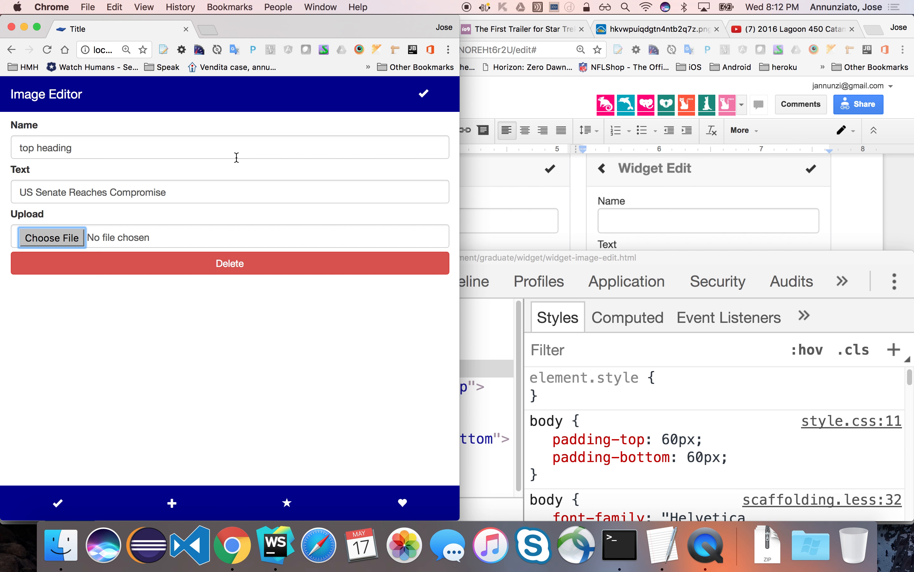
mouse_move(68, 240)
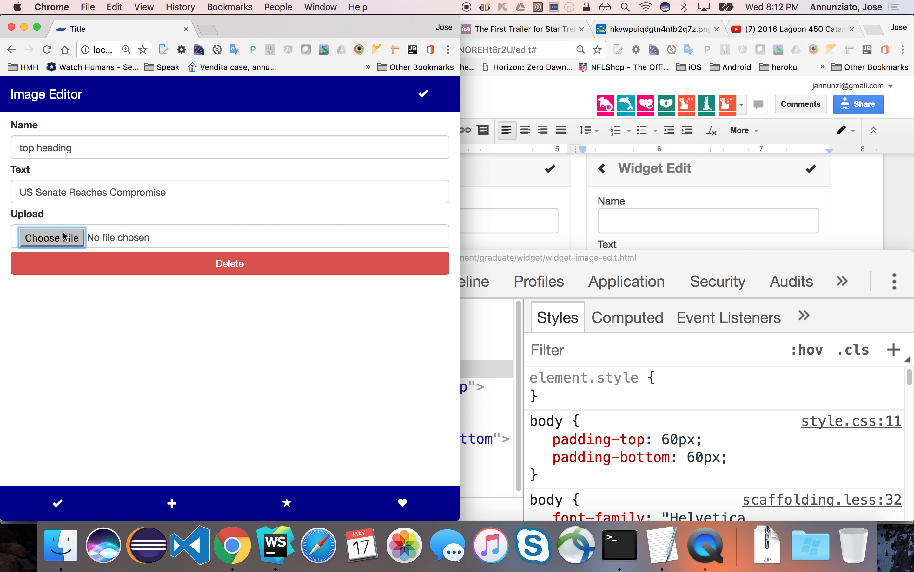
left_click(52, 237)
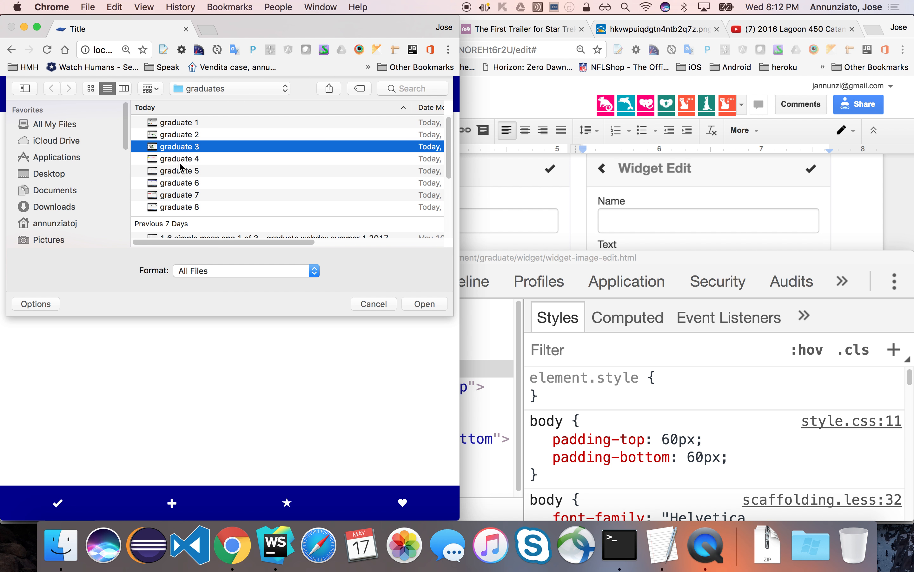
left_click(181, 134)
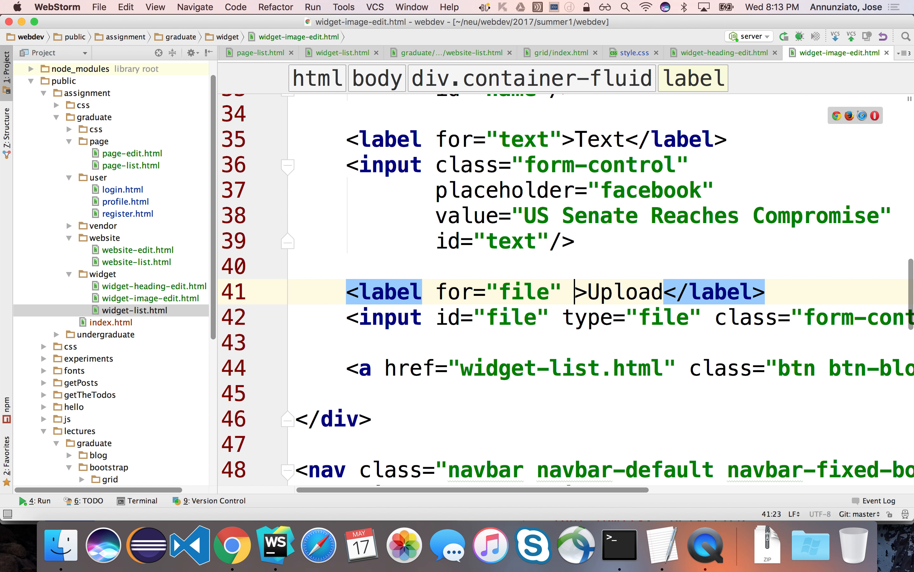
- Add the multiple attribute to the file input and return to Chrome to test it
double_click(510, 317)
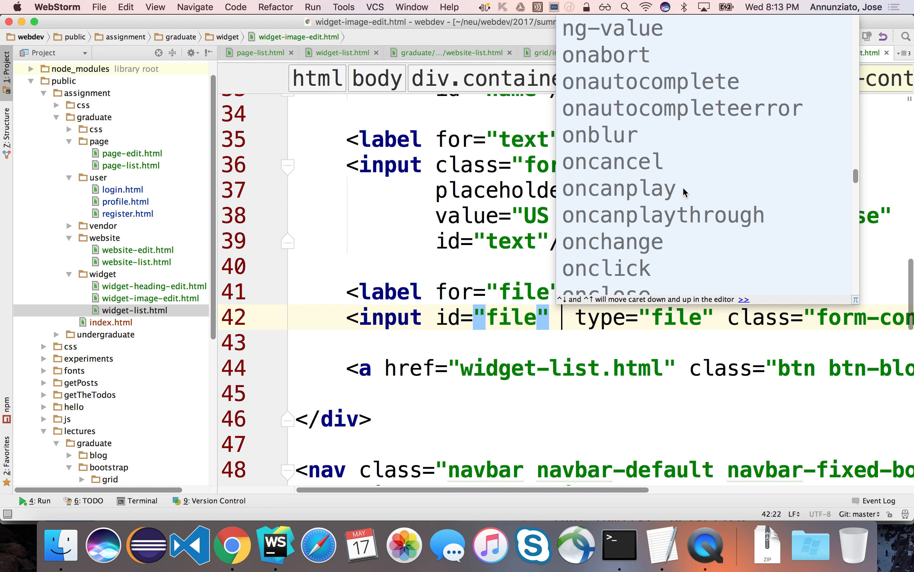
type("m")
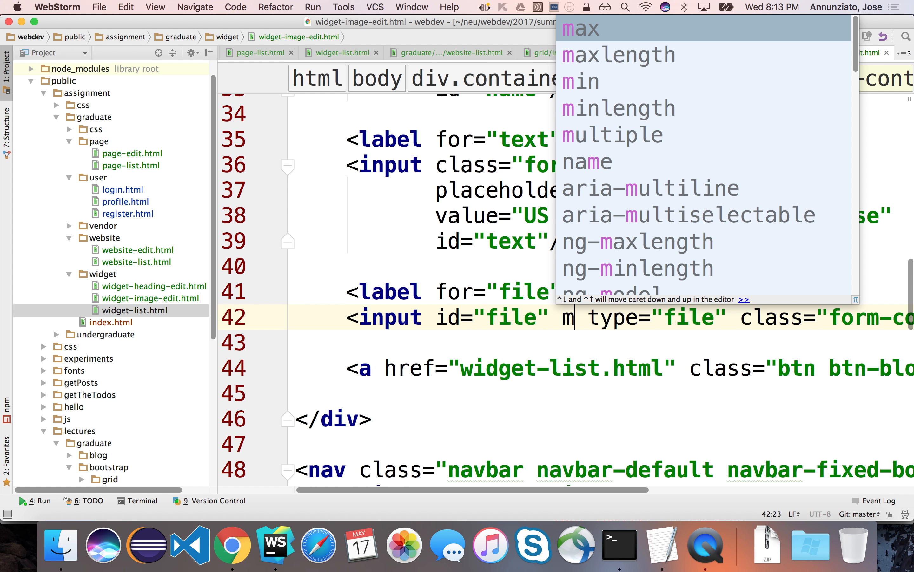
type("multiple")
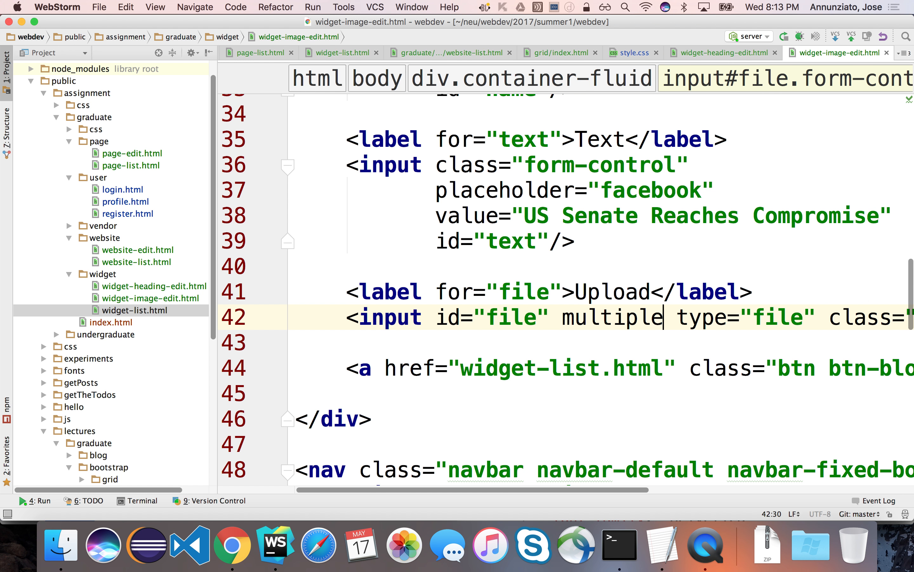
left_click(233, 545)
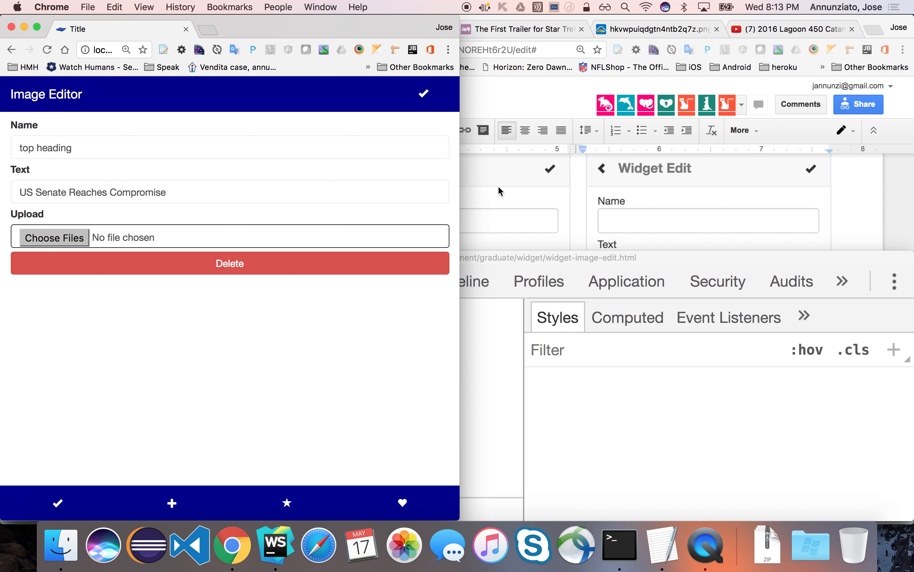
- Use the Choose Files picker twice to select files from the graduates folder
left_click(53, 238)
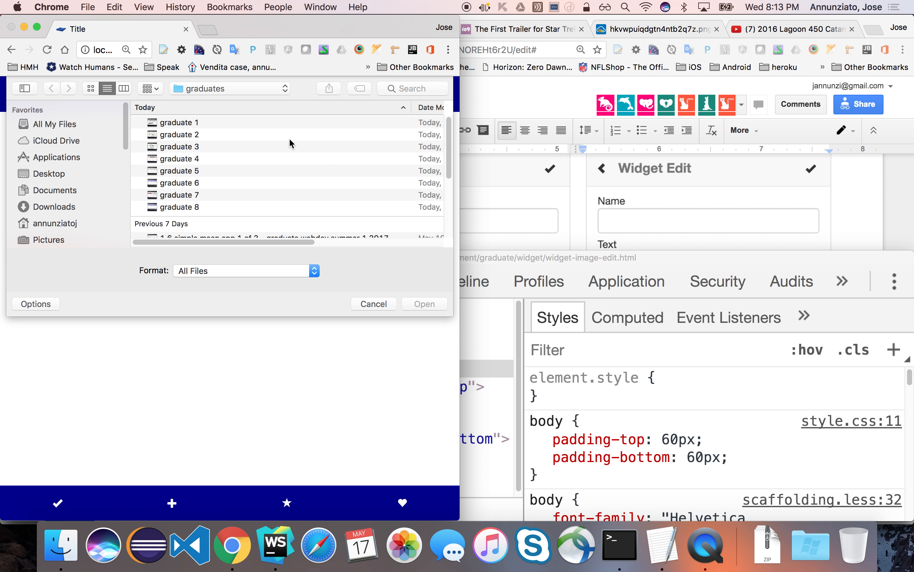
left_click(184, 207)
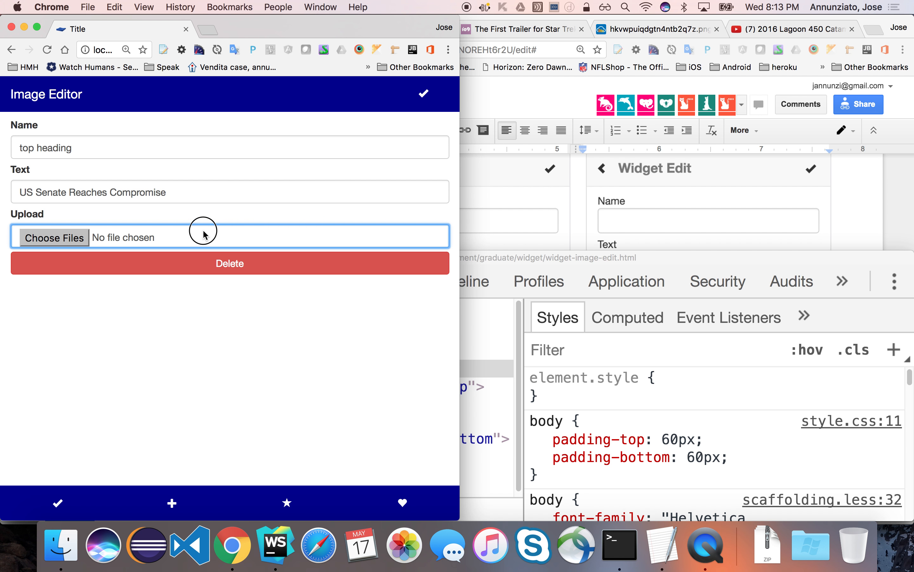
left_click(53, 238)
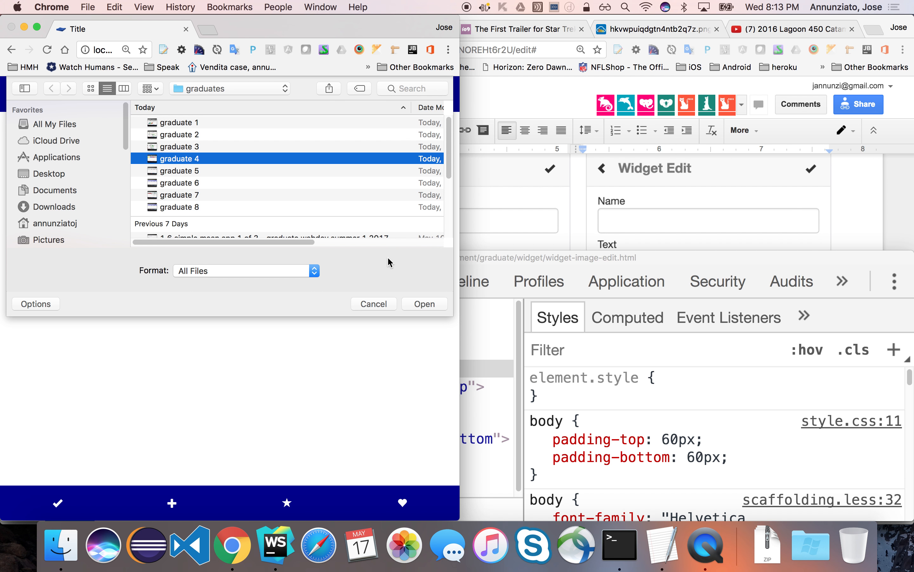
left_click(424, 304)
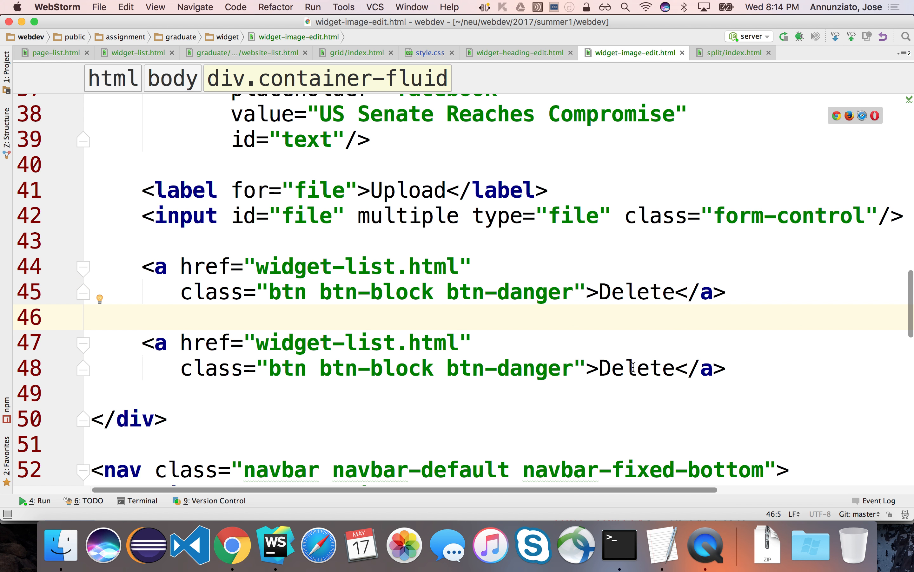
- Rename the duplicated first link's text to Upload, clear its href, and switch to the browser
double_click(634, 291)
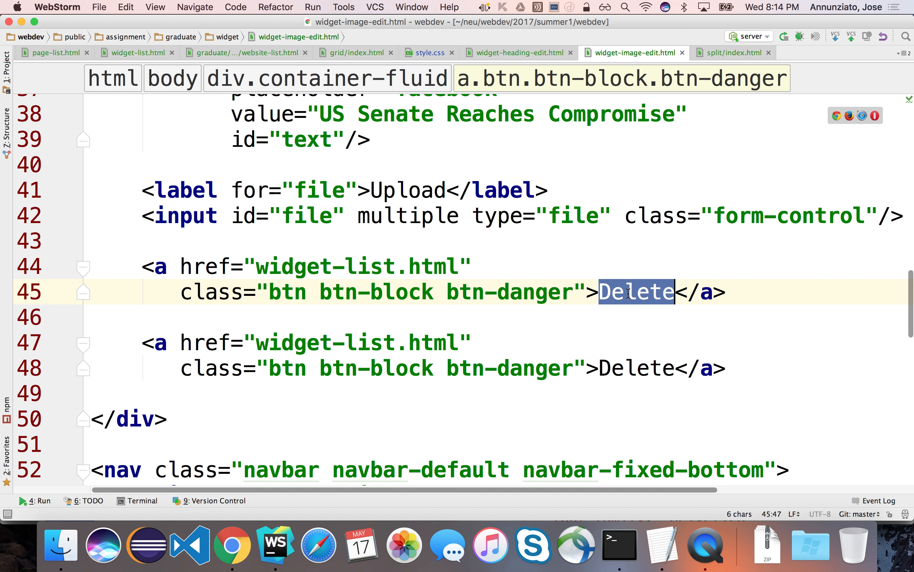
type("Up")
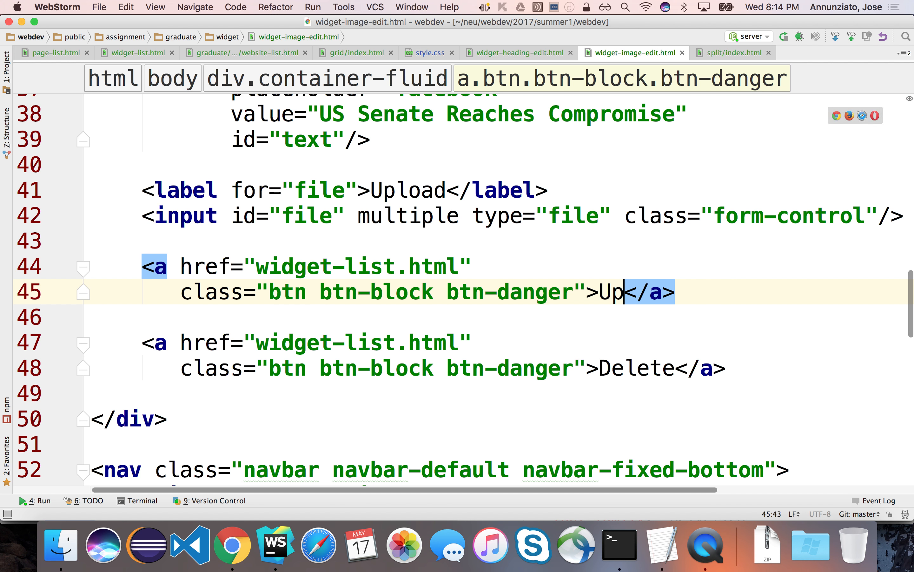
type("load")
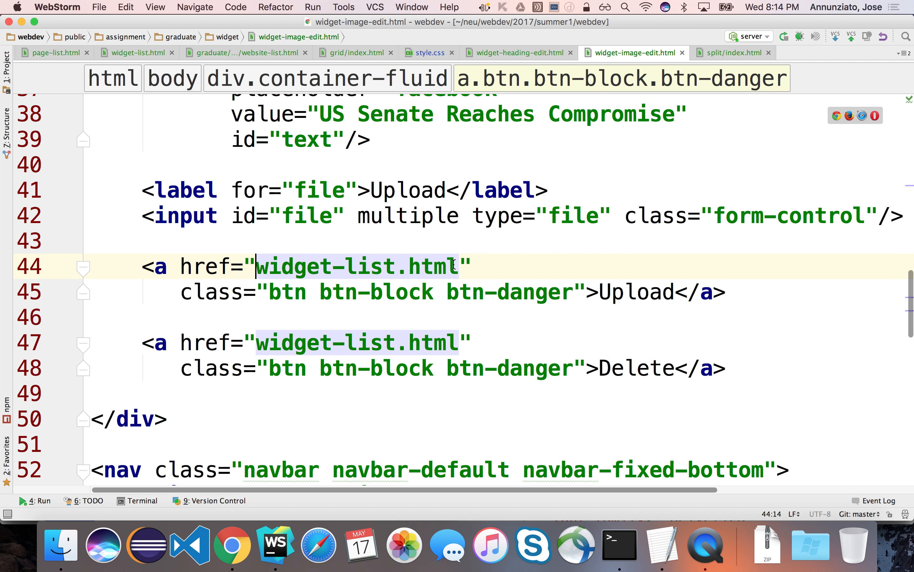
key("Delete")
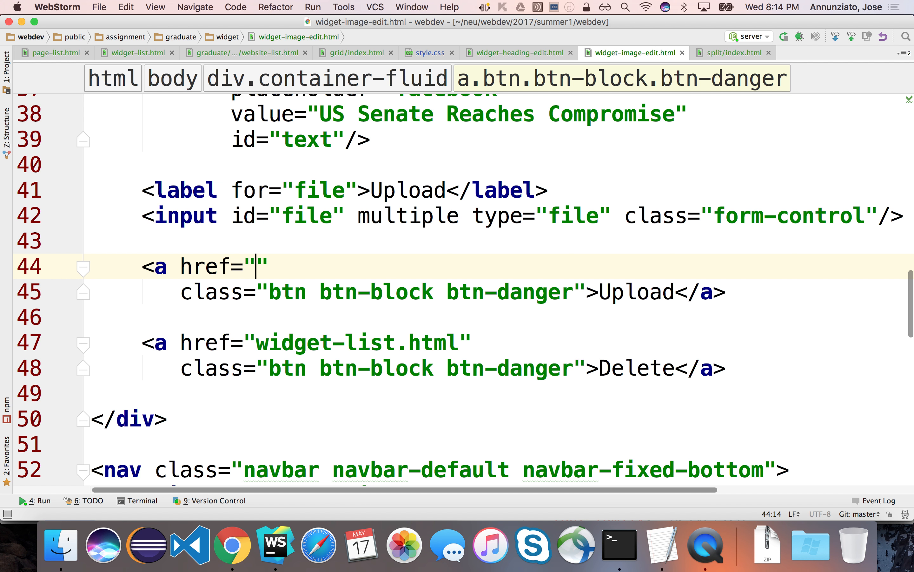
left_click(495, 291)
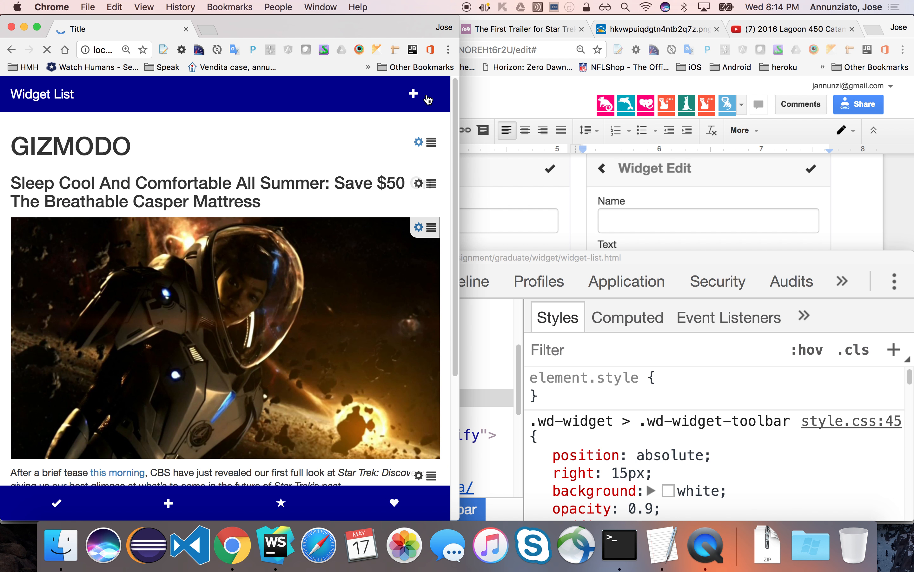
- Scroll the widget list down to the Star Trek text and Lagoon 450 Catamaran video widget
scroll("down", 3)
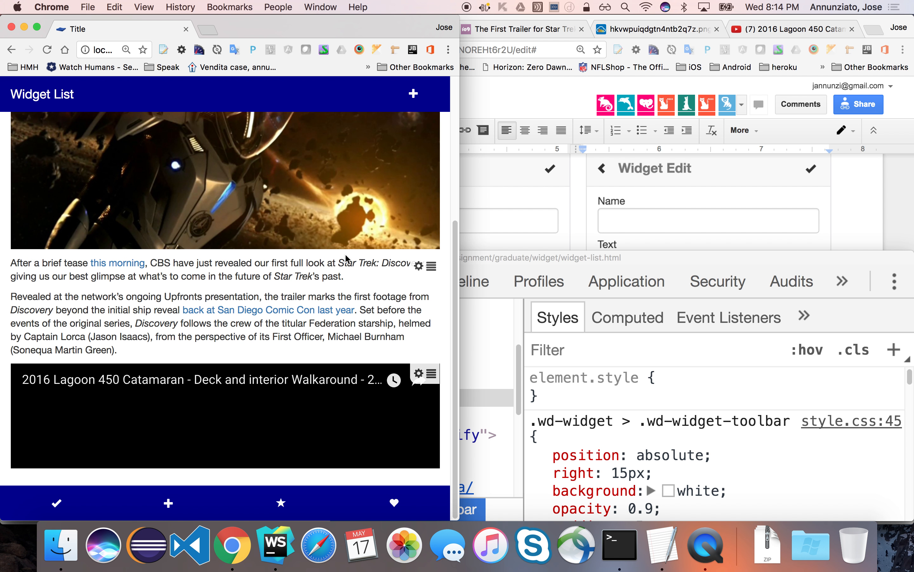